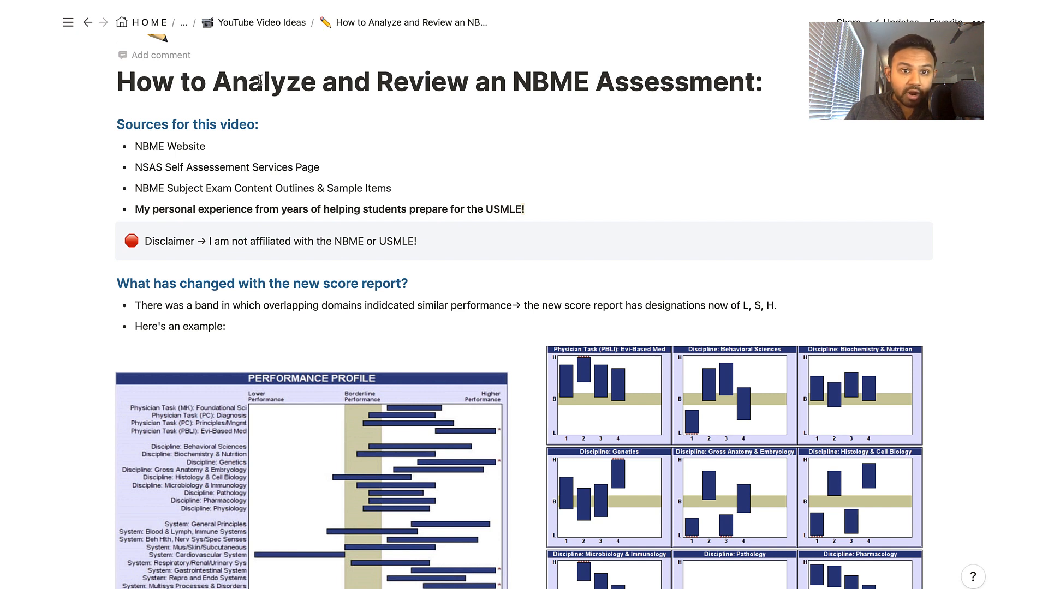
{"action": "mouse_move", "coordinate": [429, 82]}
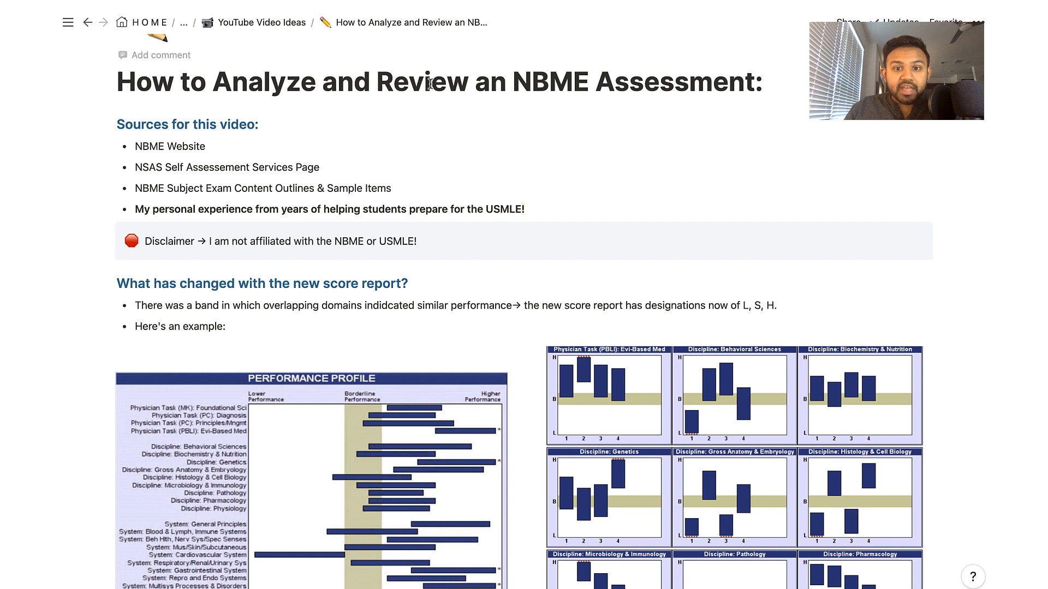
{"action": "mouse_move", "coordinate": [548, 92]}
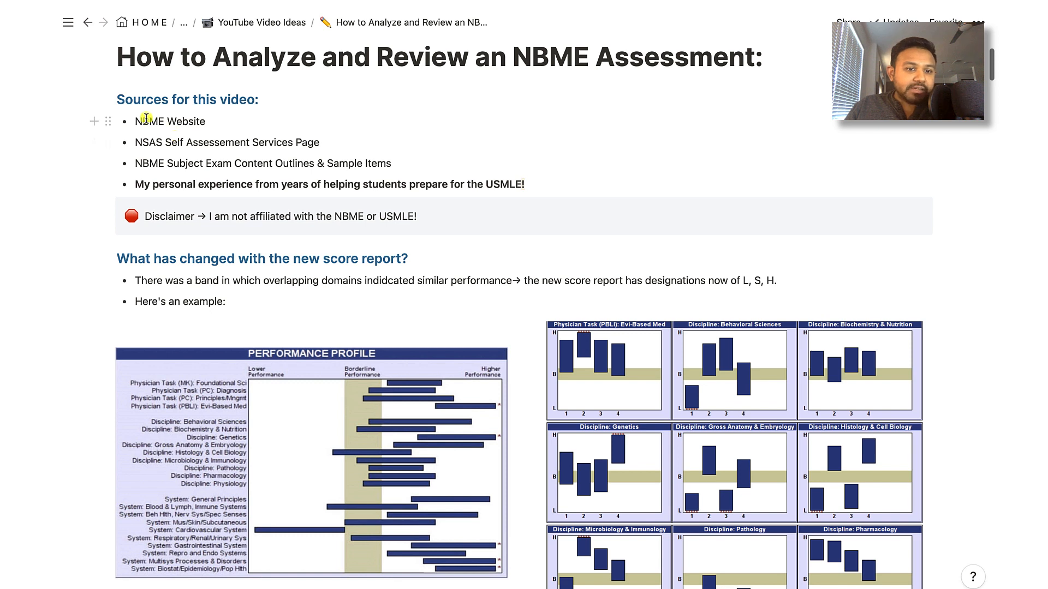
{"action": "mouse_move", "coordinate": [169, 156]}
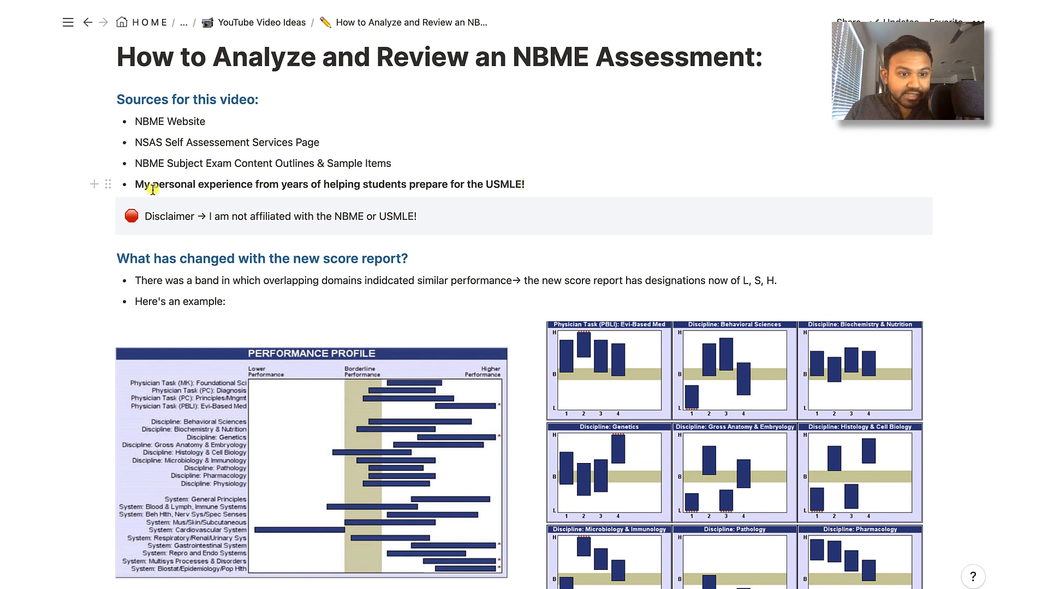
{"action": "mouse_move", "coordinate": [164, 225]}
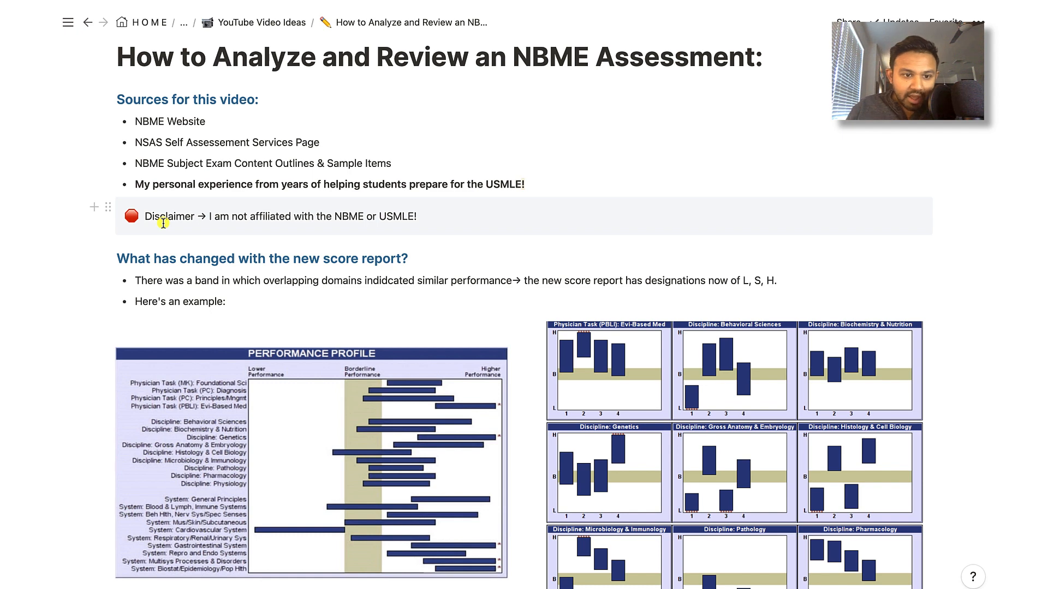
- Scroll past the score distribution chart to the explanatory text with the 201–227 expected range
{"action": "scroll", "scroll_direction": "down", "scroll_amount": 3}
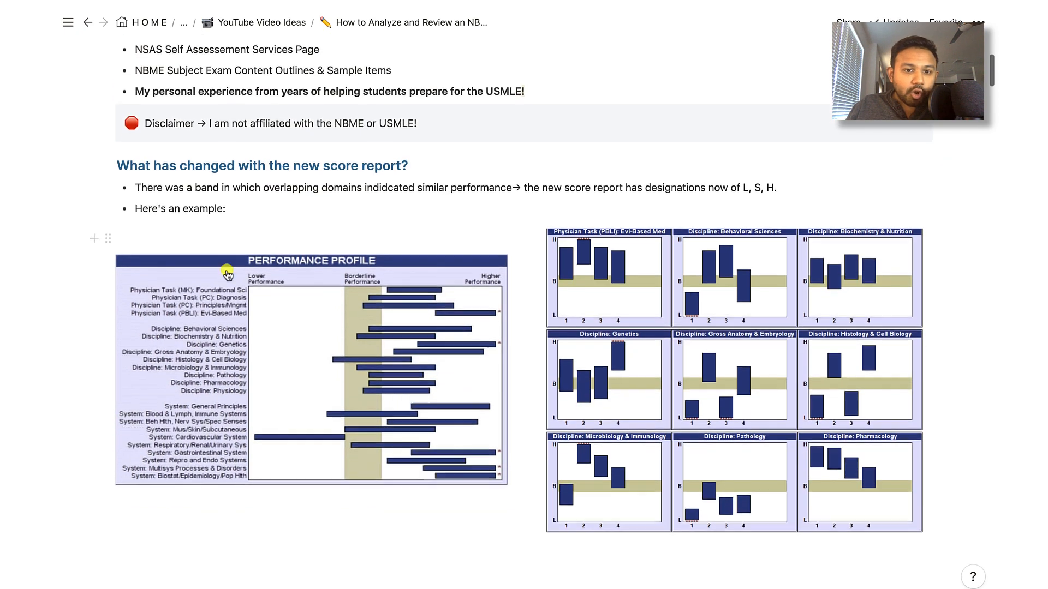
{"action": "scroll", "scroll_direction": "down", "scroll_amount": 3}
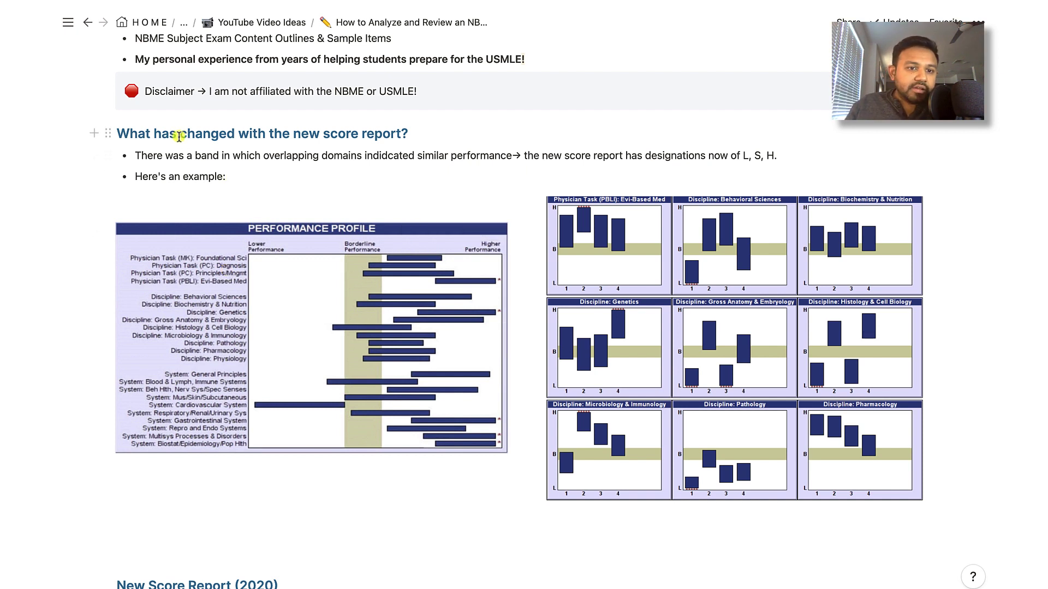
{"action": "mouse_move", "coordinate": [379, 143]}
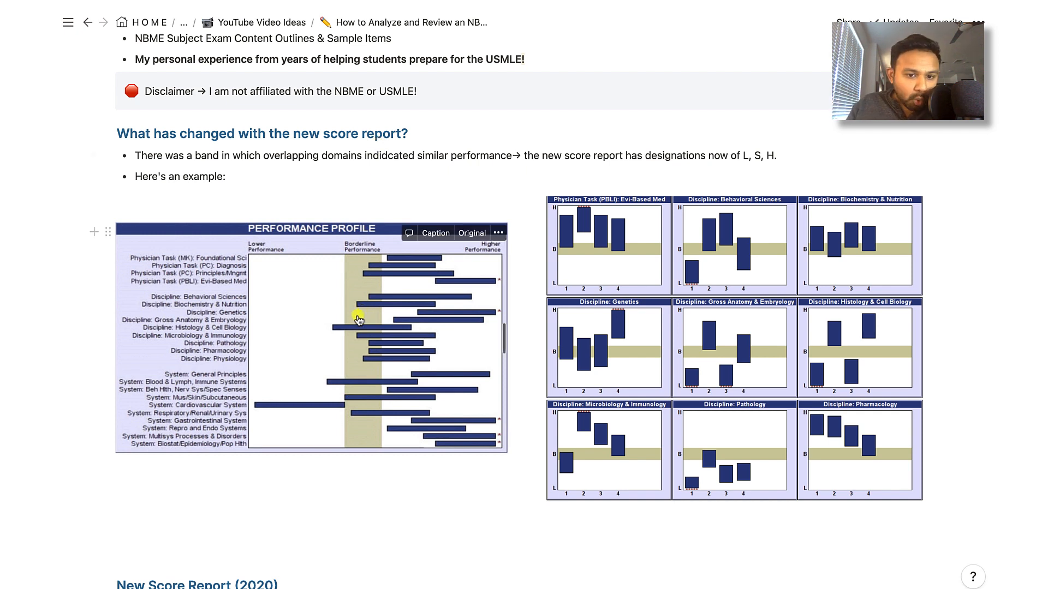
{"action": "mouse_move", "coordinate": [260, 328]}
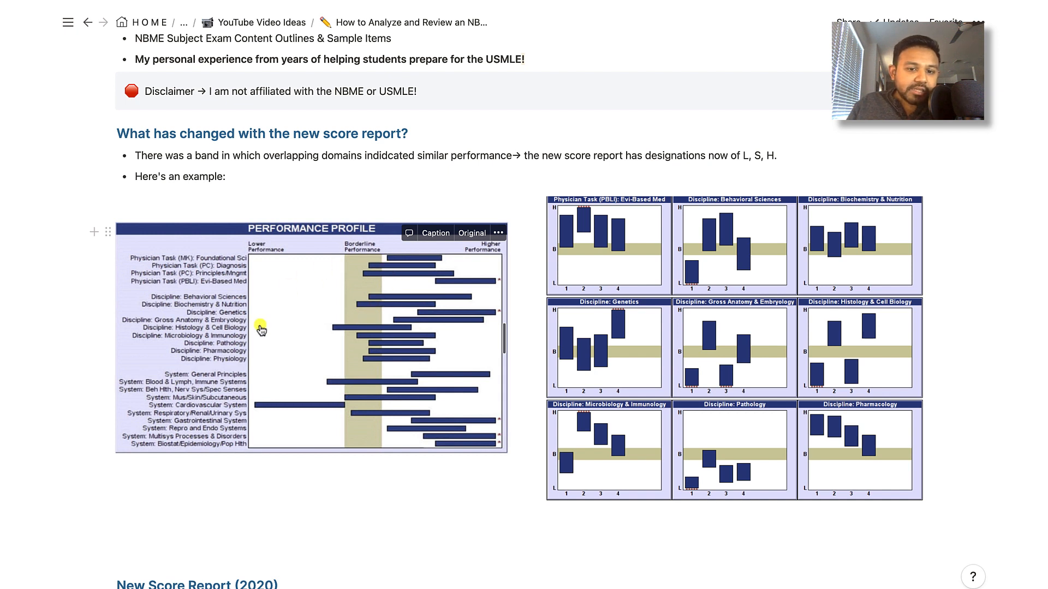
{"action": "mouse_move", "coordinate": [420, 284]}
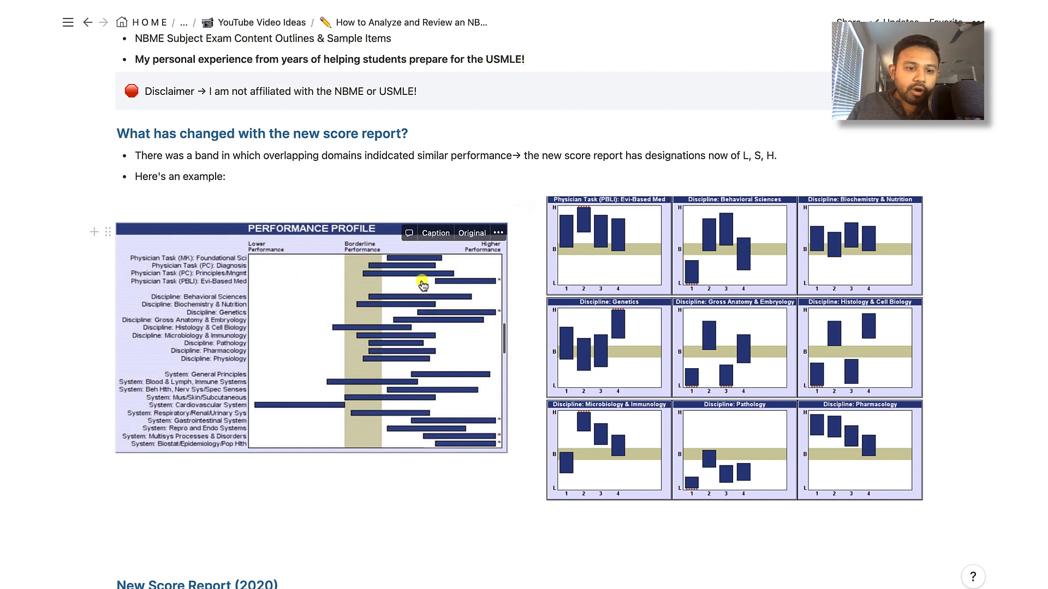
{"action": "mouse_move", "coordinate": [416, 406]}
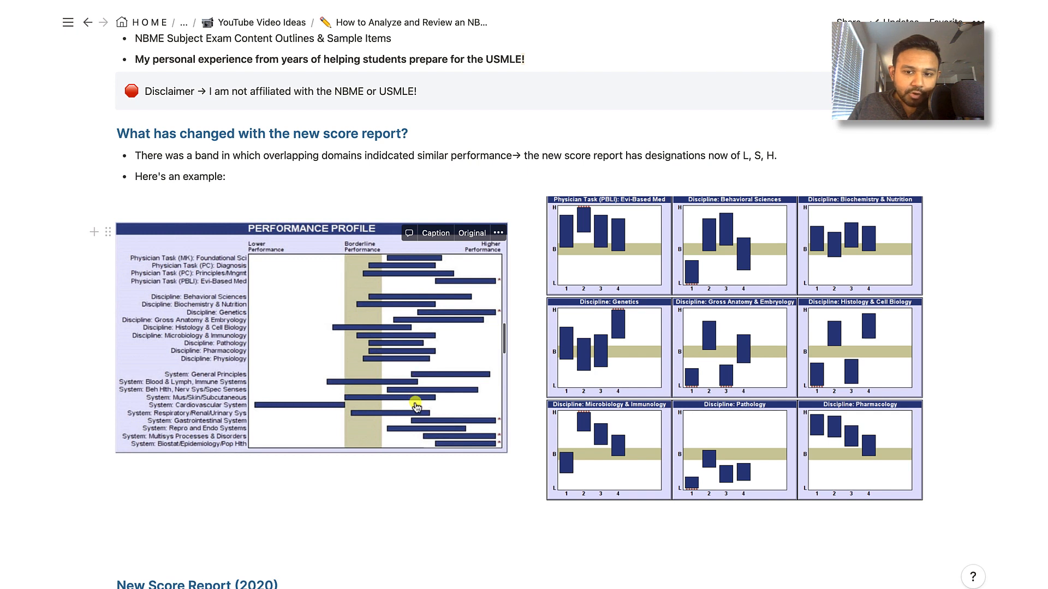
{"action": "mouse_move", "coordinate": [661, 306]}
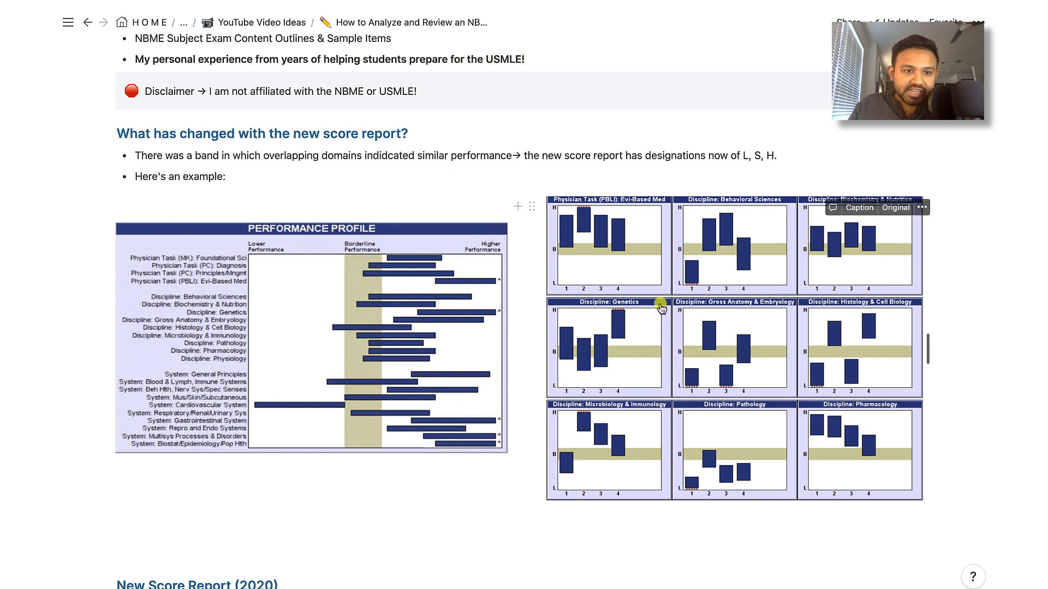
{"action": "mouse_move", "coordinate": [415, 278]}
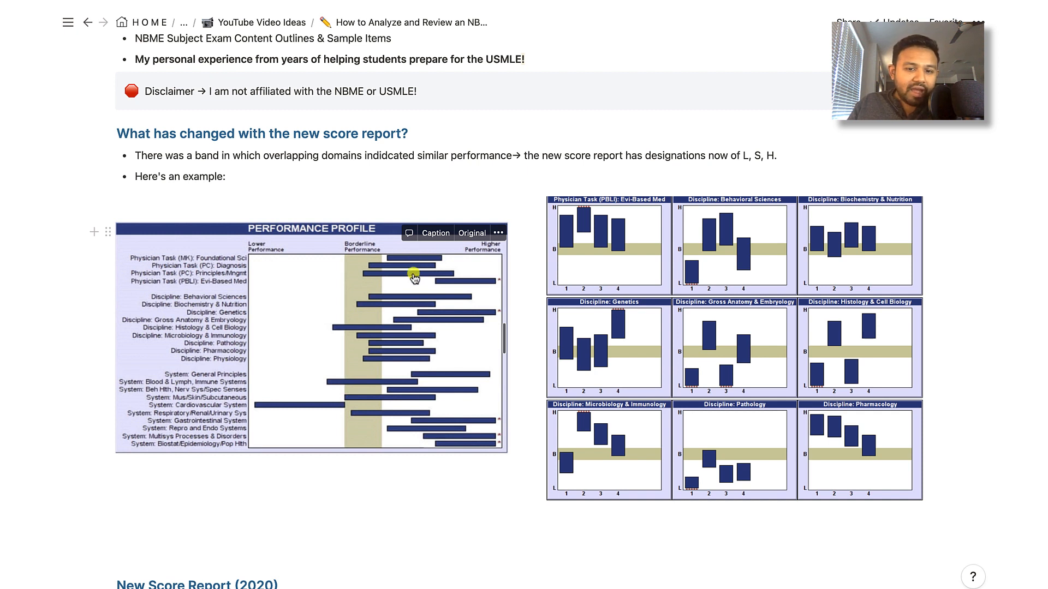
{"action": "mouse_move", "coordinate": [406, 446]}
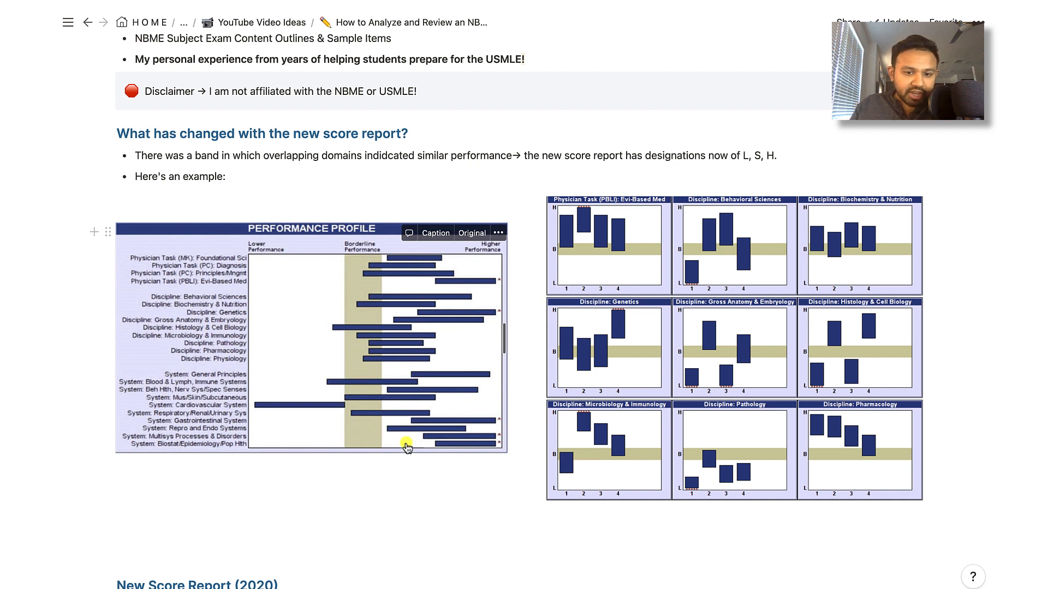
{"action": "mouse_move", "coordinate": [409, 333]}
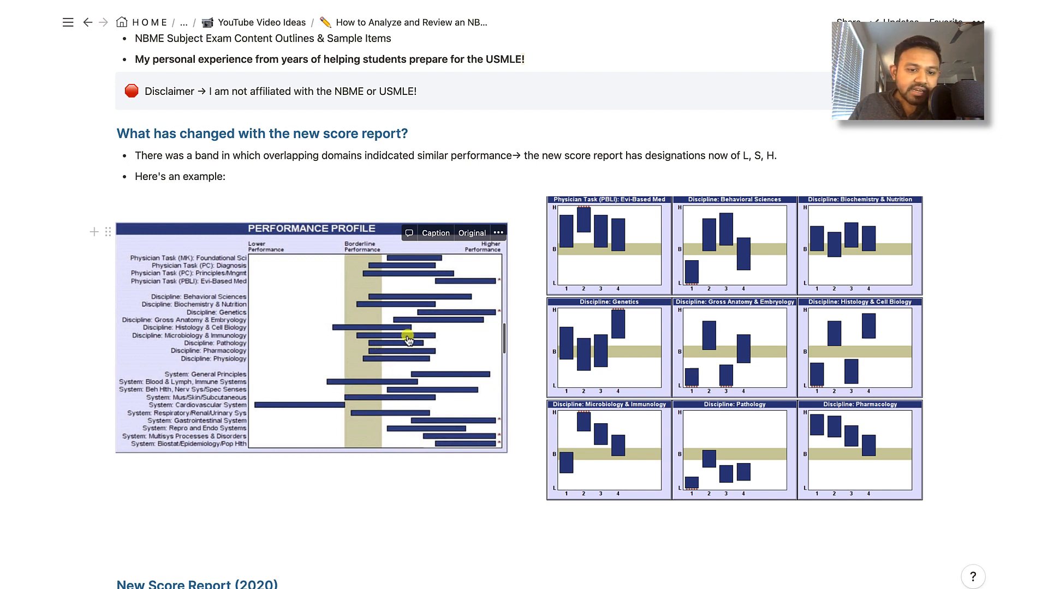
{"action": "mouse_move", "coordinate": [402, 349]}
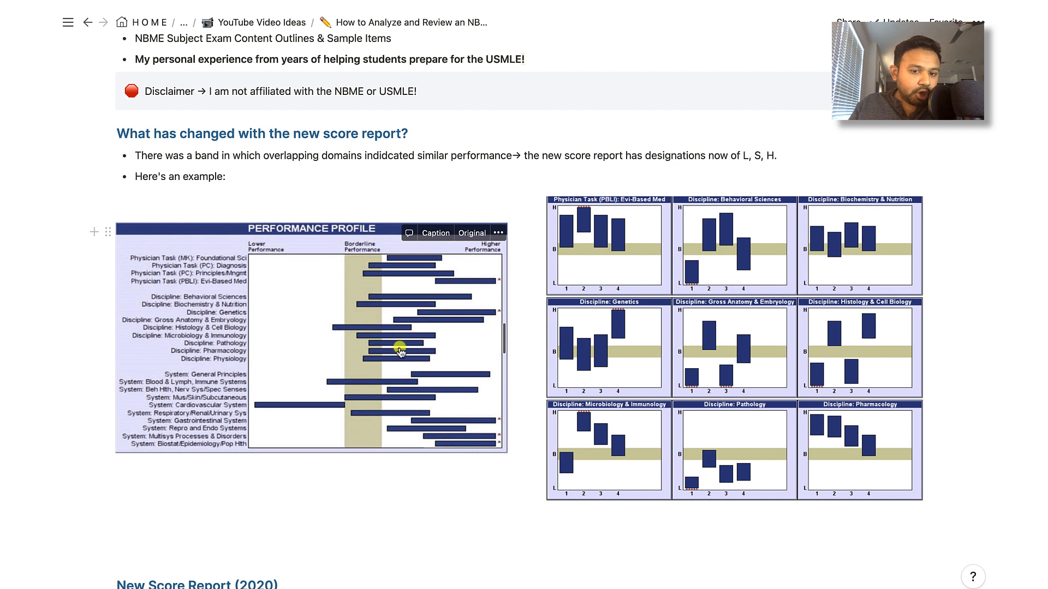
{"action": "mouse_move", "coordinate": [400, 362]}
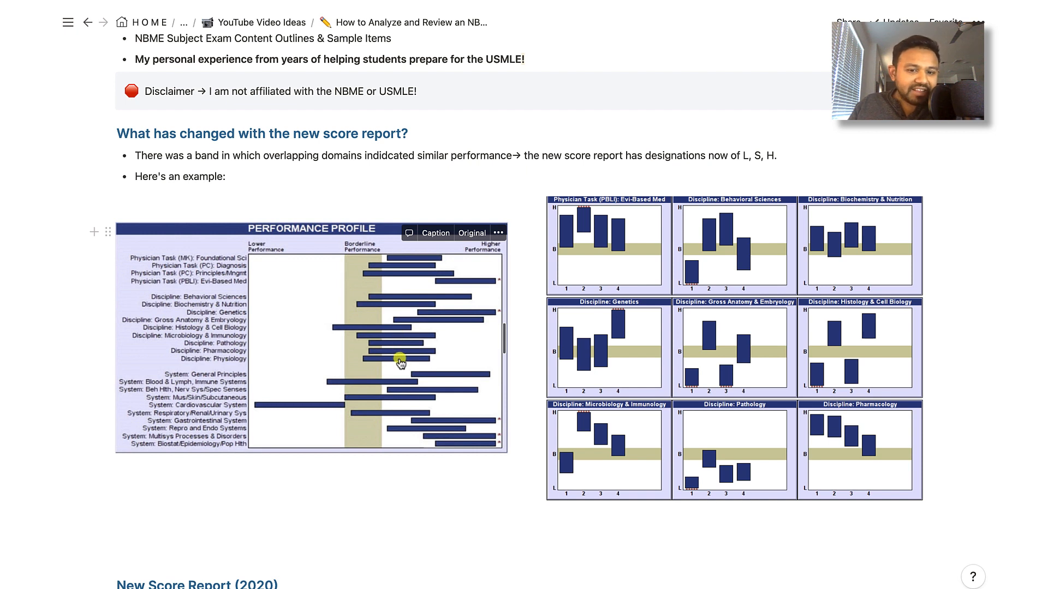
{"action": "mouse_move", "coordinate": [571, 184]}
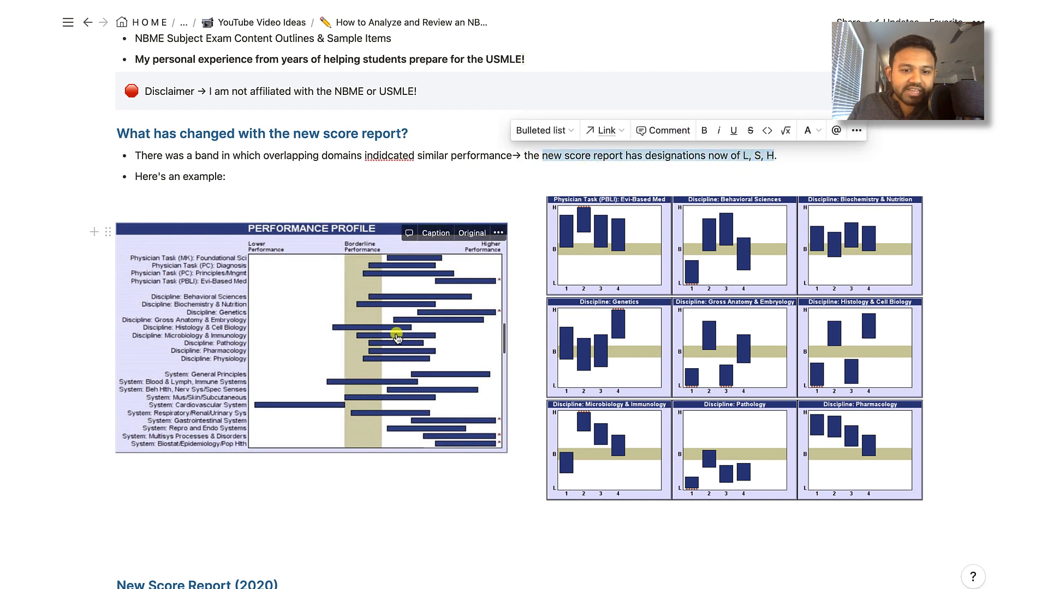
{"action": "mouse_move", "coordinate": [389, 355]}
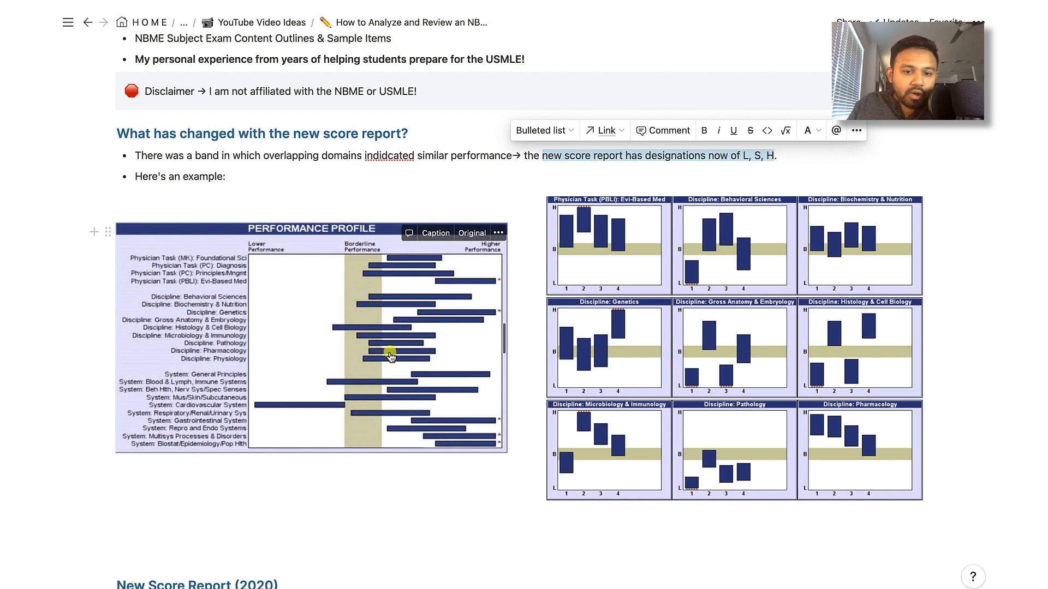
{"action": "mouse_move", "coordinate": [395, 344]}
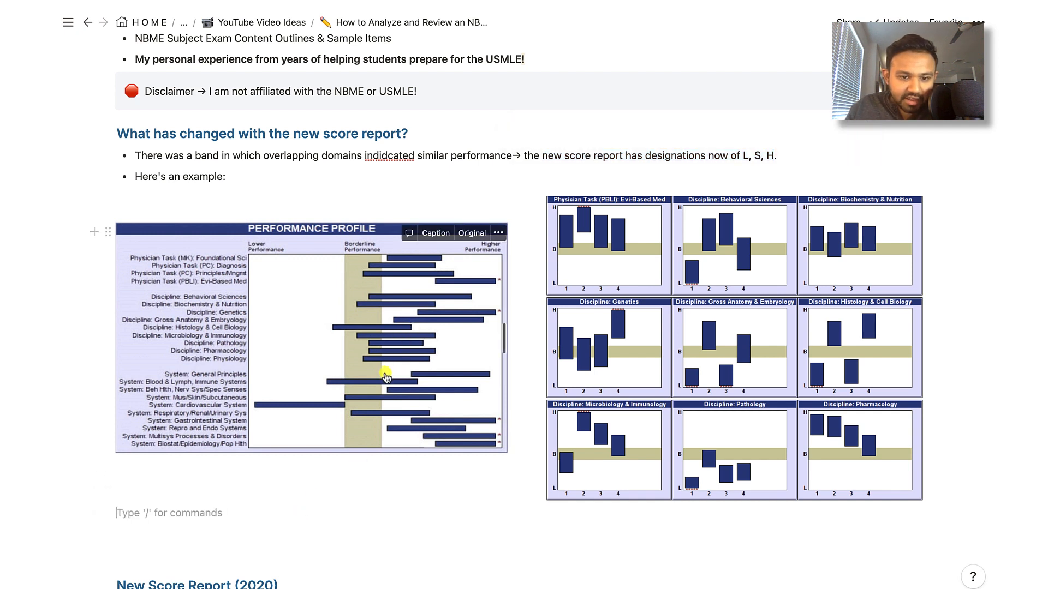
{"action": "mouse_move", "coordinate": [230, 337]}
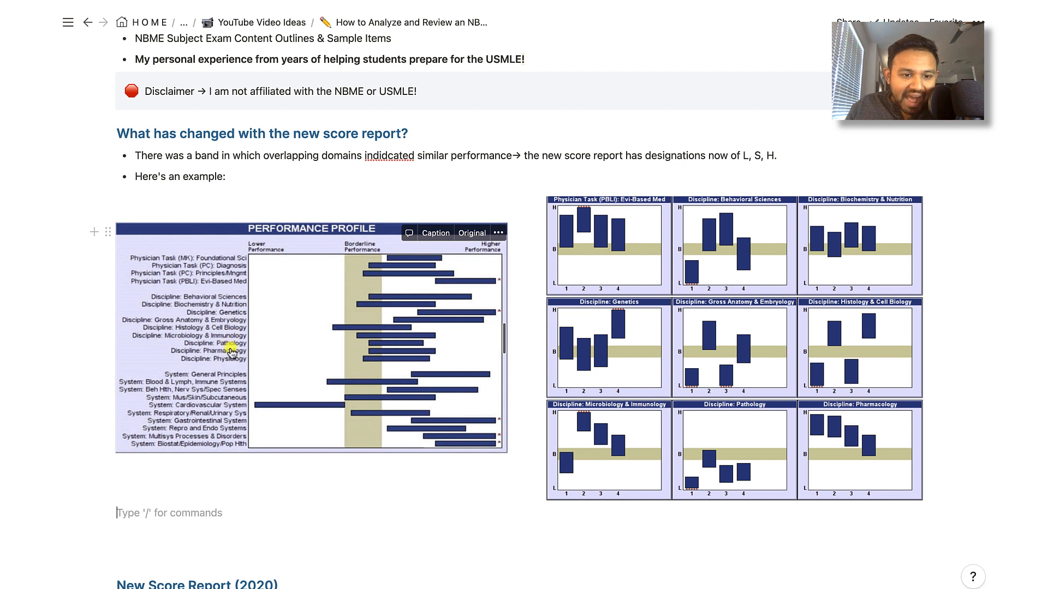
{"action": "mouse_move", "coordinate": [398, 342]}
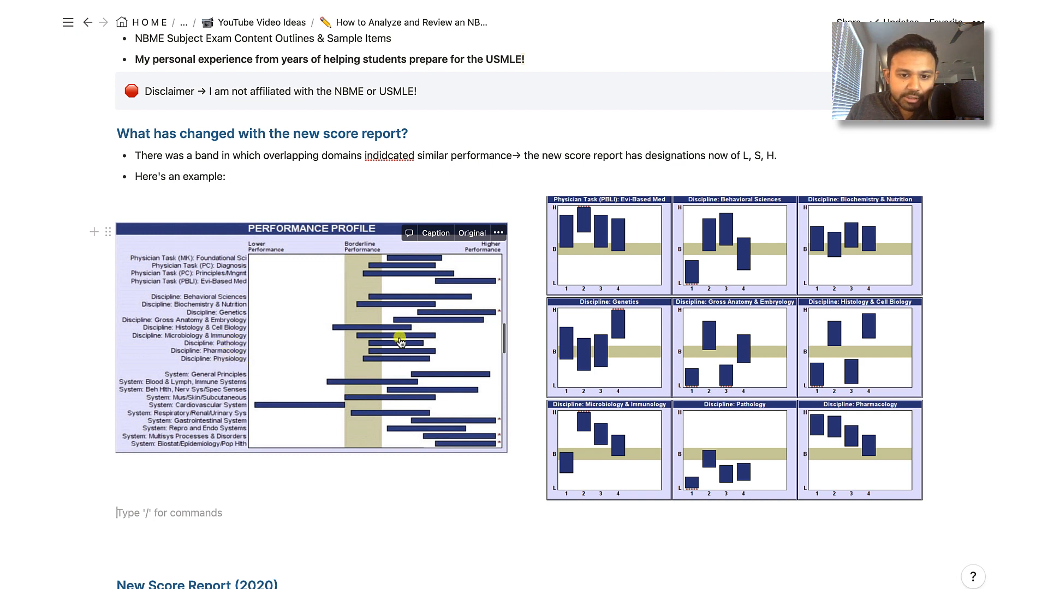
{"action": "mouse_move", "coordinate": [395, 349]}
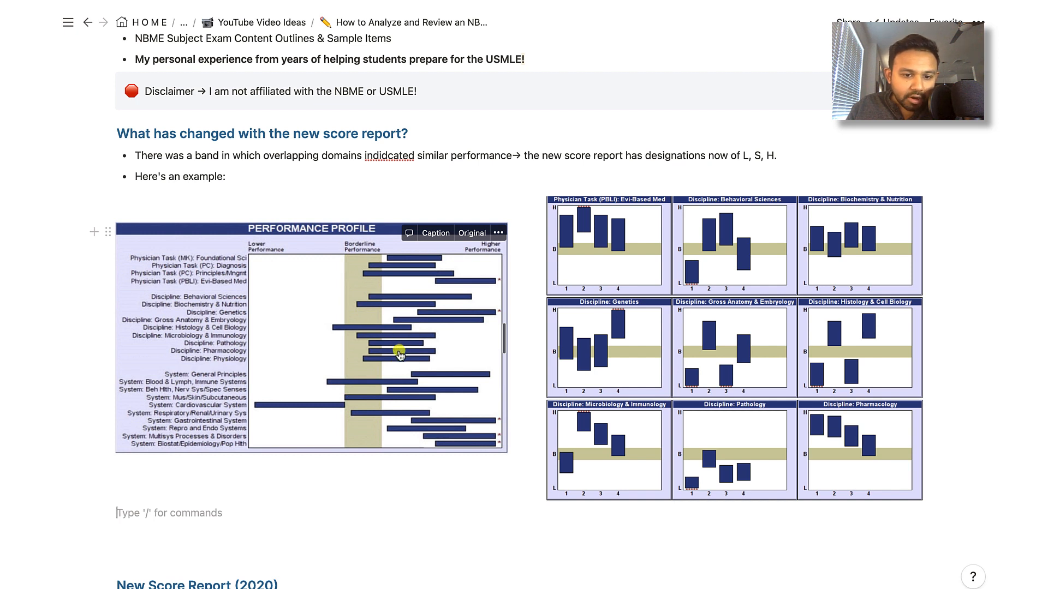
{"action": "mouse_move", "coordinate": [180, 408]}
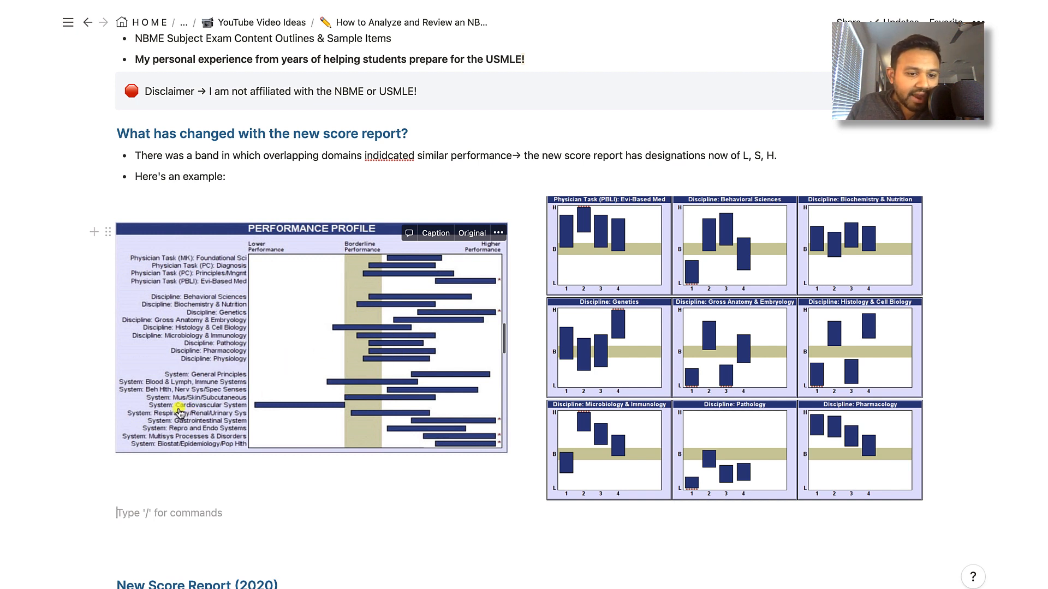
{"action": "mouse_move", "coordinate": [348, 361]}
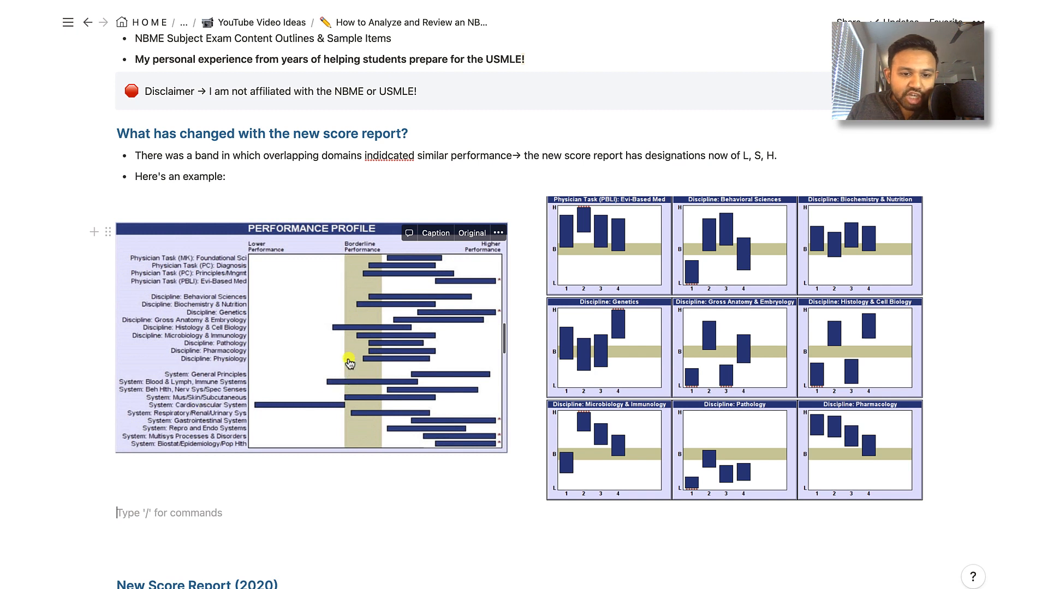
{"action": "mouse_move", "coordinate": [291, 411]}
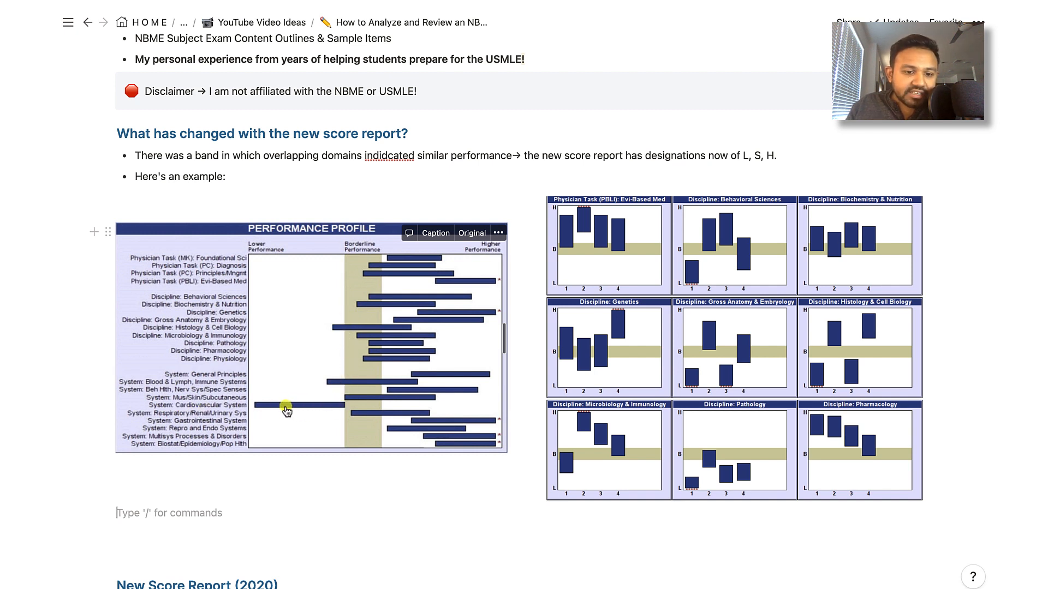
{"action": "mouse_move", "coordinate": [287, 411]}
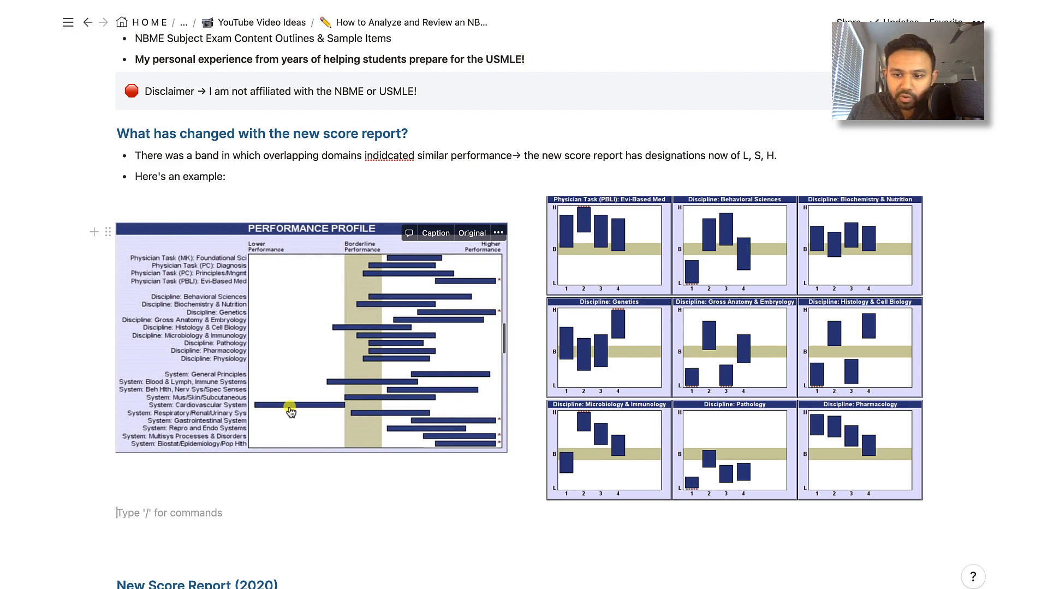
{"action": "scroll", "scroll_direction": "down", "scroll_amount": 3}
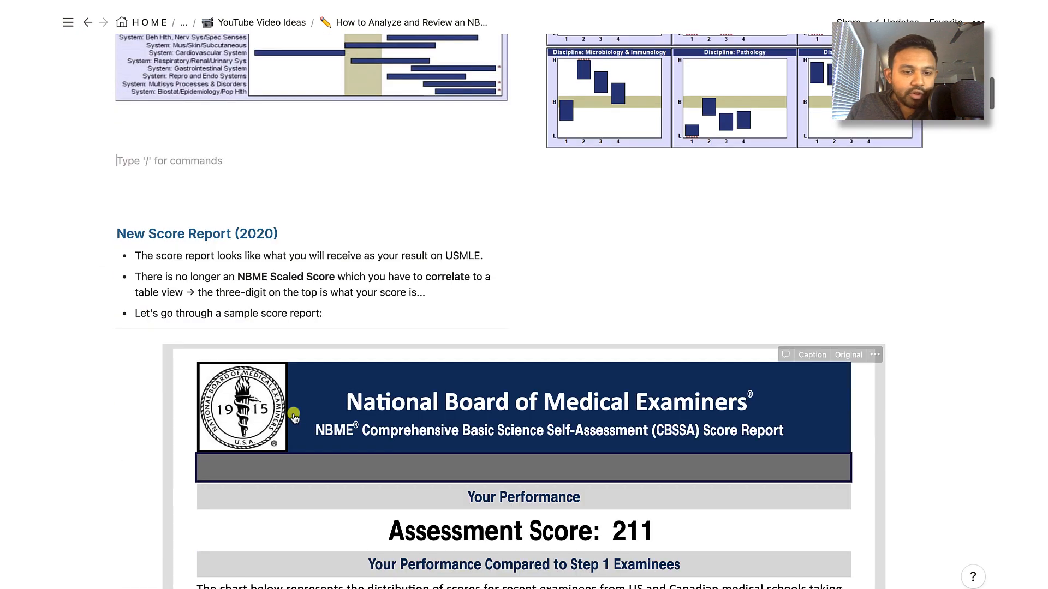
{"action": "scroll", "scroll_direction": "down", "scroll_amount": 3}
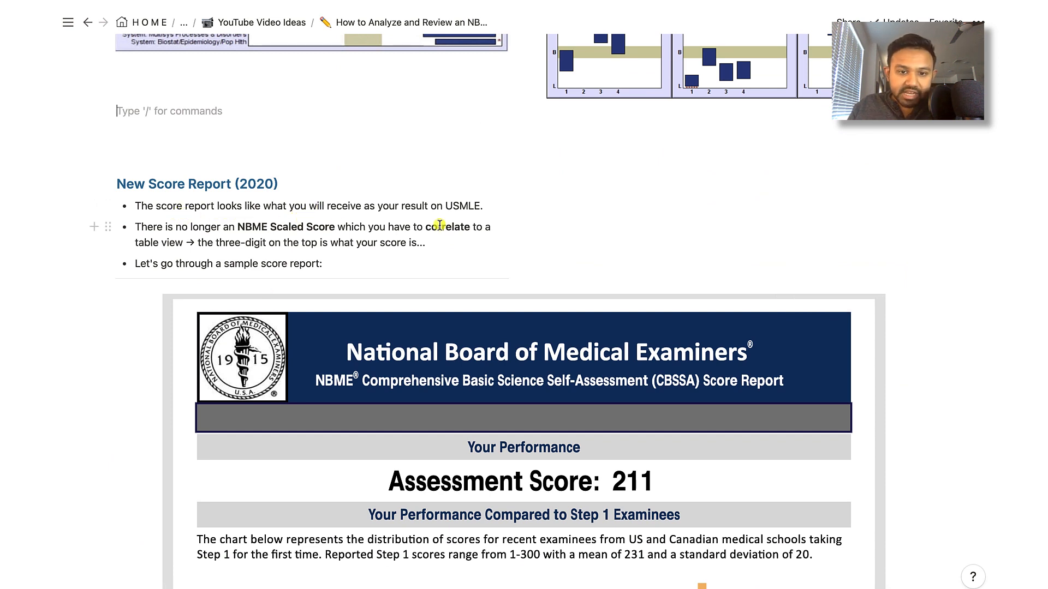
{"action": "mouse_move", "coordinate": [475, 212]}
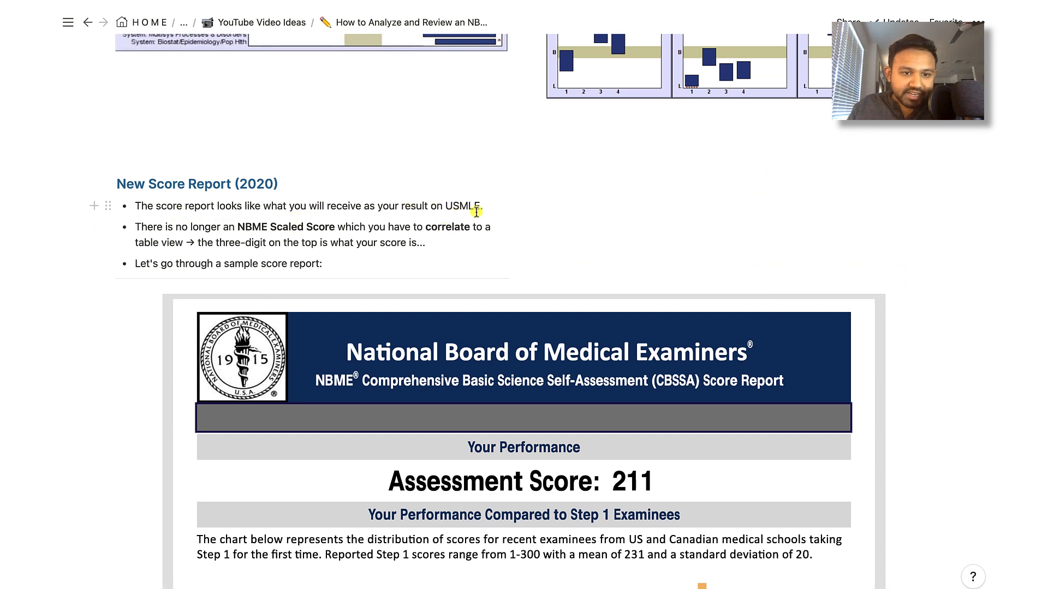
{"action": "scroll", "scroll_direction": "down", "scroll_amount": 3}
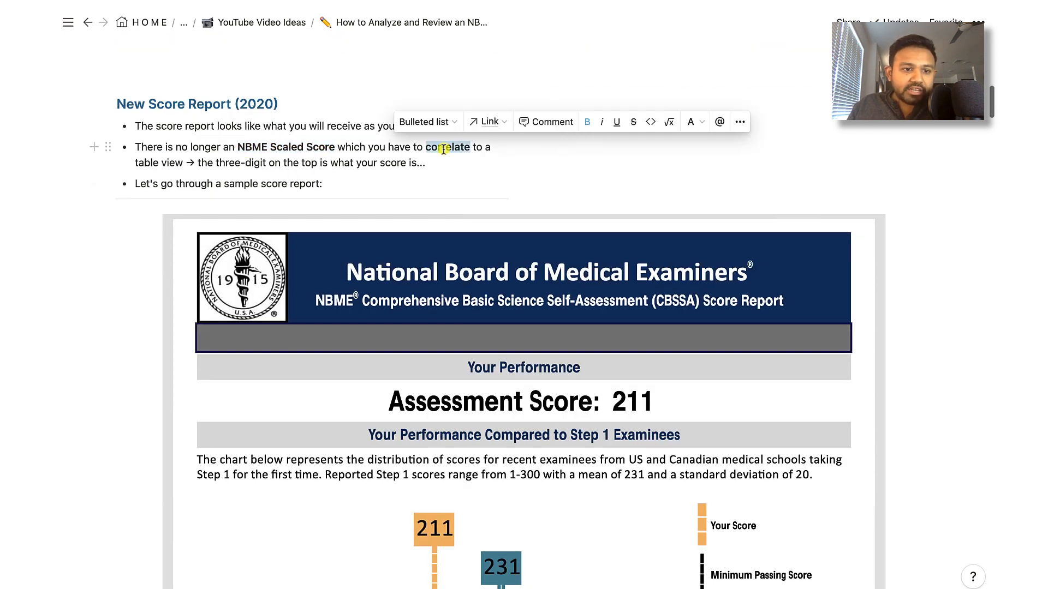
{"action": "mouse_move", "coordinate": [828, 387]}
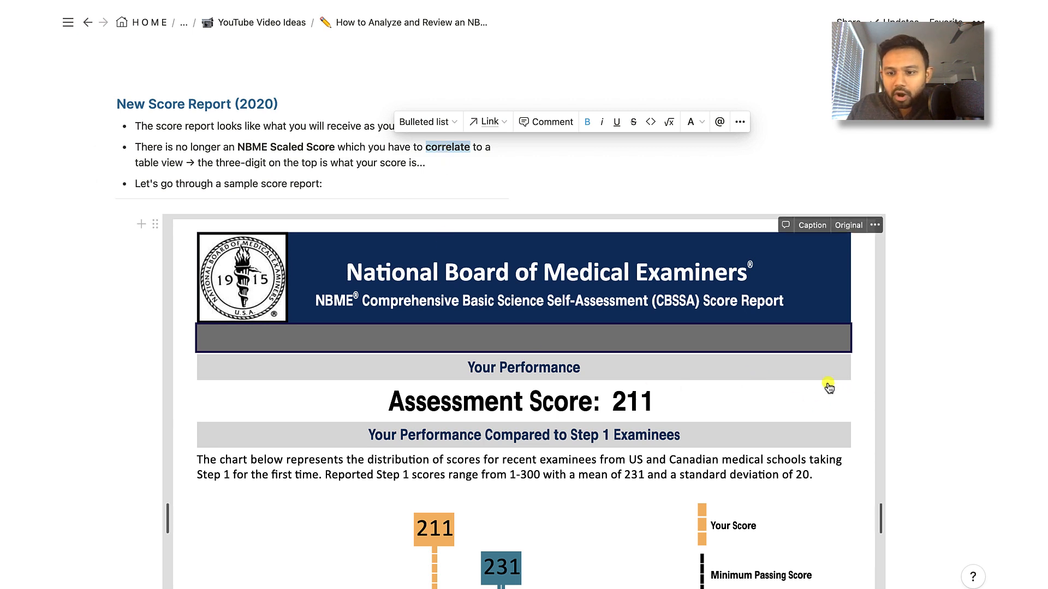
{"action": "mouse_move", "coordinate": [823, 406]}
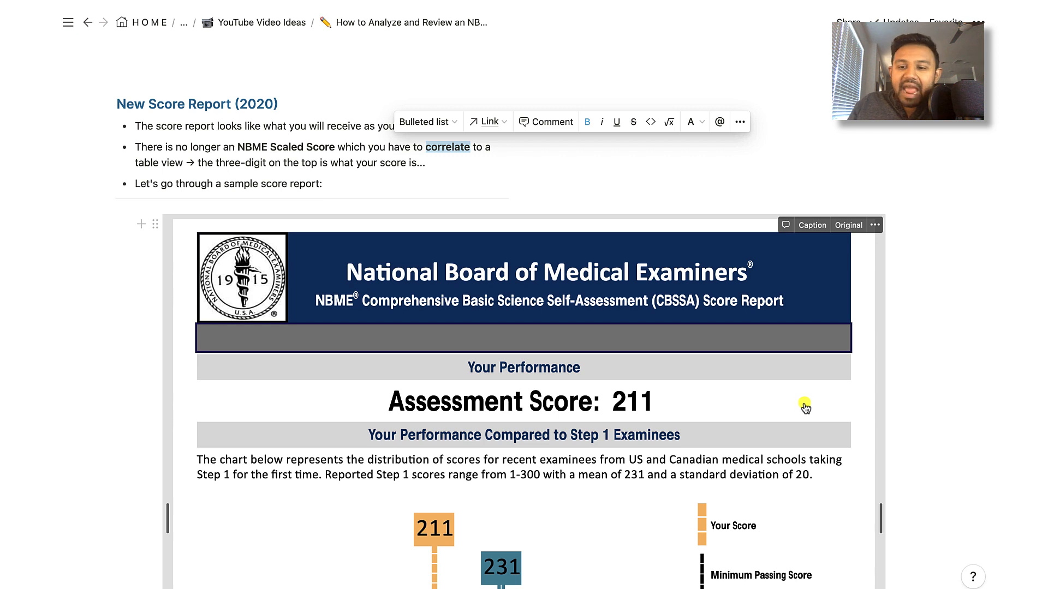
{"action": "mouse_move", "coordinate": [818, 407]}
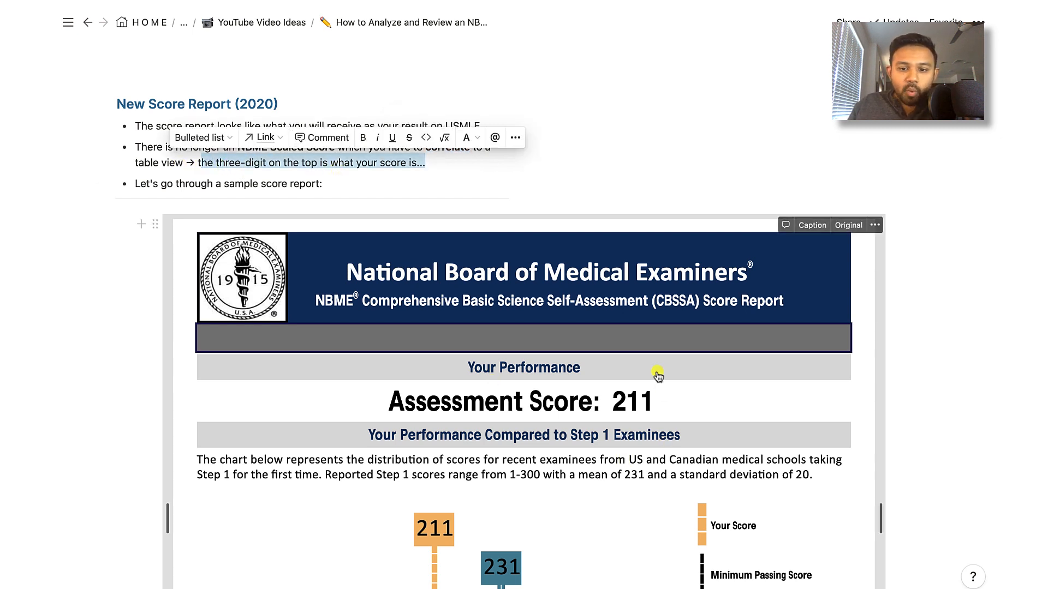
{"action": "mouse_move", "coordinate": [196, 197]}
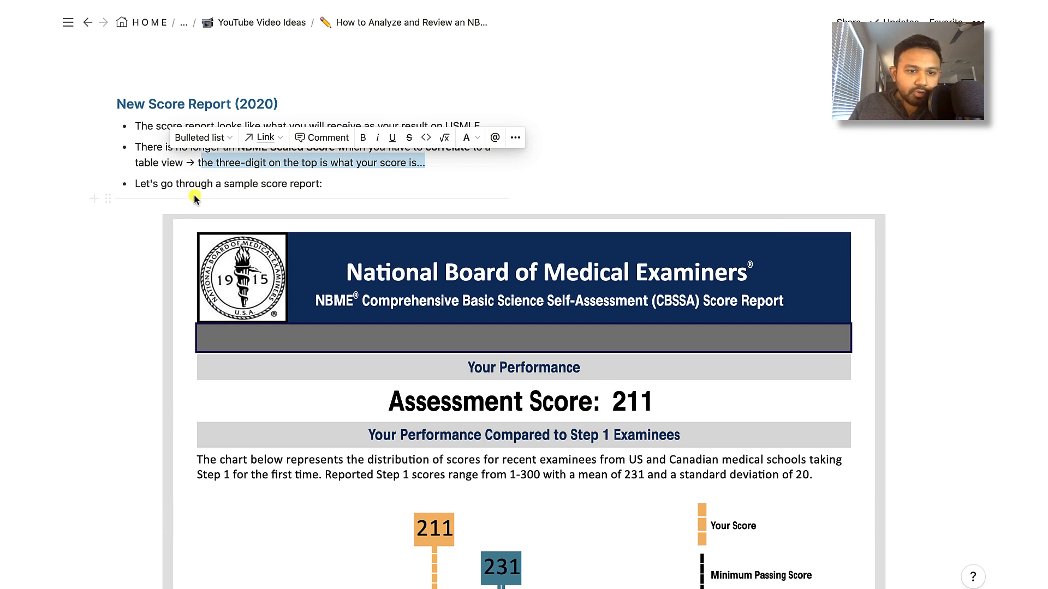
{"action": "scroll", "scroll_direction": "down", "scroll_amount": 3}
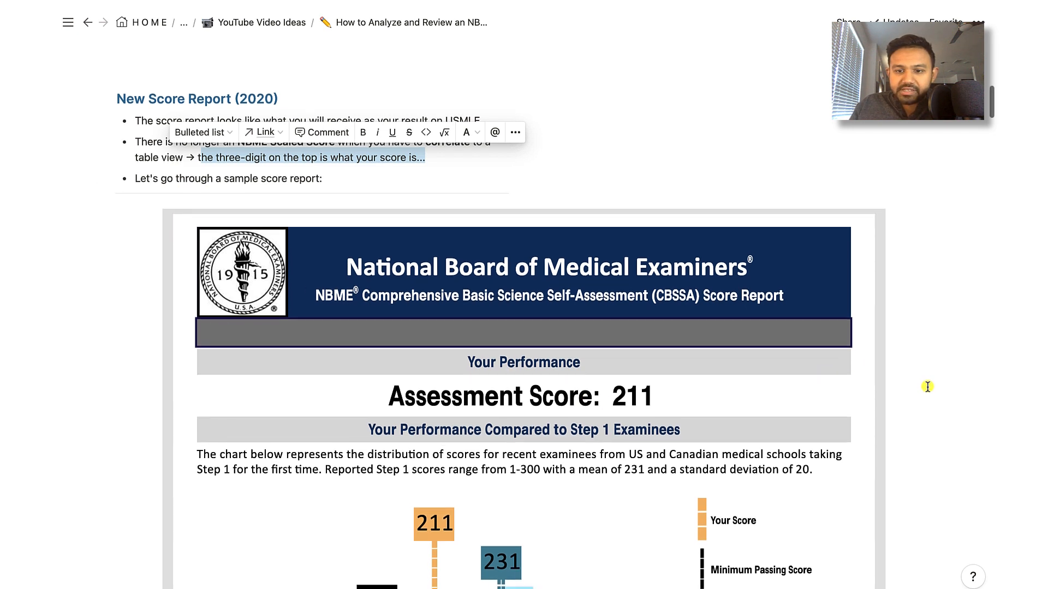
{"action": "scroll", "scroll_direction": "down", "scroll_amount": 3}
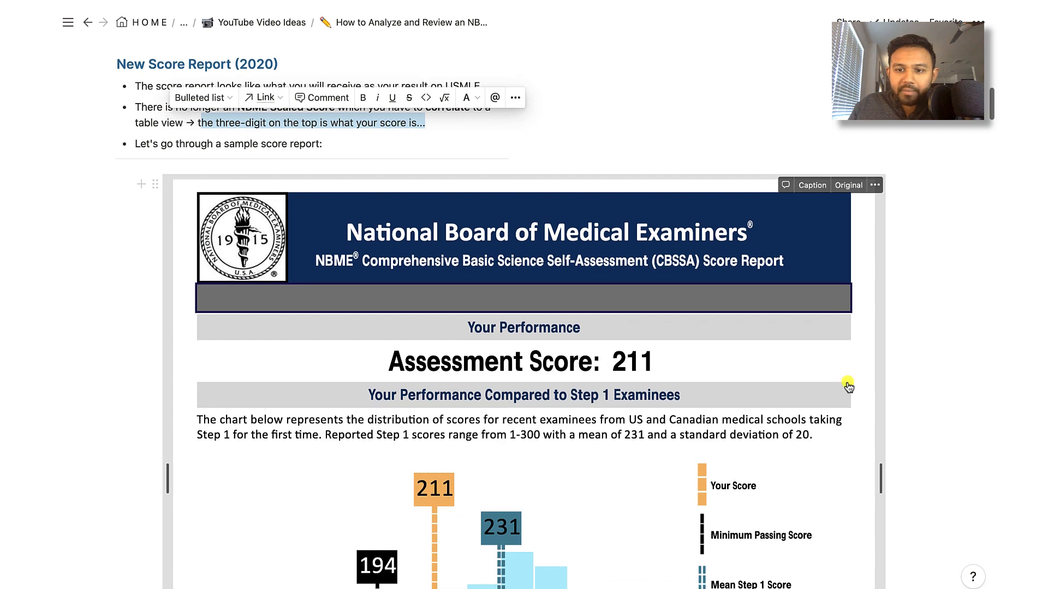
{"action": "scroll", "scroll_direction": "down", "scroll_amount": 3}
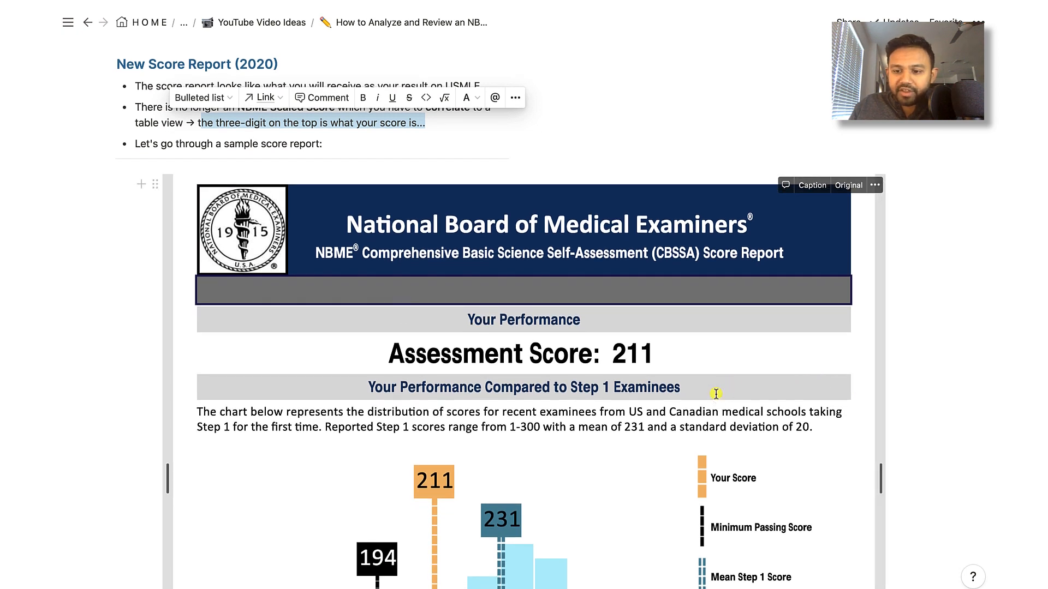
{"action": "scroll", "scroll_direction": "down", "scroll_amount": 3}
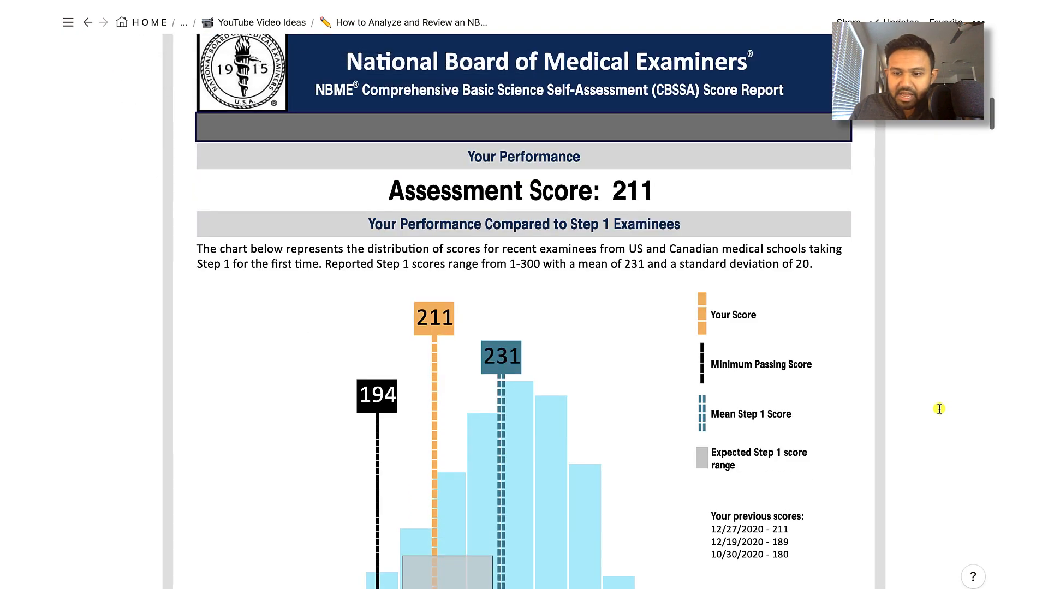
{"action": "scroll", "scroll_direction": "down", "scroll_amount": 3}
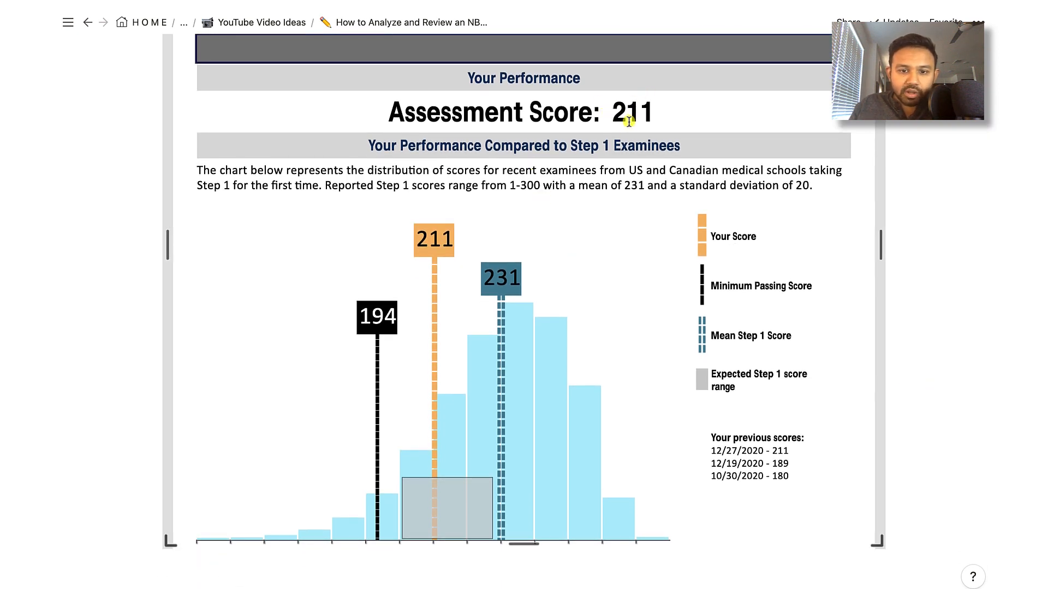
{"action": "mouse_move", "coordinate": [350, 434]}
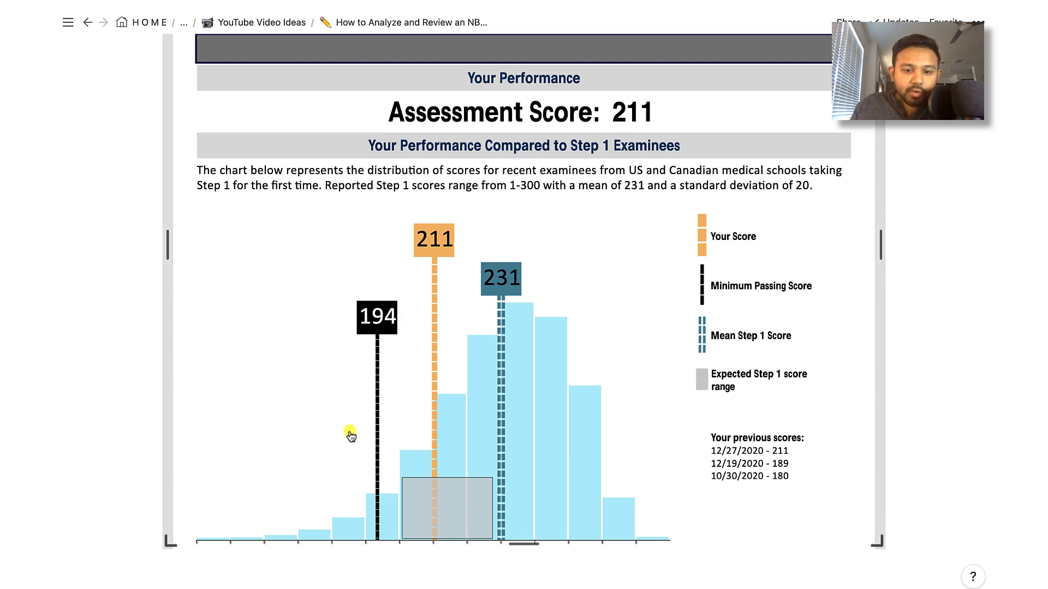
{"action": "mouse_move", "coordinate": [458, 429]}
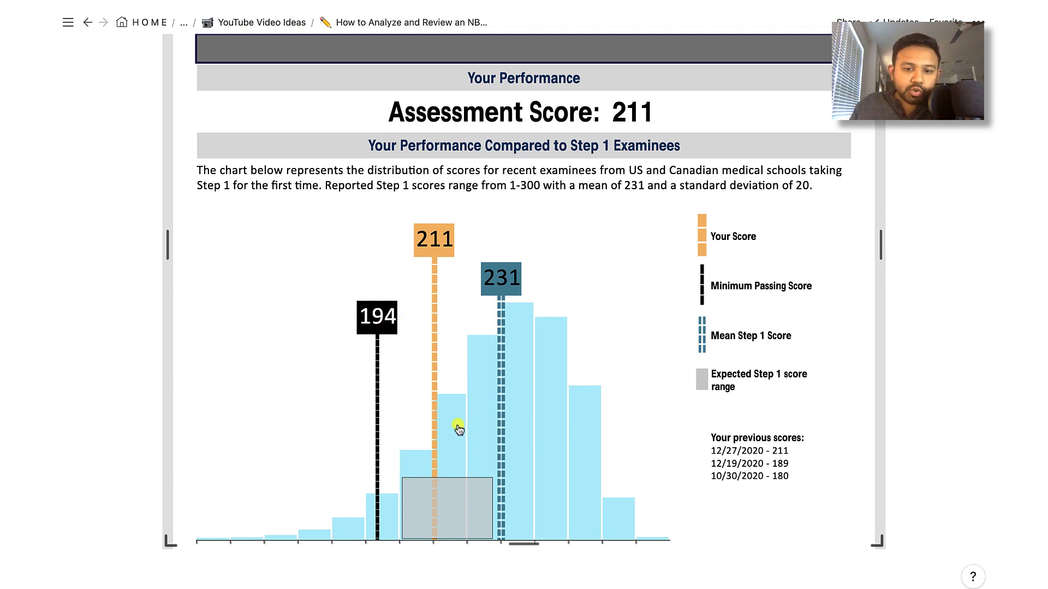
{"action": "mouse_move", "coordinate": [477, 427]}
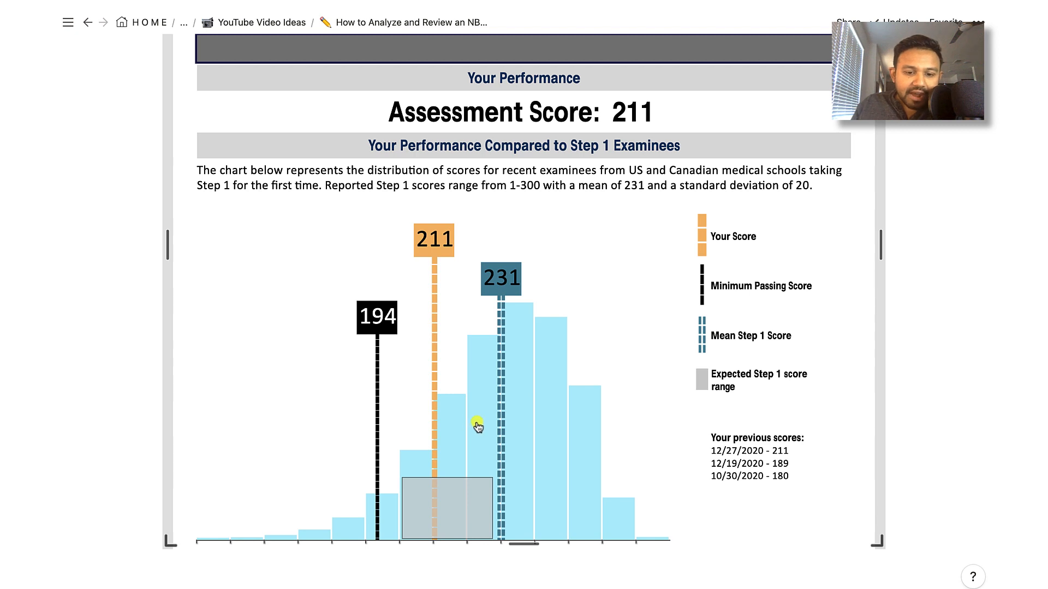
{"action": "scroll", "scroll_direction": "down", "scroll_amount": 3}
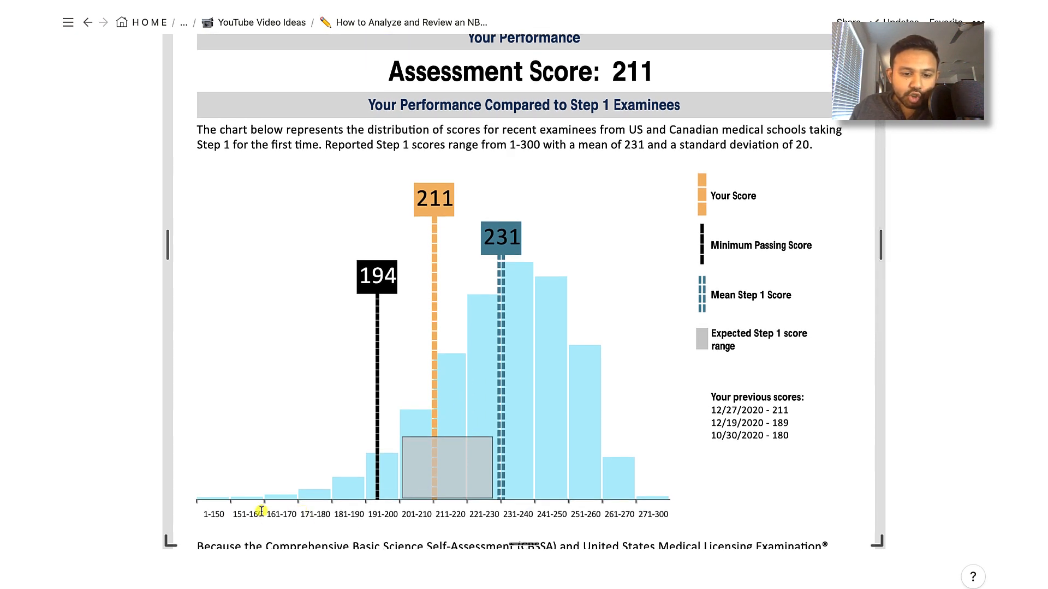
{"action": "mouse_move", "coordinate": [483, 380]}
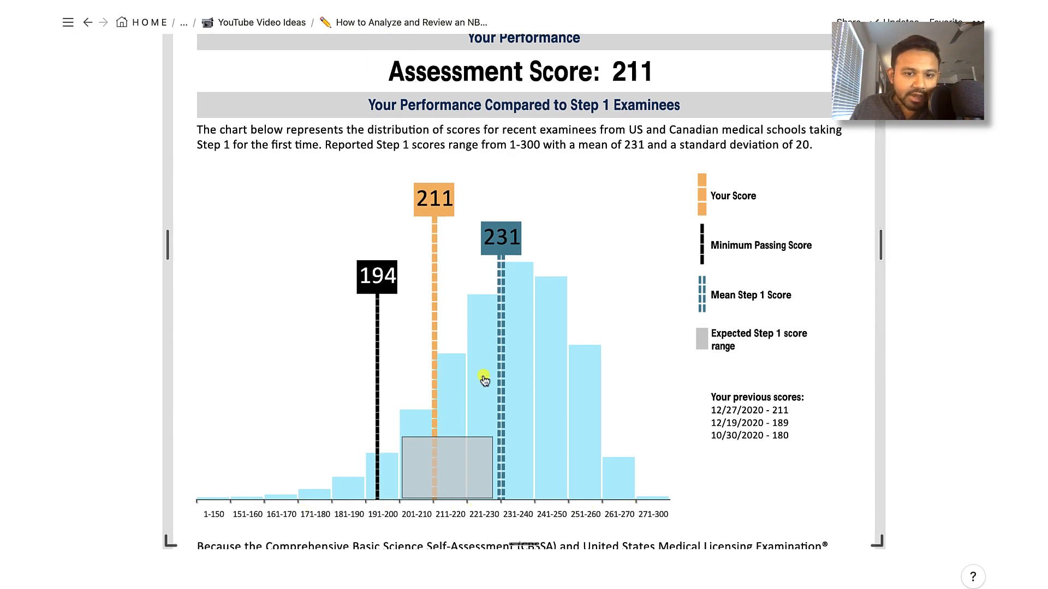
{"action": "mouse_move", "coordinate": [753, 246]}
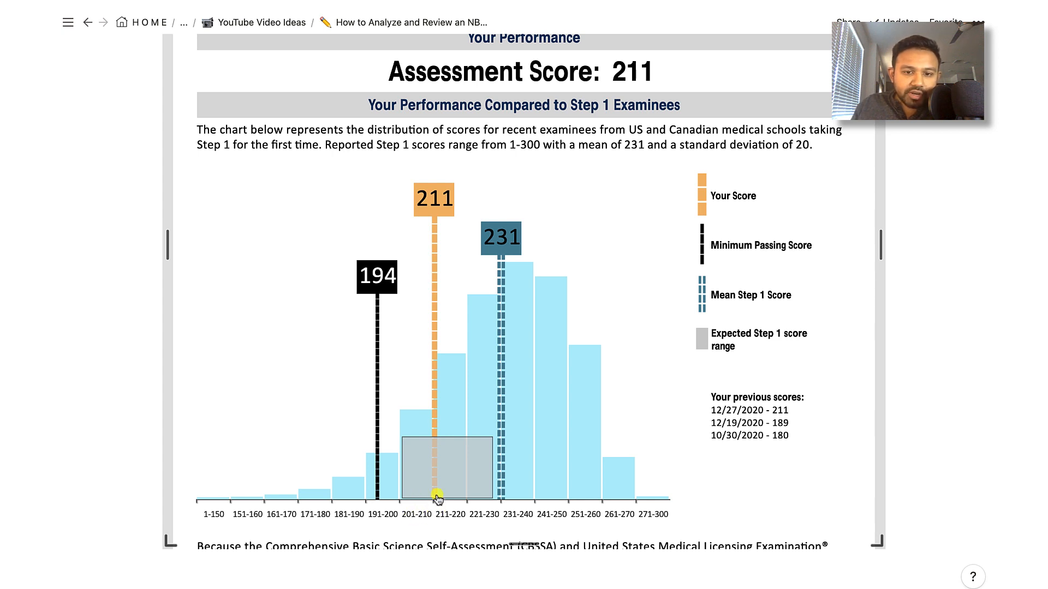
{"action": "mouse_move", "coordinate": [496, 514]}
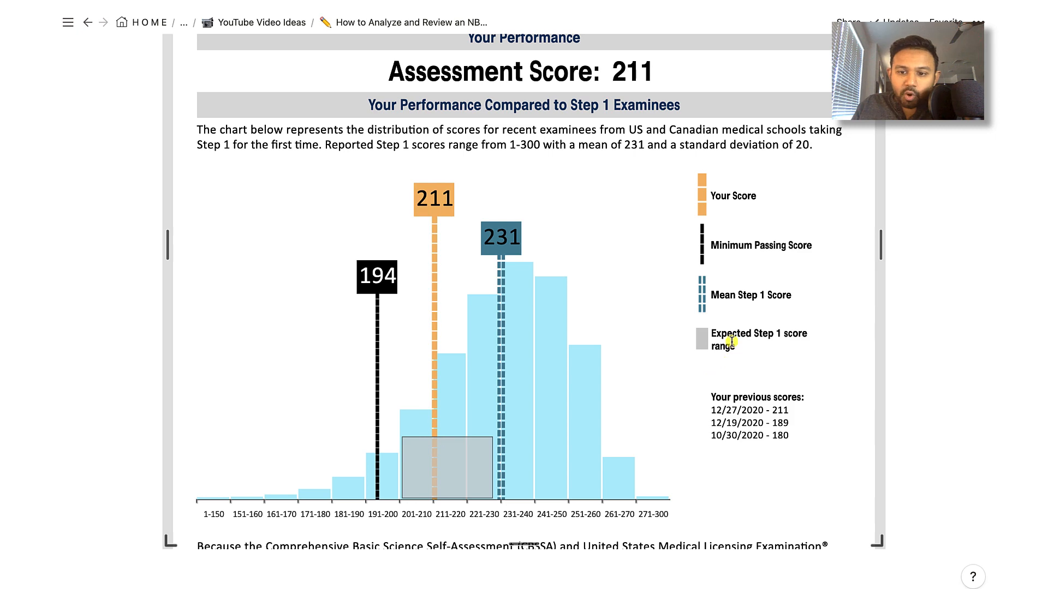
{"action": "mouse_move", "coordinate": [563, 469]}
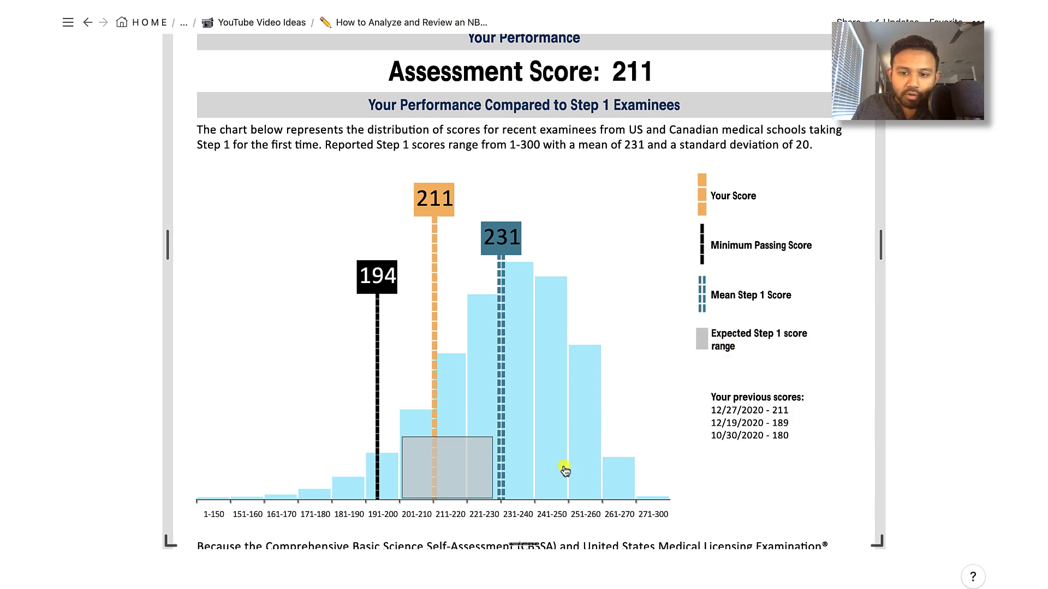
{"action": "scroll", "scroll_direction": "down", "scroll_amount": 3}
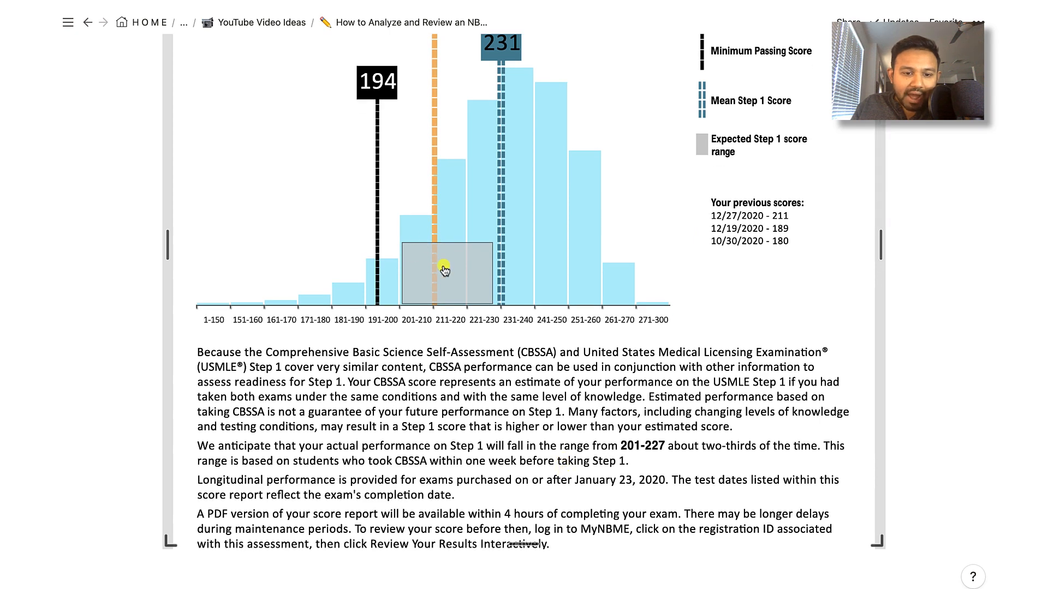
{"action": "scroll", "scroll_direction": "down", "scroll_amount": 3}
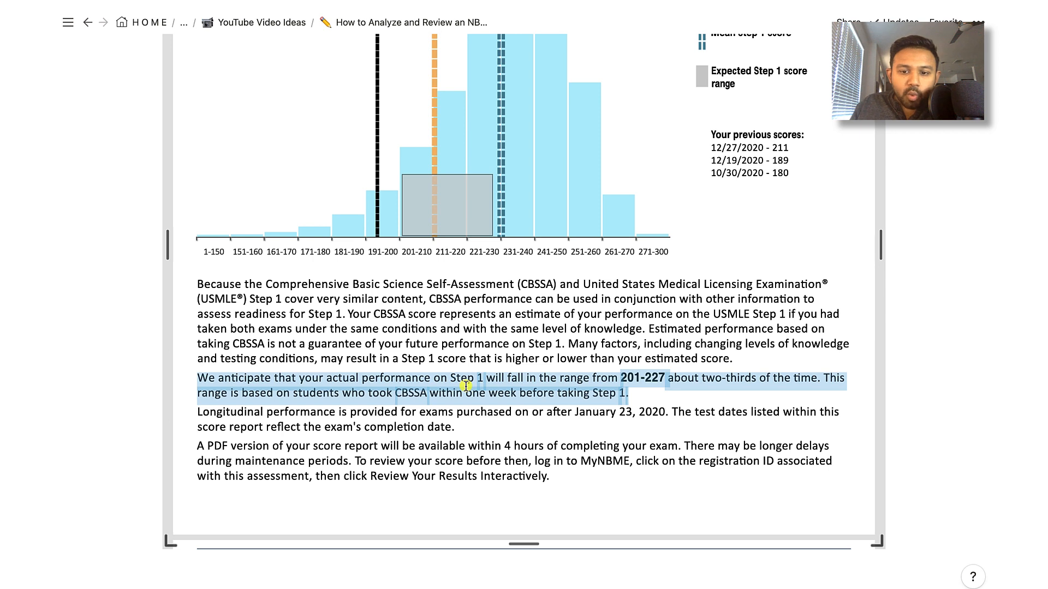
{"action": "mouse_move", "coordinate": [405, 242]}
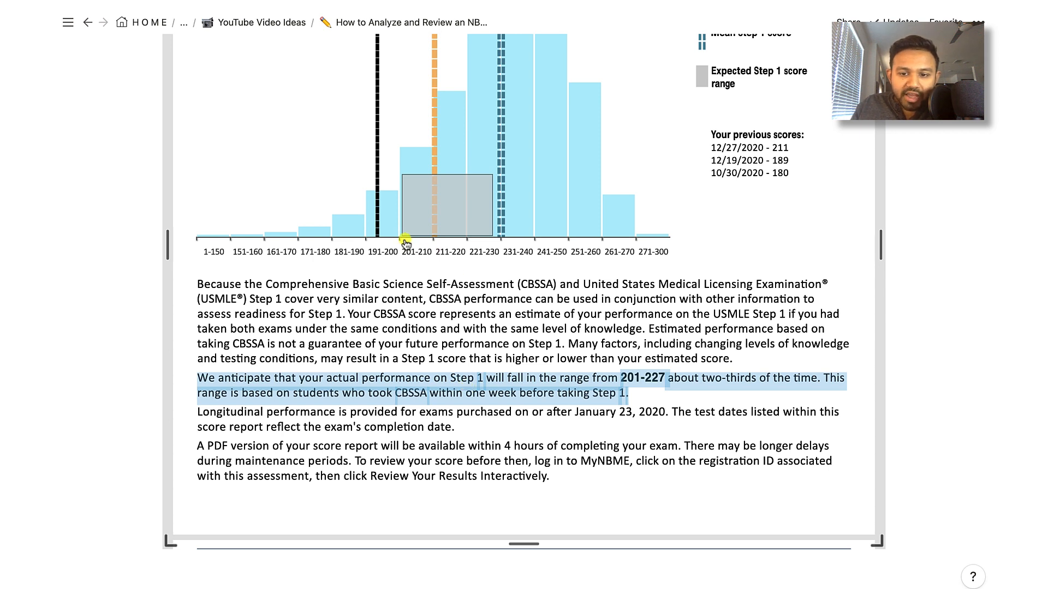
{"action": "mouse_move", "coordinate": [744, 394]}
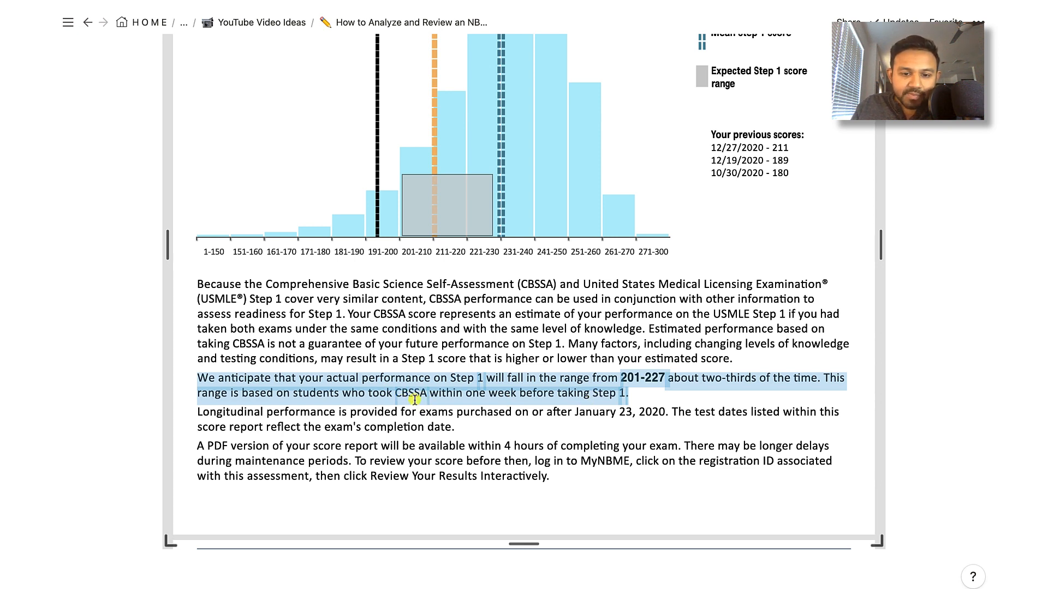
{"action": "mouse_move", "coordinate": [482, 402]}
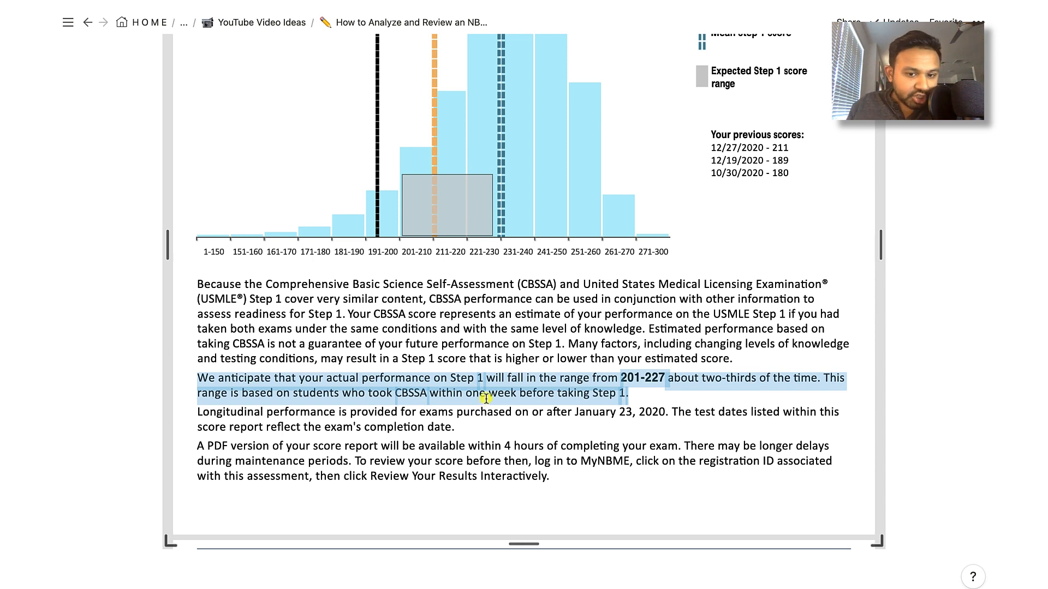
{"action": "mouse_move", "coordinate": [469, 418]}
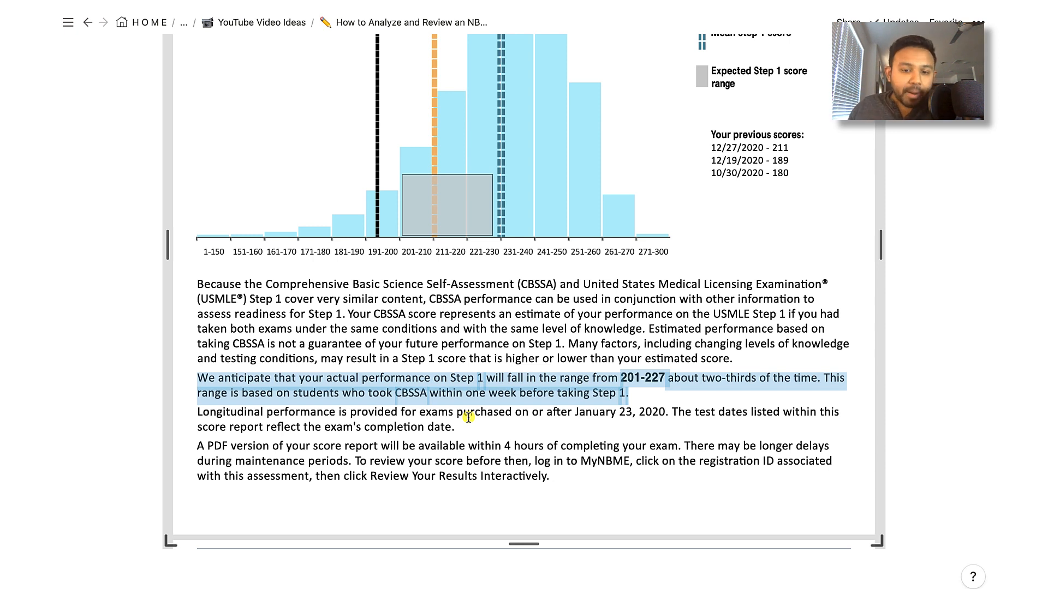
{"action": "scroll", "scroll_direction": "up", "scroll_amount": 3}
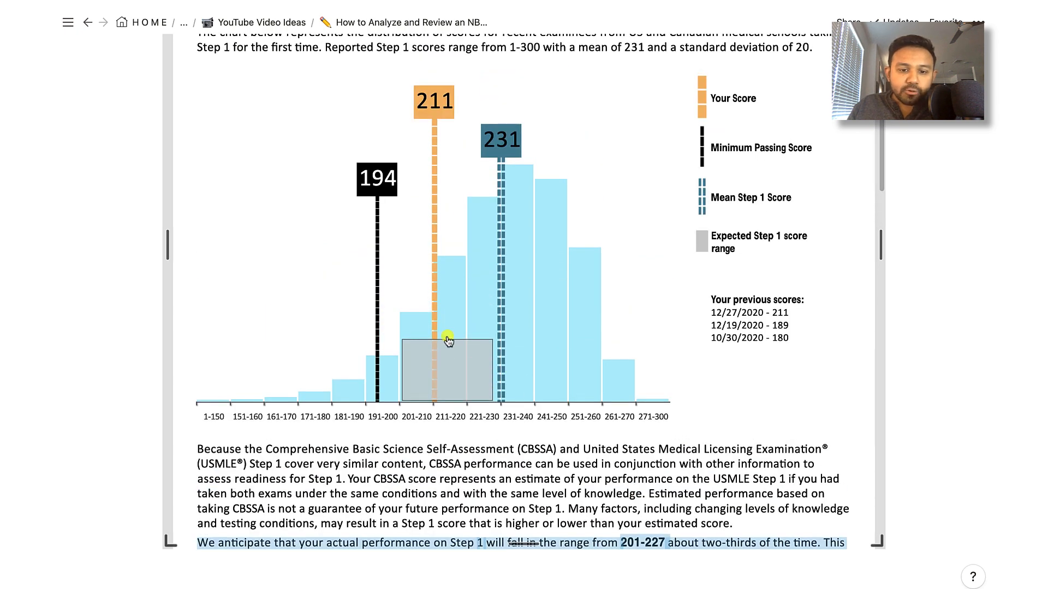
{"action": "mouse_move", "coordinate": [433, 374]}
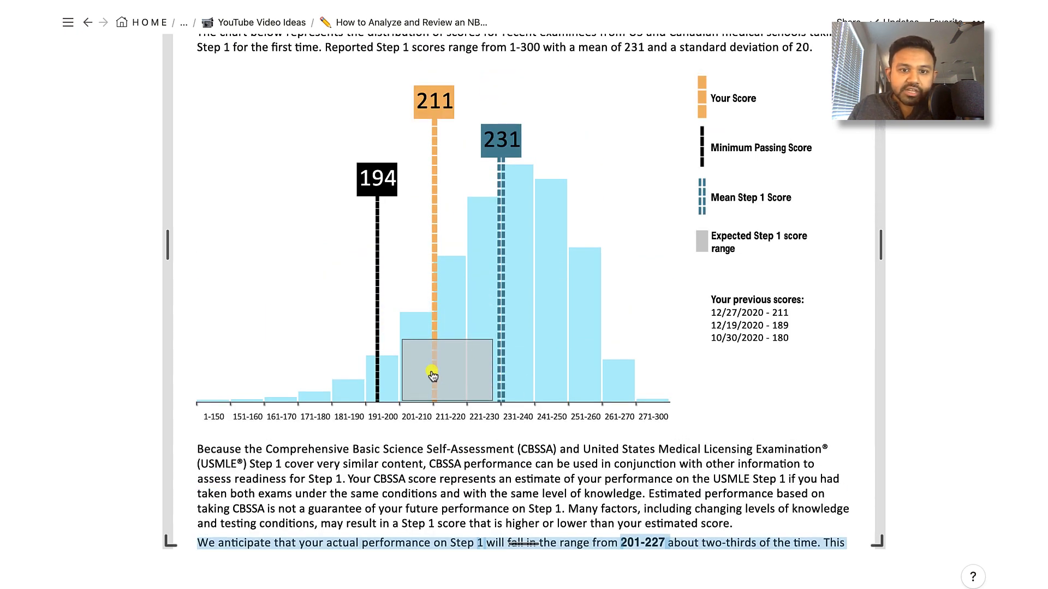
{"action": "mouse_move", "coordinate": [443, 122]}
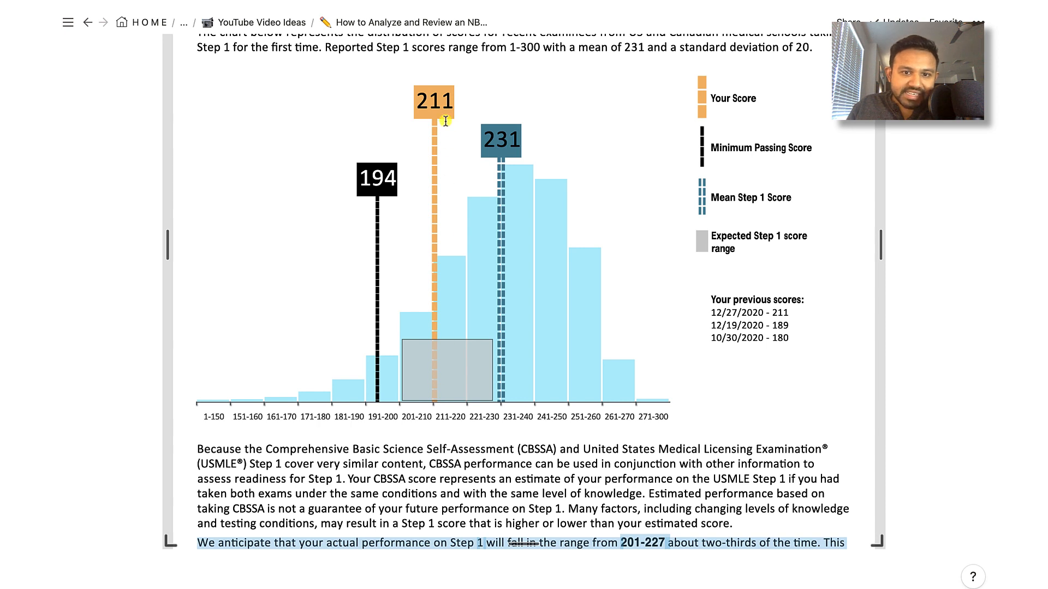
{"action": "mouse_move", "coordinate": [437, 356]}
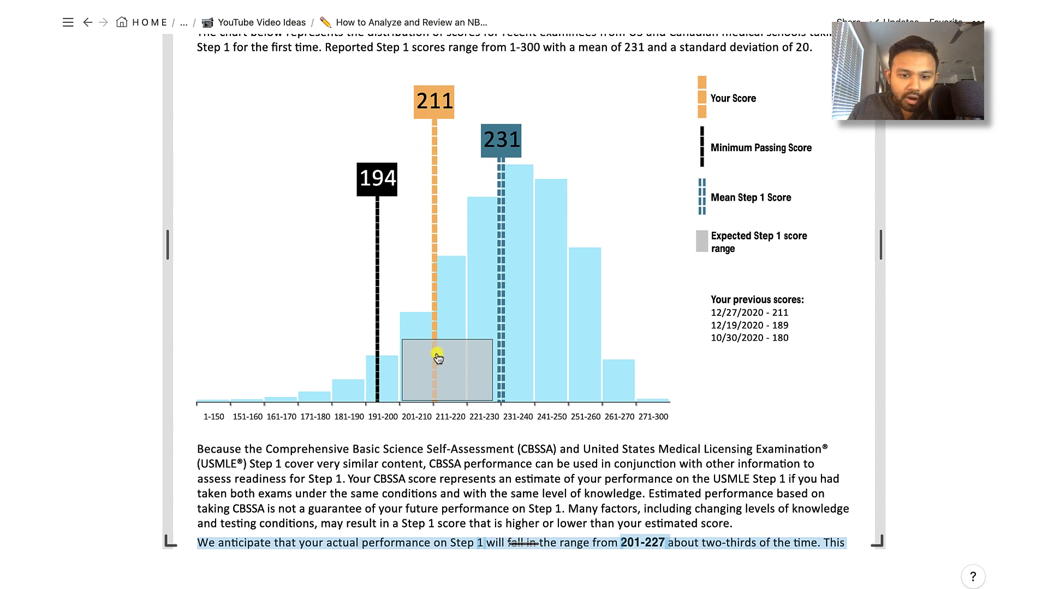
{"action": "mouse_move", "coordinate": [449, 394]}
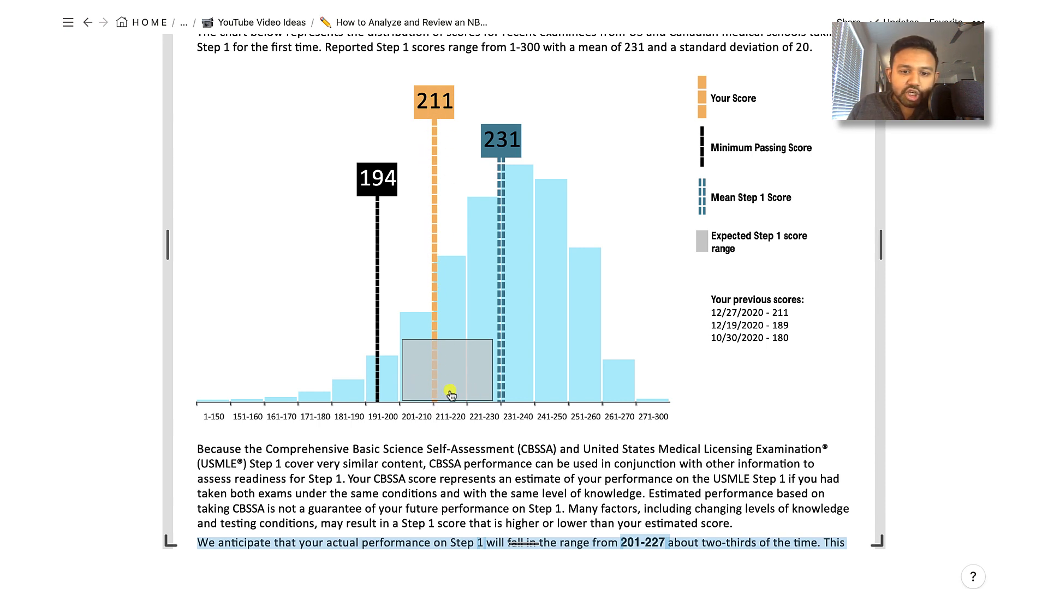
{"action": "scroll", "scroll_direction": "down", "scroll_amount": 3}
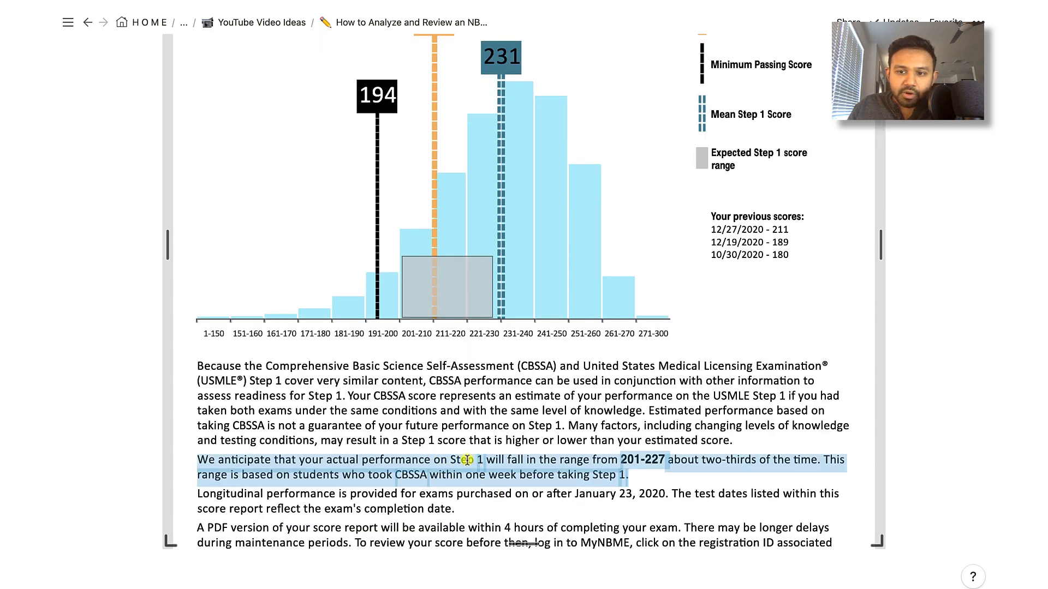
{"action": "mouse_move", "coordinate": [754, 226]}
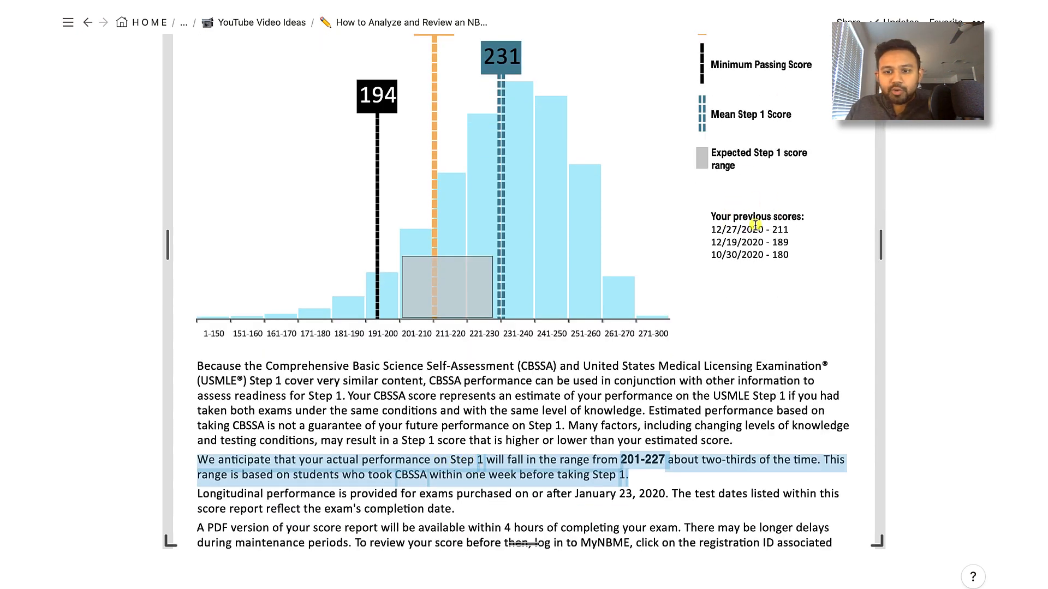
{"action": "mouse_move", "coordinate": [794, 268]}
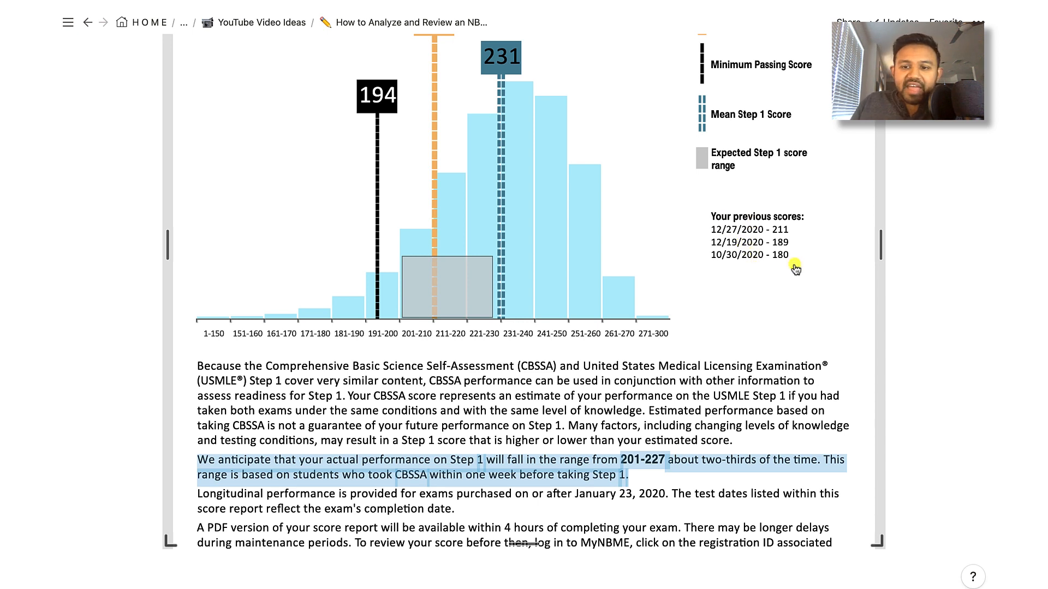
{"action": "mouse_move", "coordinate": [784, 249]}
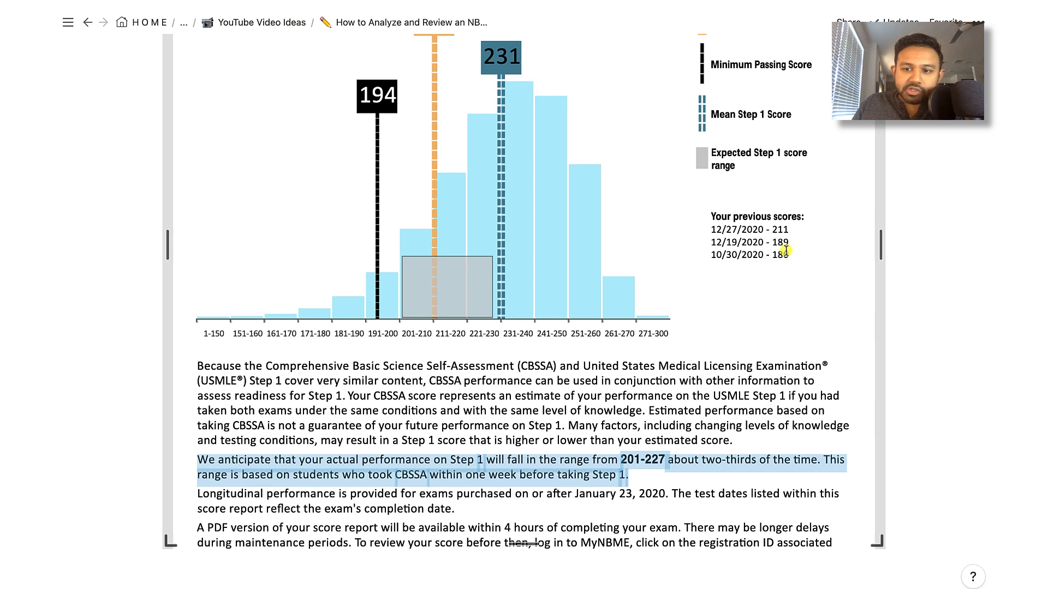
{"action": "mouse_move", "coordinate": [769, 321]}
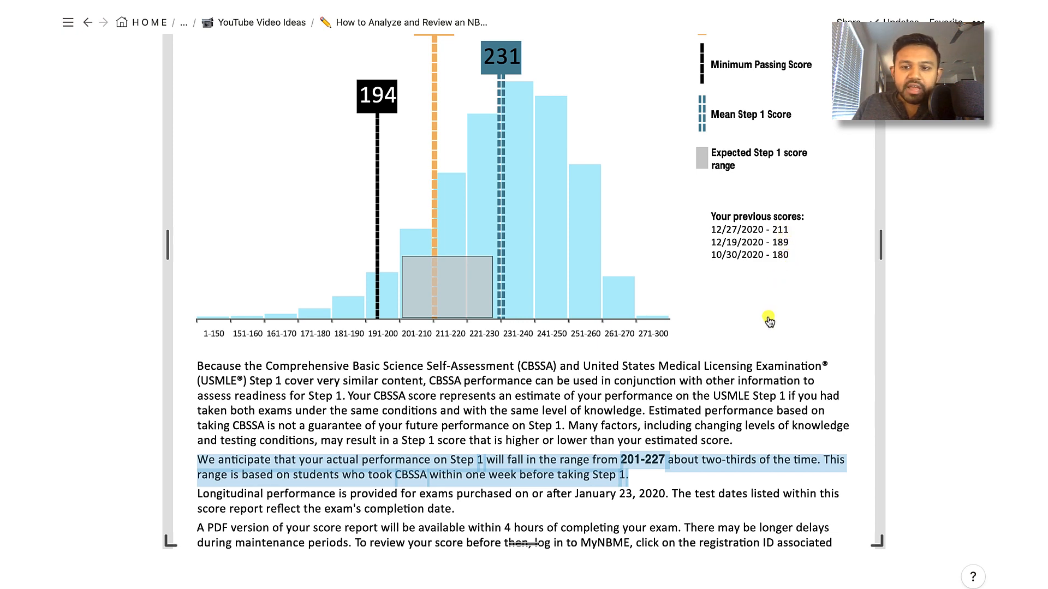
{"action": "scroll", "scroll_direction": "down", "scroll_amount": 3}
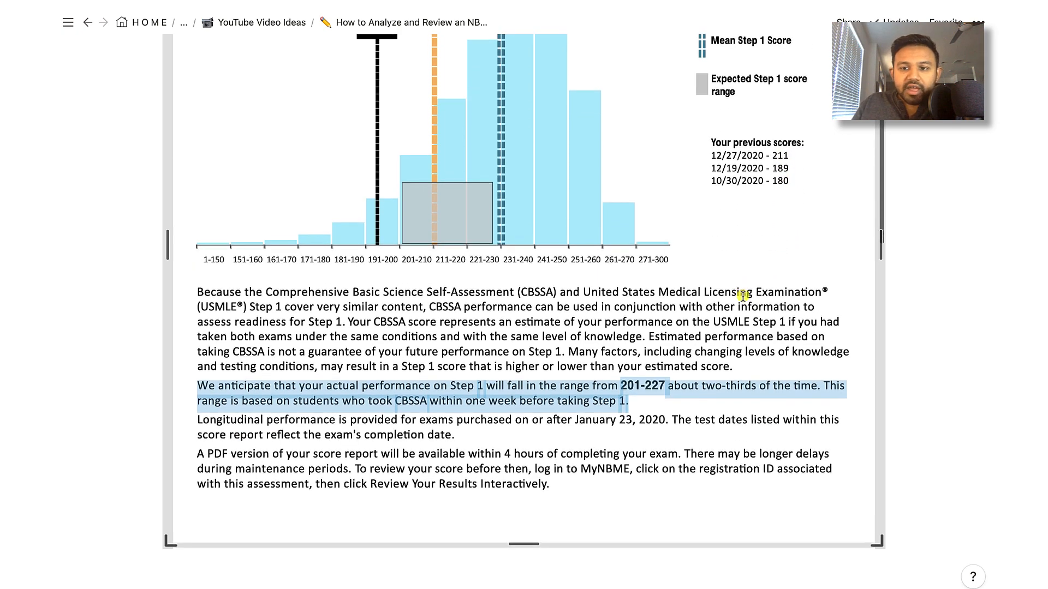
- Scroll past the Strengths and Weaknesses explanations to the Performance by Physician Task table
{"action": "scroll", "scroll_direction": "down", "scroll_amount": 3}
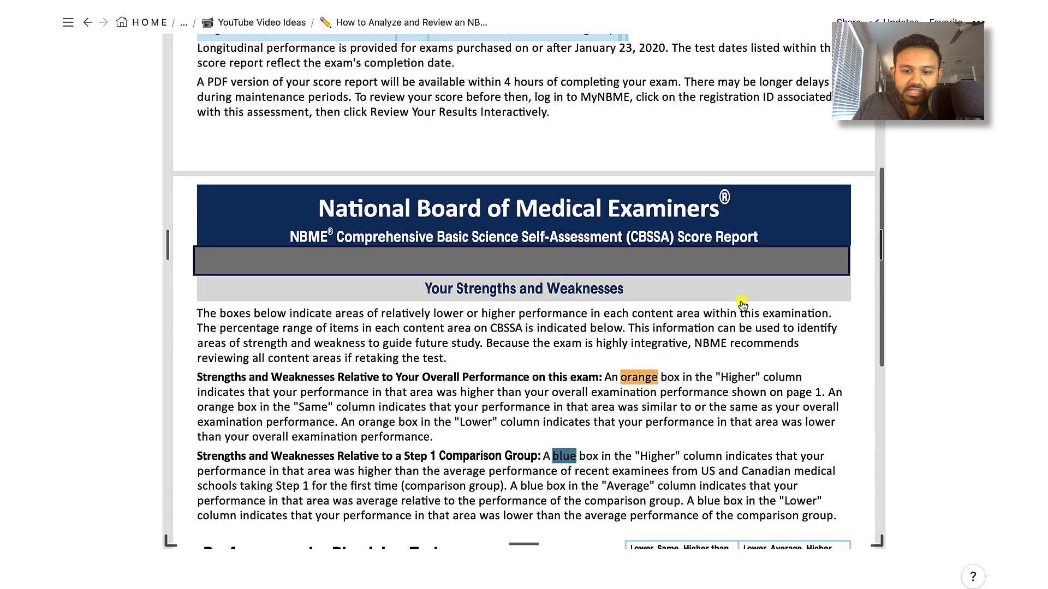
{"action": "scroll", "scroll_direction": "down", "scroll_amount": 3}
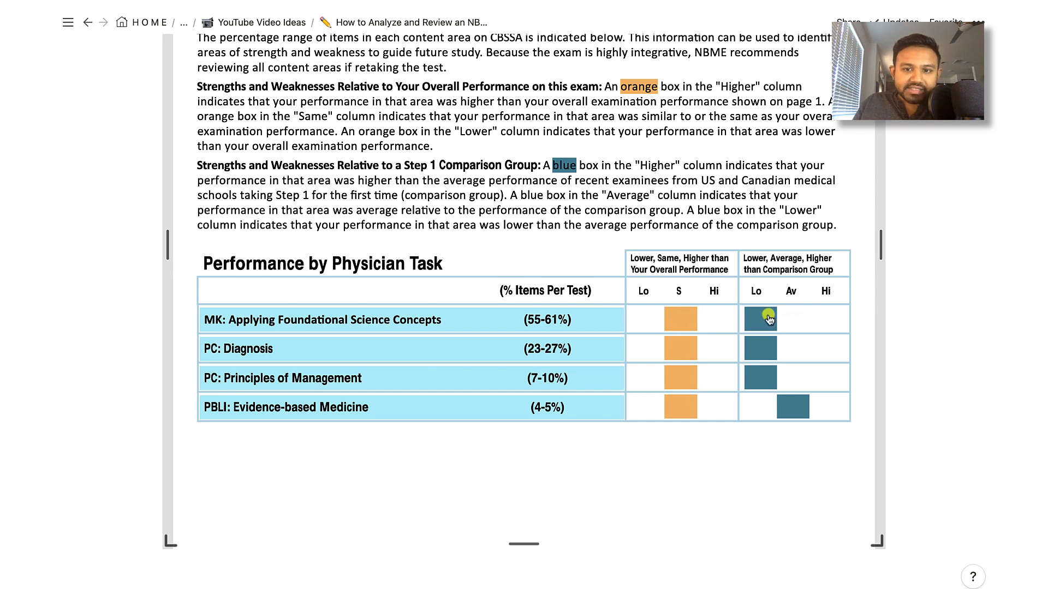
{"action": "mouse_move", "coordinate": [740, 403]}
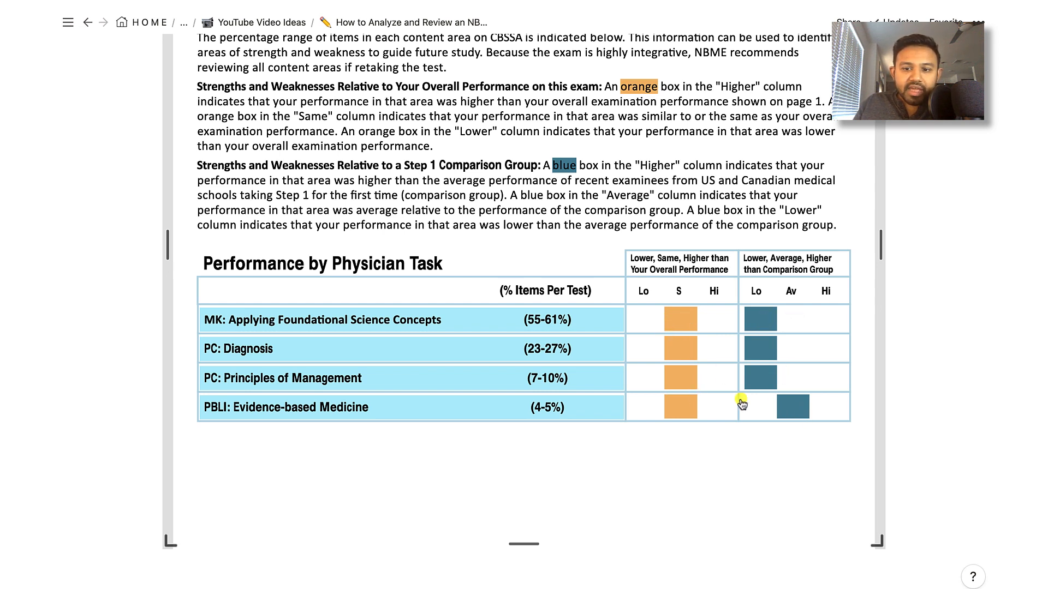
{"action": "mouse_move", "coordinate": [683, 394]}
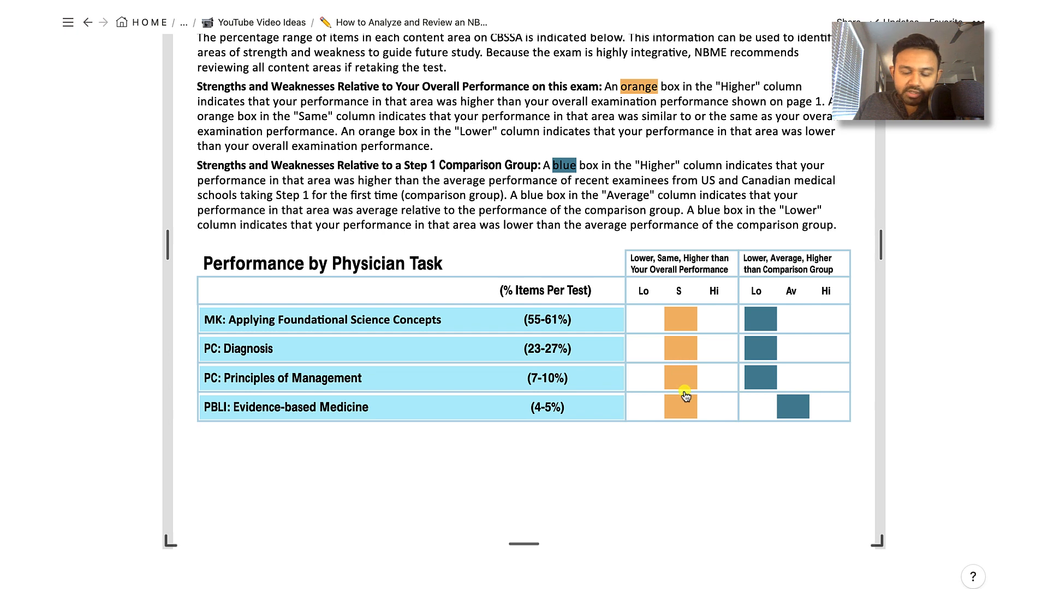
{"action": "mouse_move", "coordinate": [657, 269]}
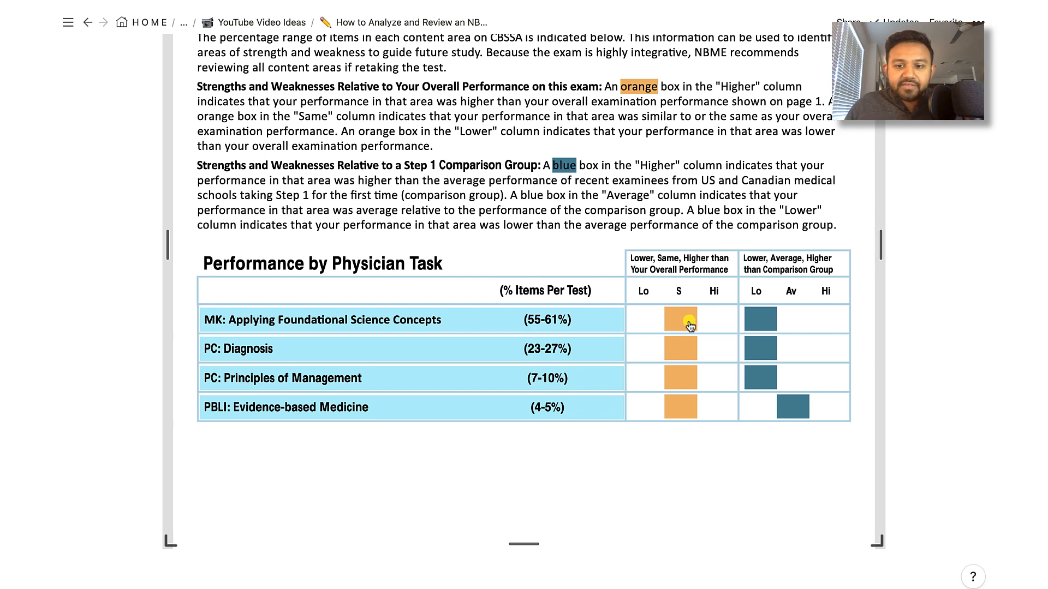
{"action": "mouse_move", "coordinate": [683, 401]}
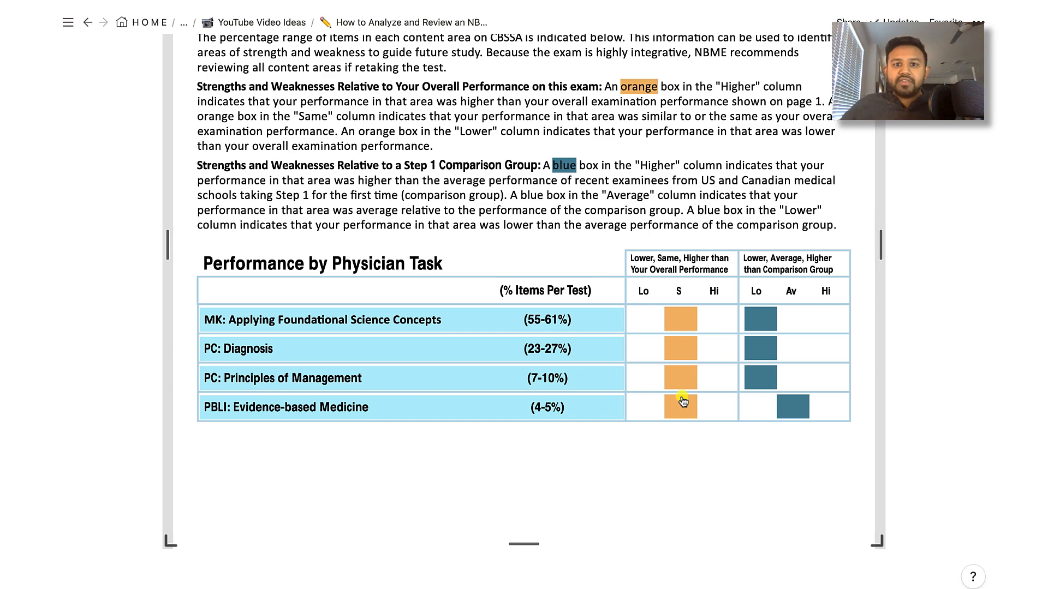
{"action": "mouse_move", "coordinate": [648, 417]}
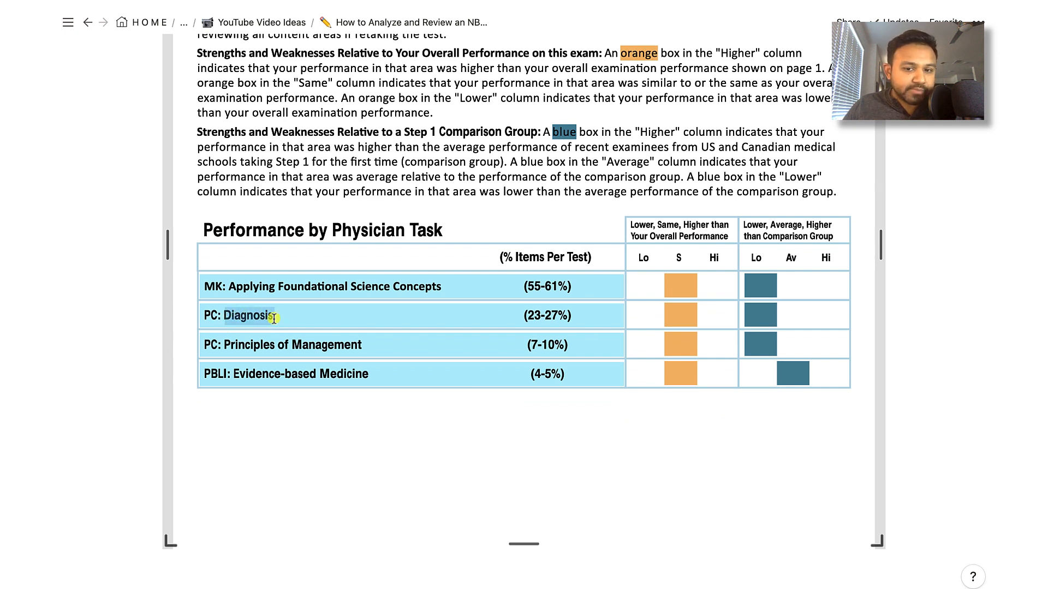
{"action": "mouse_move", "coordinate": [684, 327]}
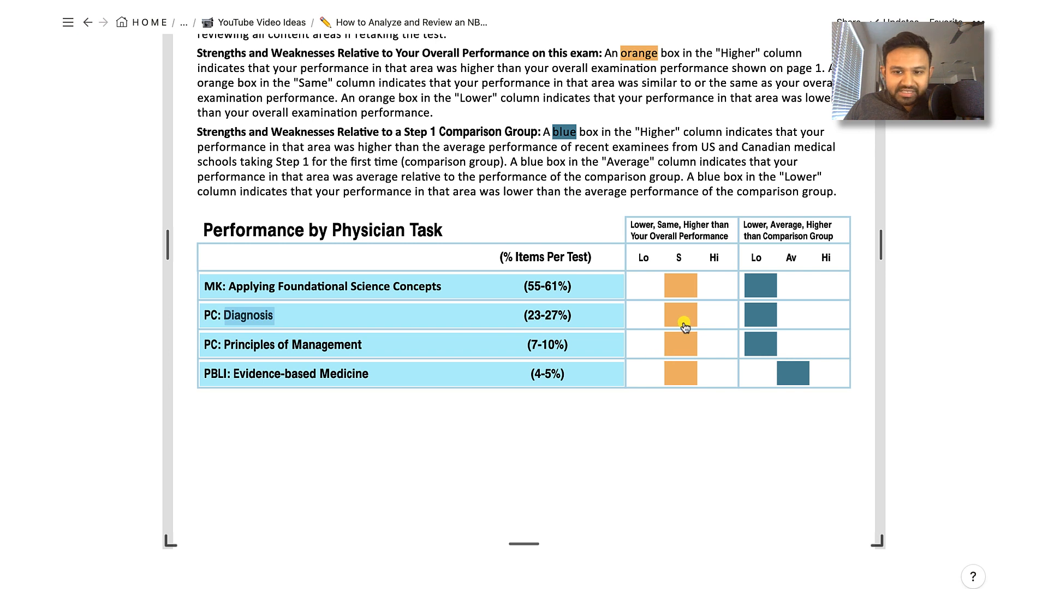
{"action": "mouse_move", "coordinate": [677, 317]}
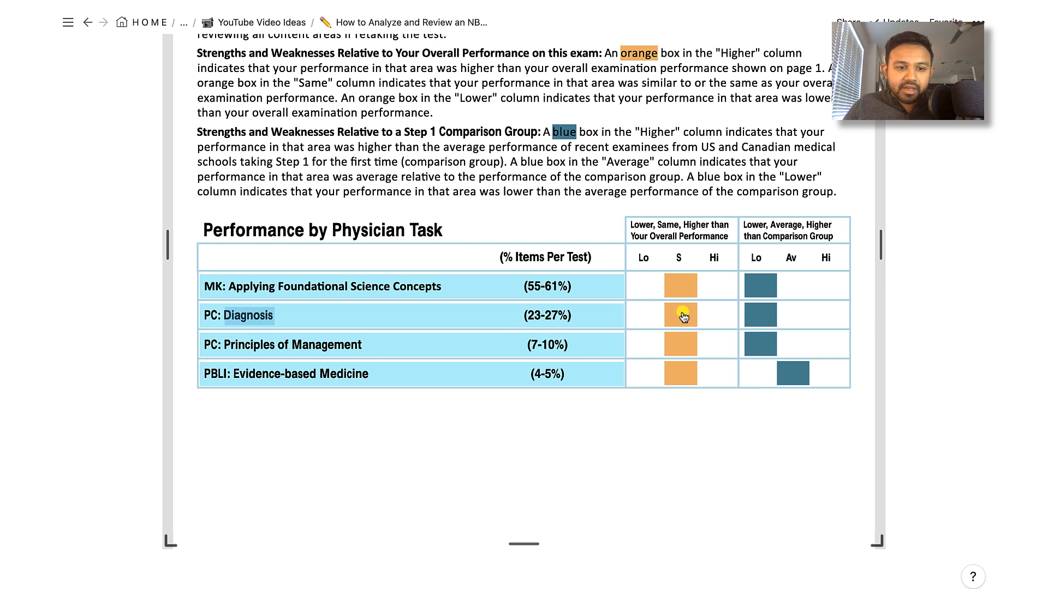
{"action": "mouse_move", "coordinate": [264, 322]}
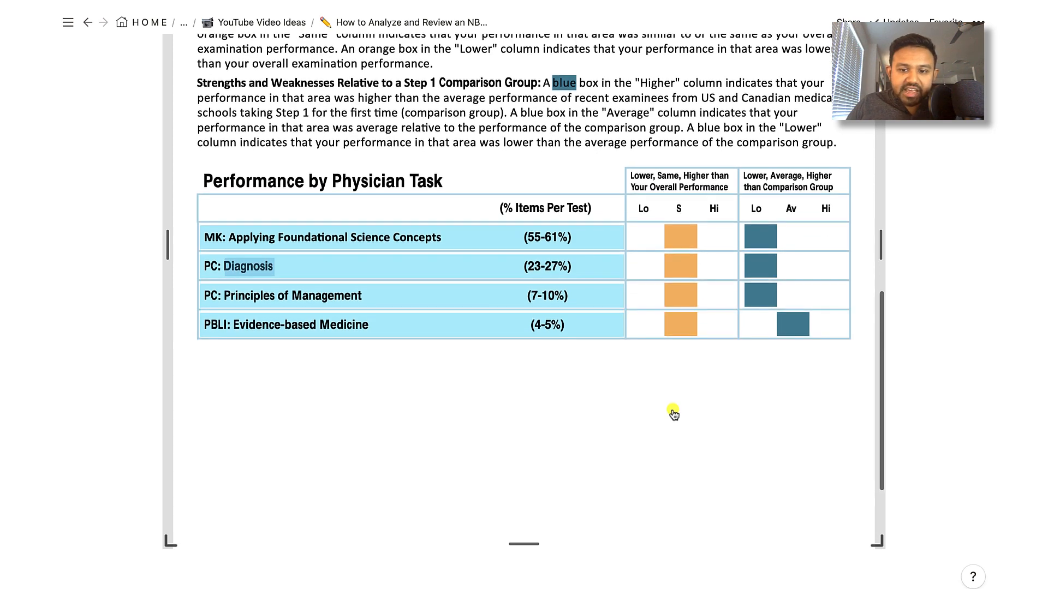
- Scroll down and back up to settle on the Performance by System table
{"action": "scroll", "scroll_direction": "down", "scroll_amount": 3}
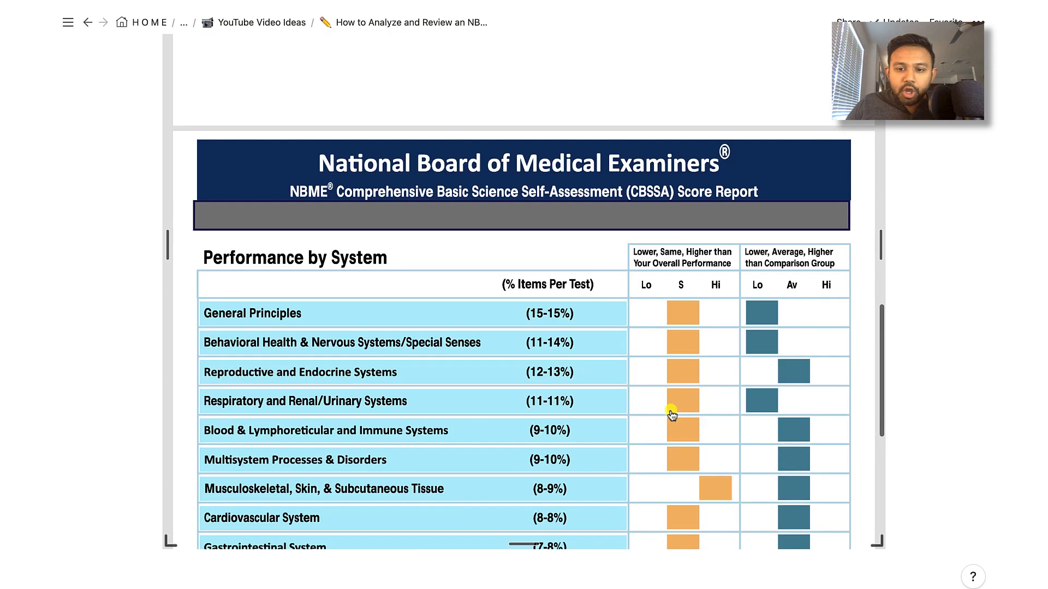
{"action": "scroll", "scroll_direction": "down", "scroll_amount": 3}
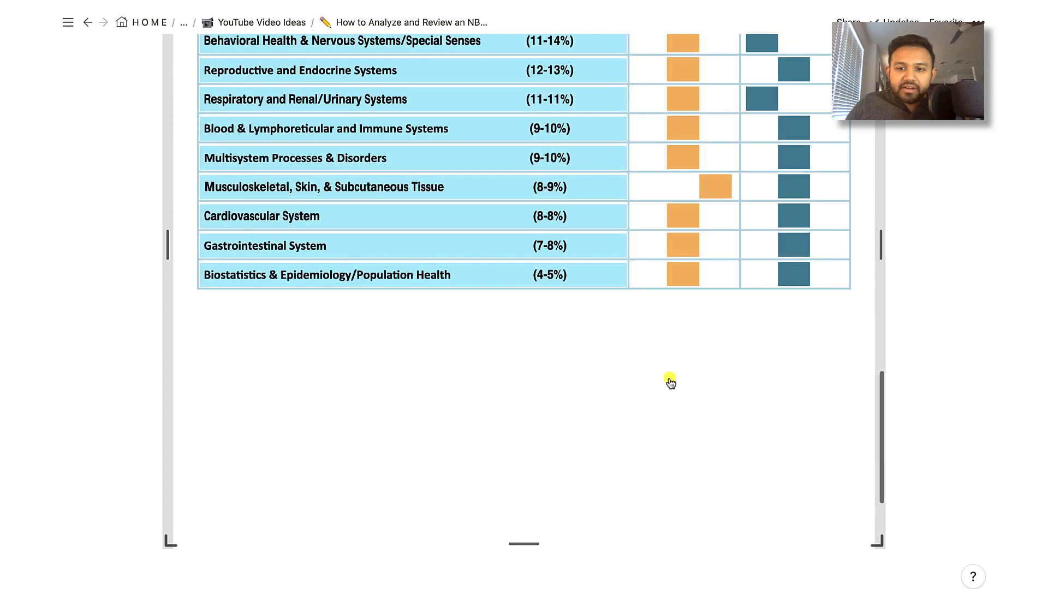
{"action": "scroll", "scroll_direction": "up", "scroll_amount": 3}
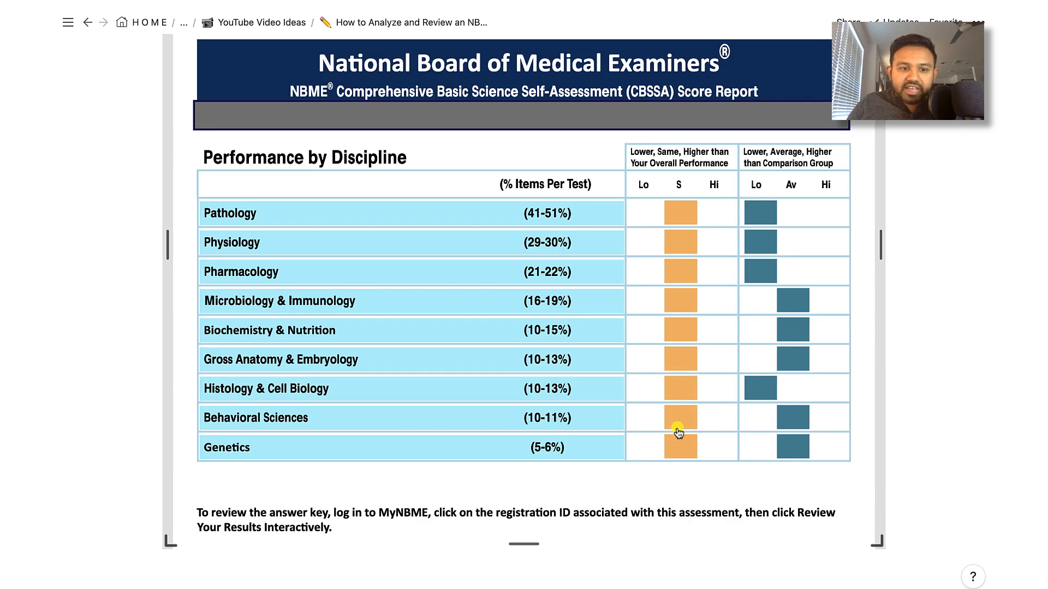
{"action": "scroll", "scroll_direction": "up", "scroll_amount": 3}
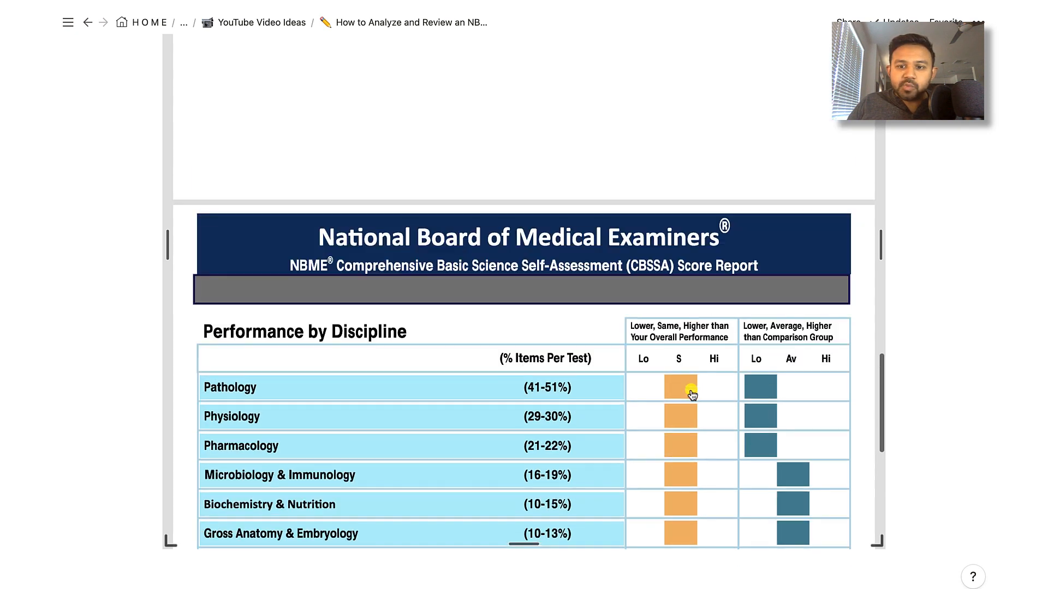
{"action": "scroll", "scroll_direction": "down", "scroll_amount": 3}
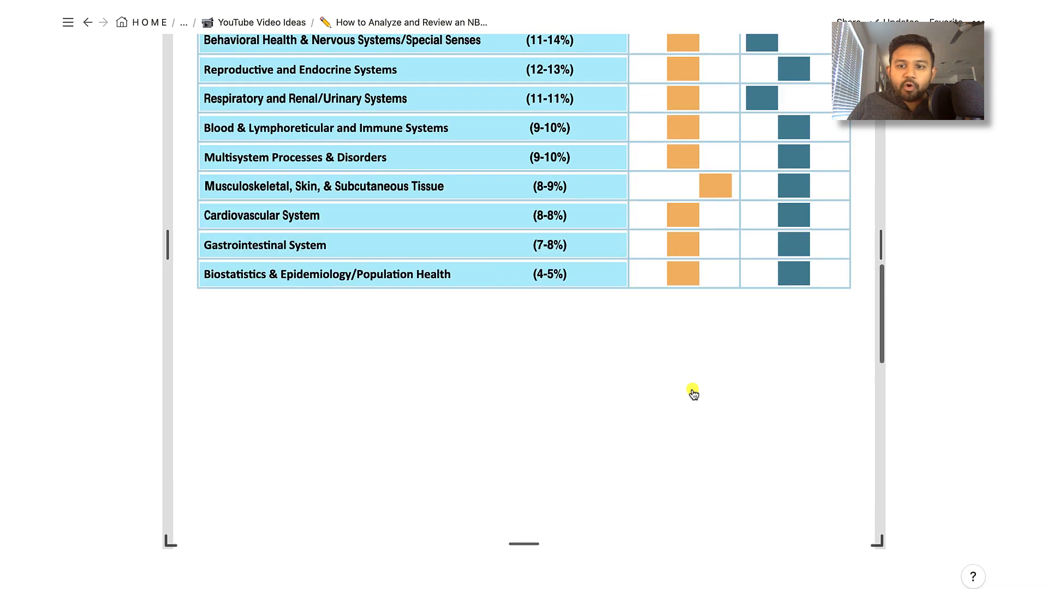
{"action": "scroll", "scroll_direction": "up", "scroll_amount": 3}
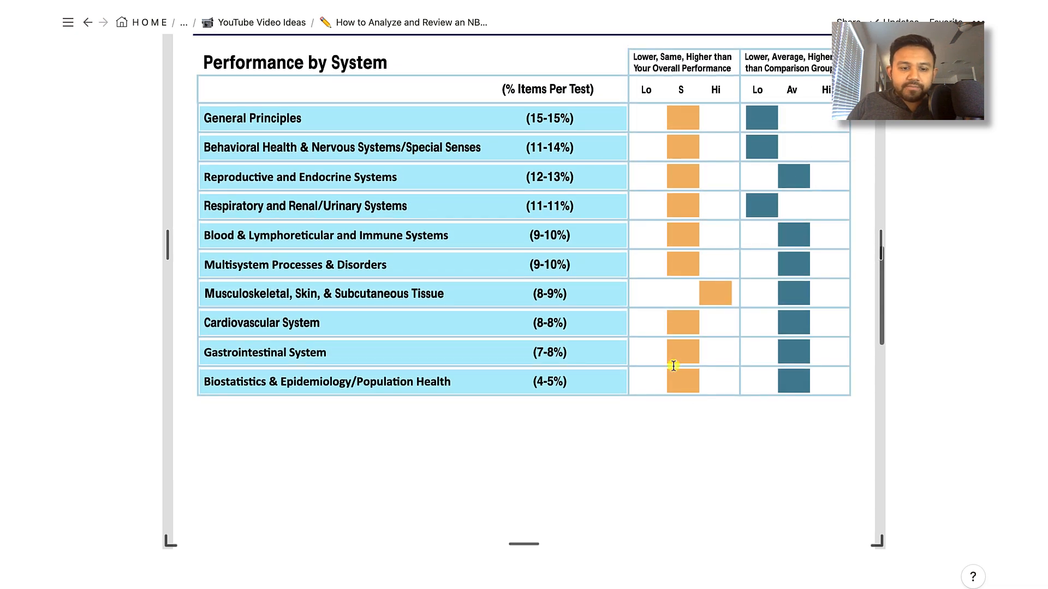
{"action": "mouse_move", "coordinate": [286, 300]}
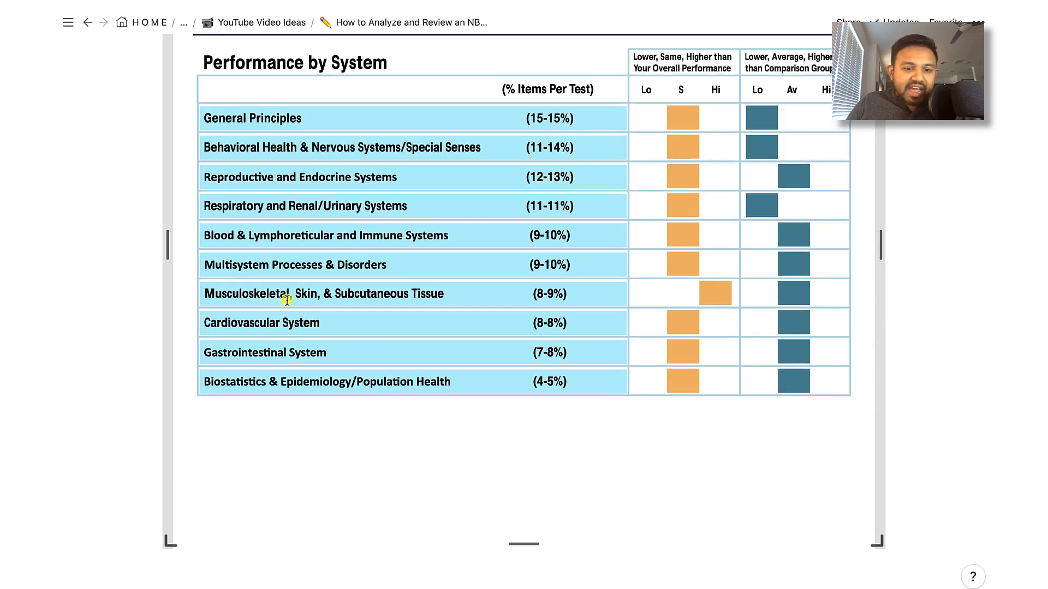
{"action": "mouse_move", "coordinate": [405, 298]}
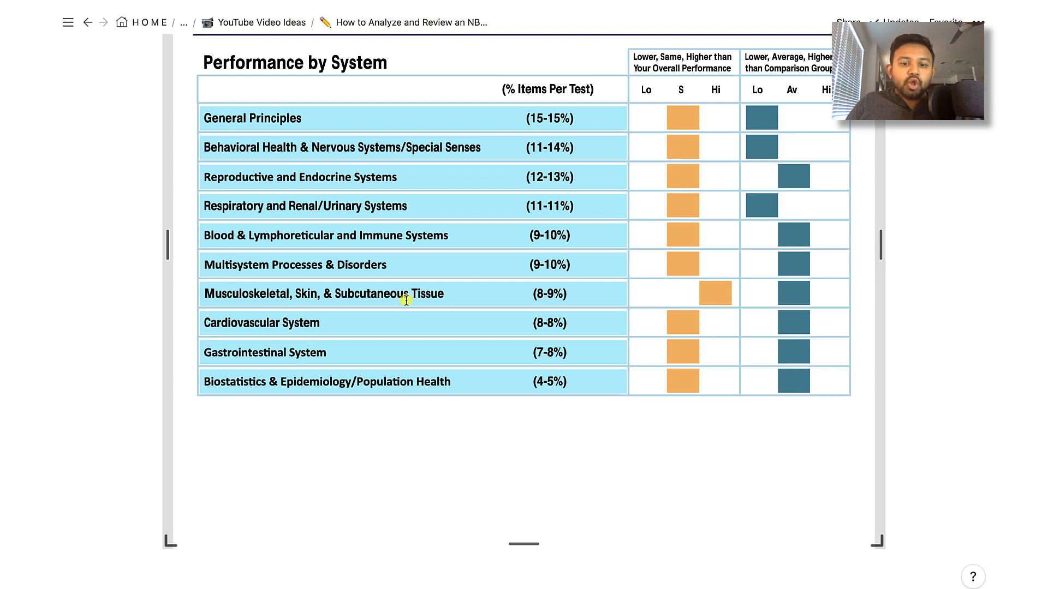
{"action": "mouse_move", "coordinate": [535, 311]}
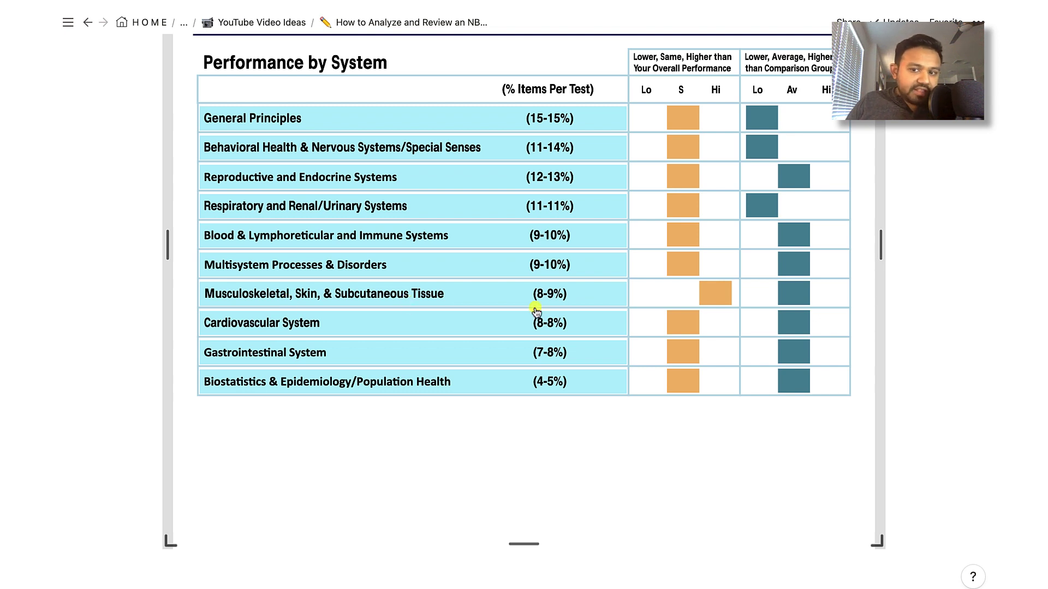
{"action": "mouse_move", "coordinate": [712, 300]}
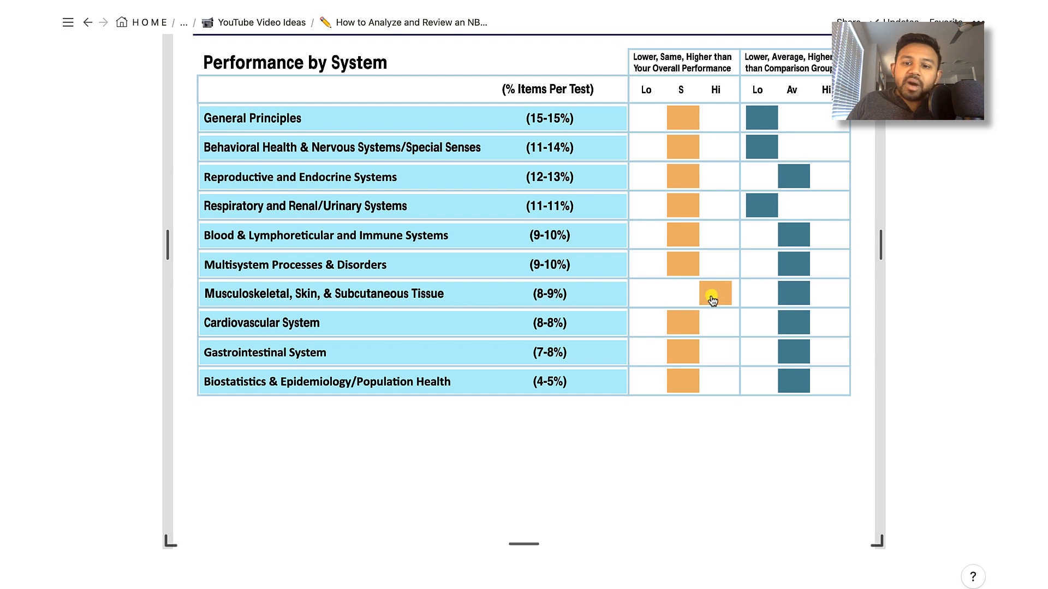
{"action": "mouse_move", "coordinate": [712, 304]}
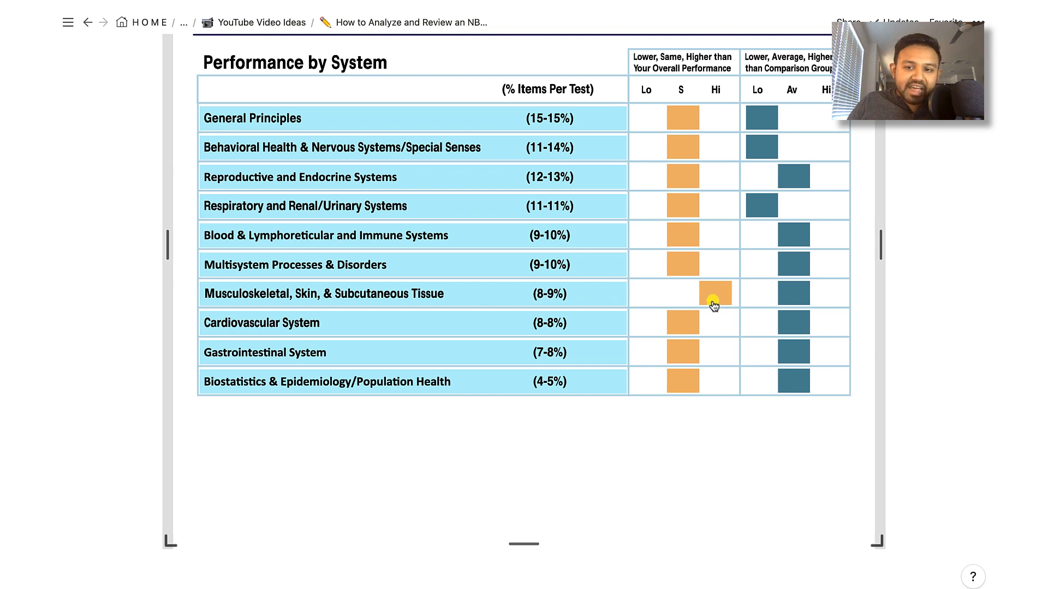
{"action": "mouse_move", "coordinate": [649, 189]}
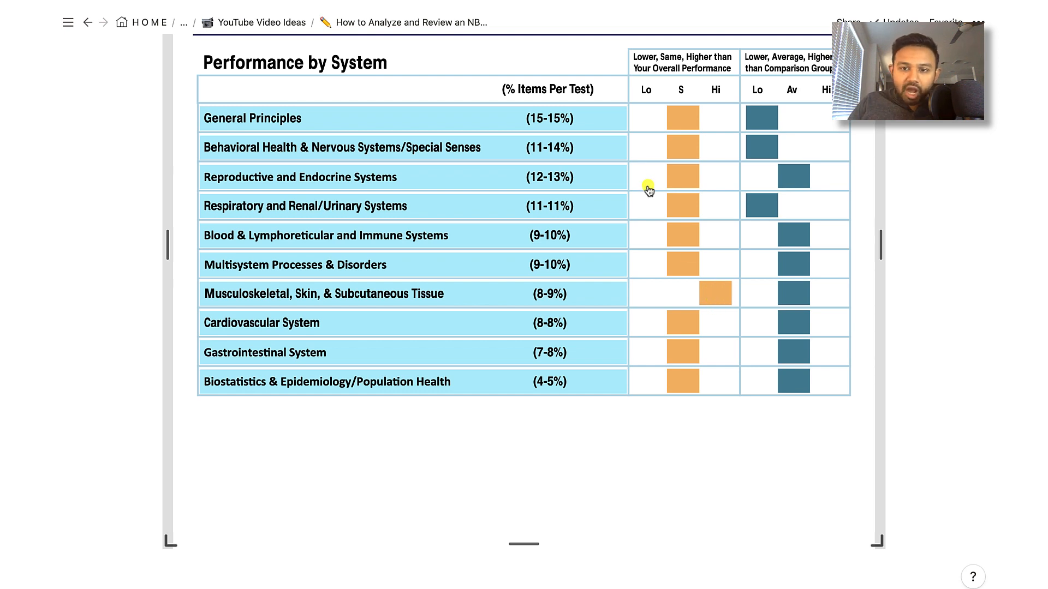
{"action": "mouse_move", "coordinate": [702, 295]}
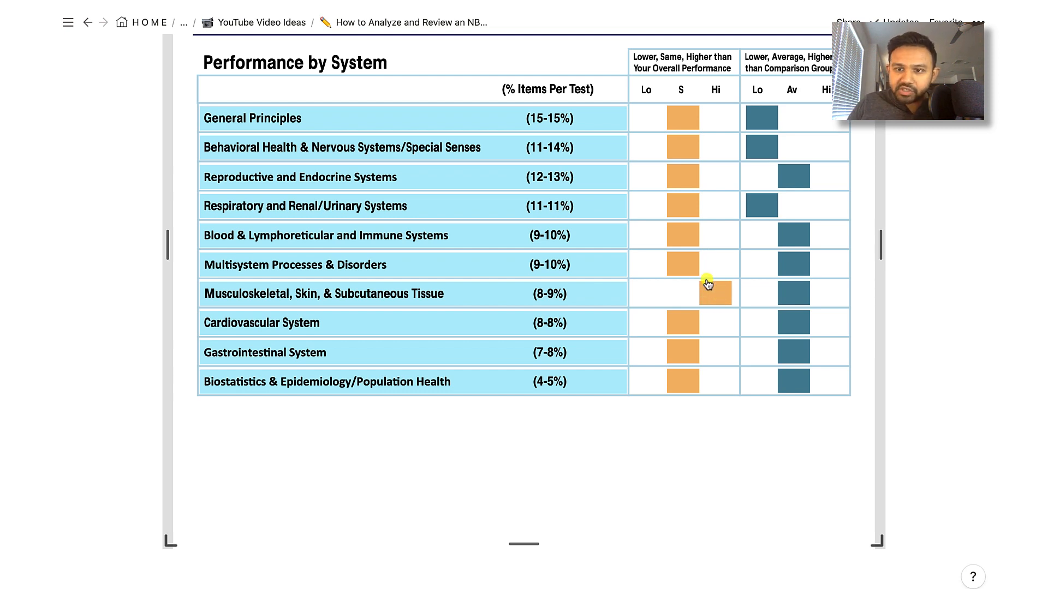
- Scroll back to the Performance by Physician Task table and its comparison-group explanation
{"action": "scroll", "scroll_direction": "down", "scroll_amount": 3}
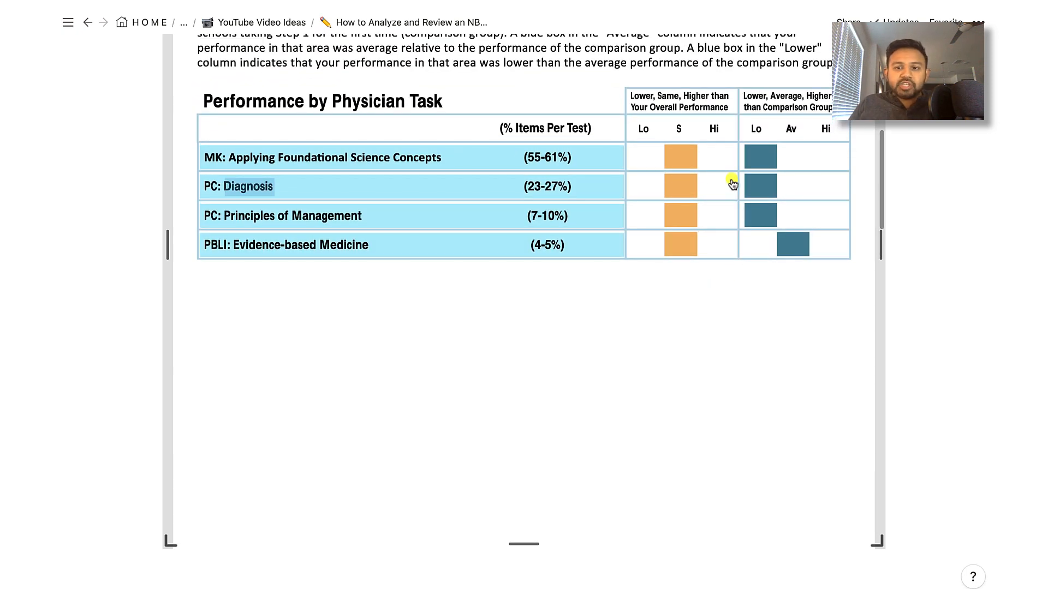
{"action": "scroll", "scroll_direction": "up", "scroll_amount": 3}
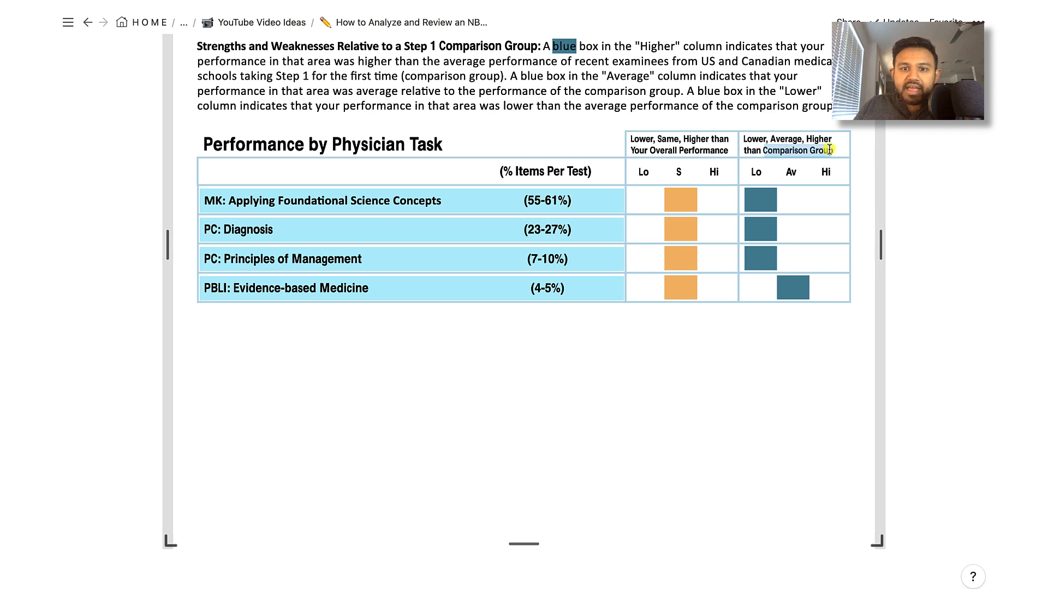
{"action": "mouse_move", "coordinate": [729, 140]}
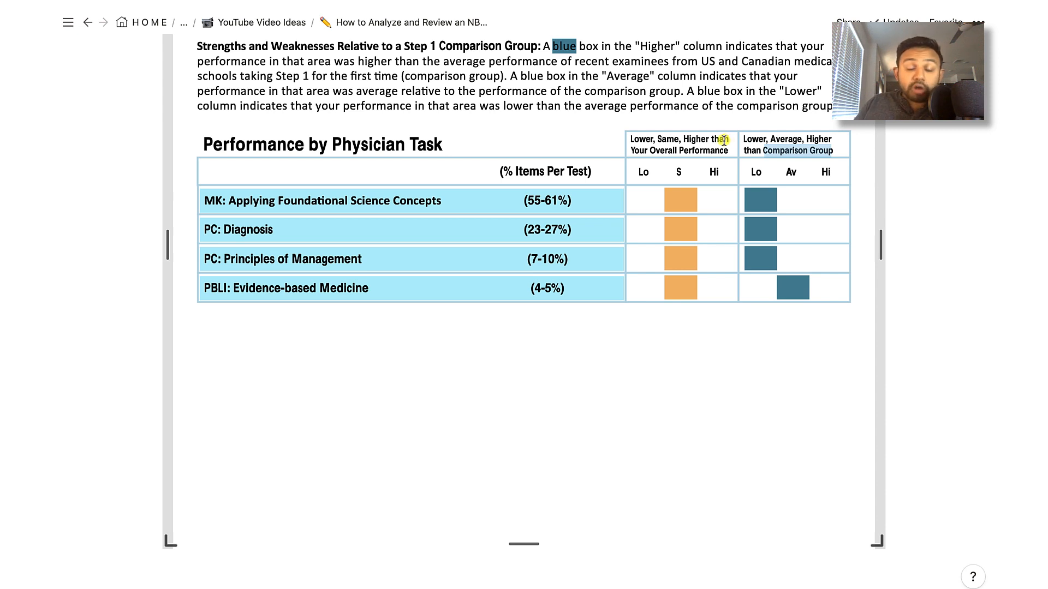
{"action": "mouse_move", "coordinate": [540, 95]}
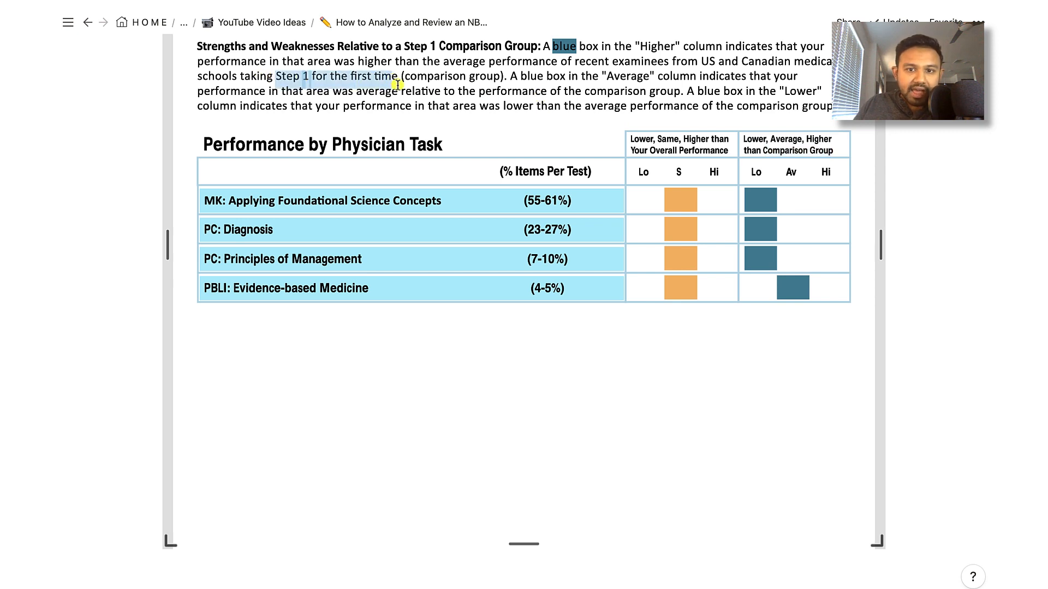
{"action": "mouse_move", "coordinate": [787, 151]}
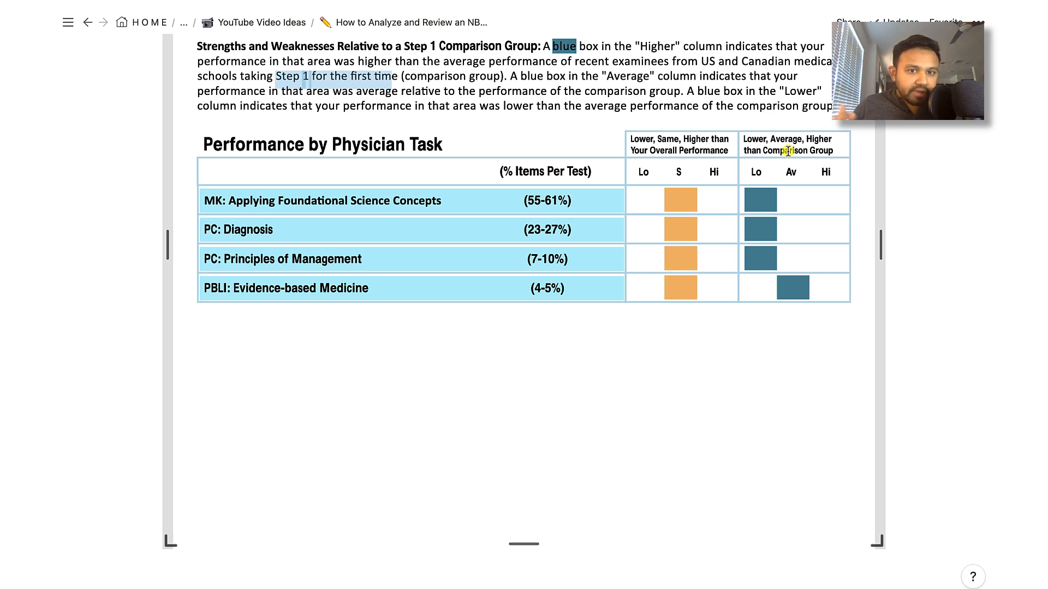
{"action": "mouse_move", "coordinate": [675, 104]}
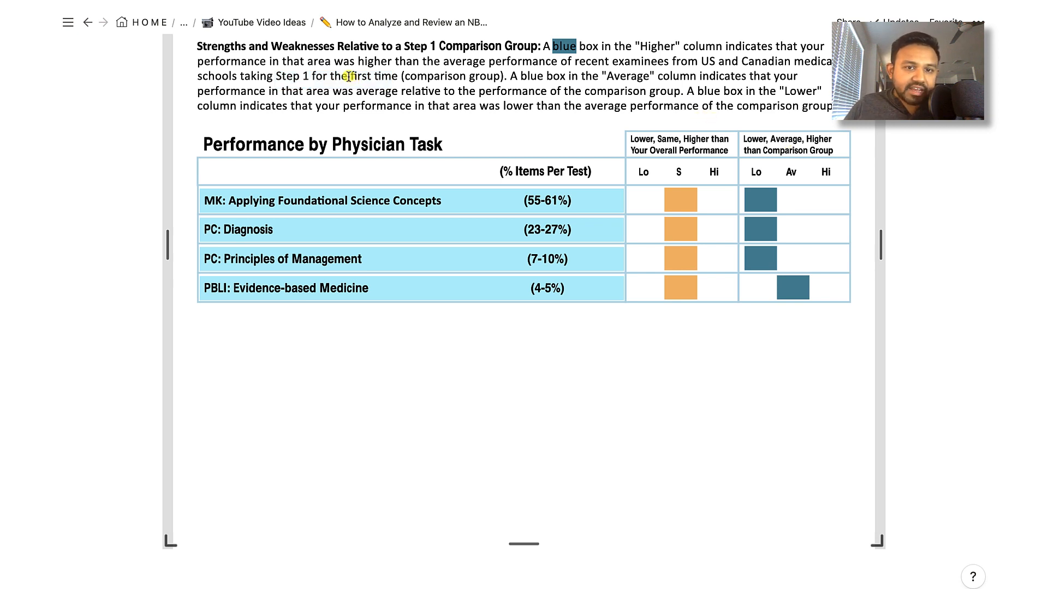
{"action": "mouse_move", "coordinate": [387, 88]}
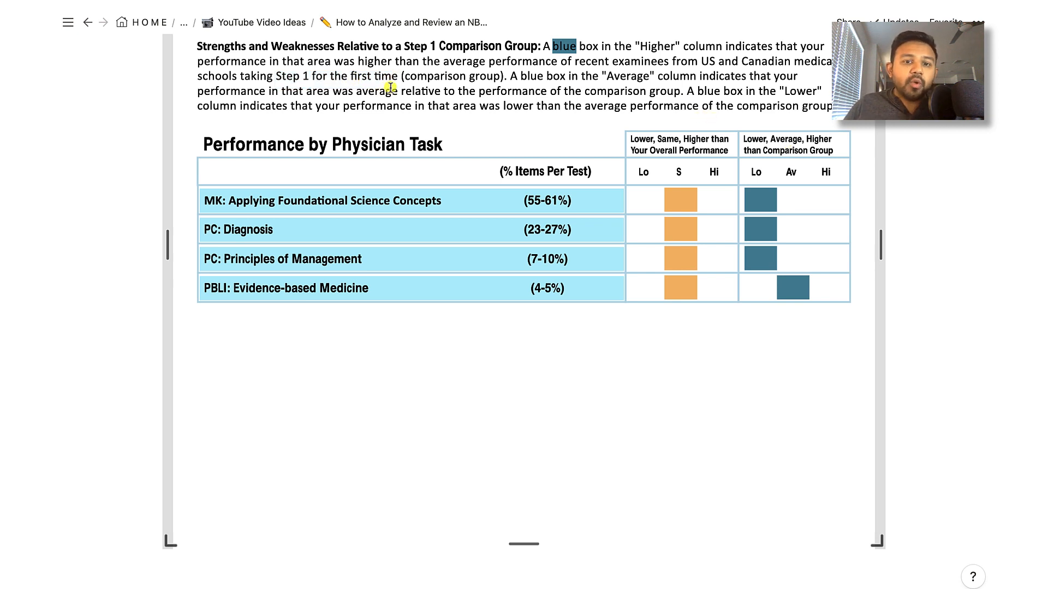
{"action": "mouse_move", "coordinate": [679, 210]}
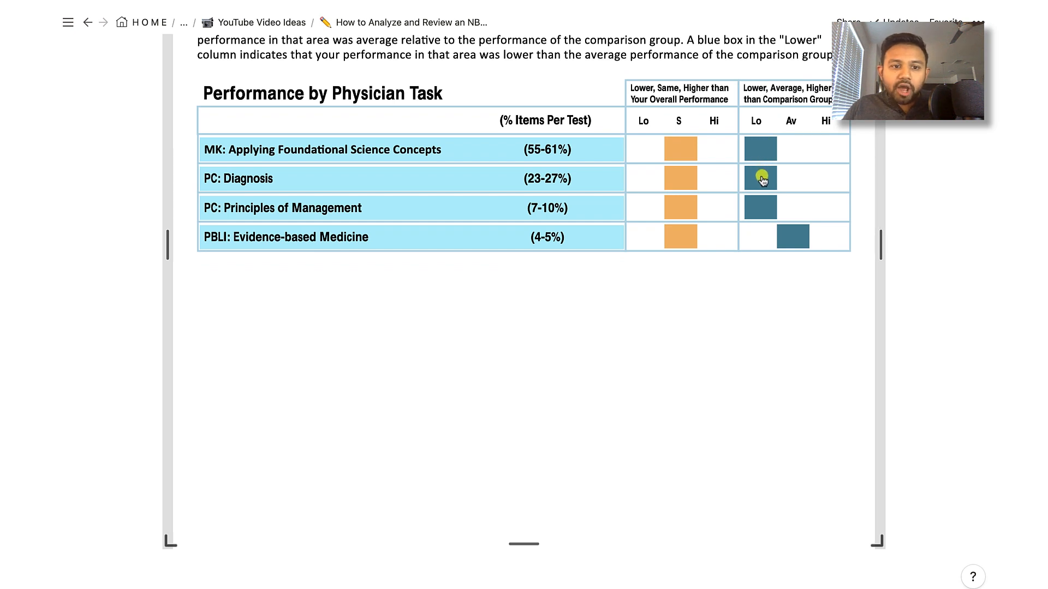
{"action": "mouse_move", "coordinate": [760, 207]}
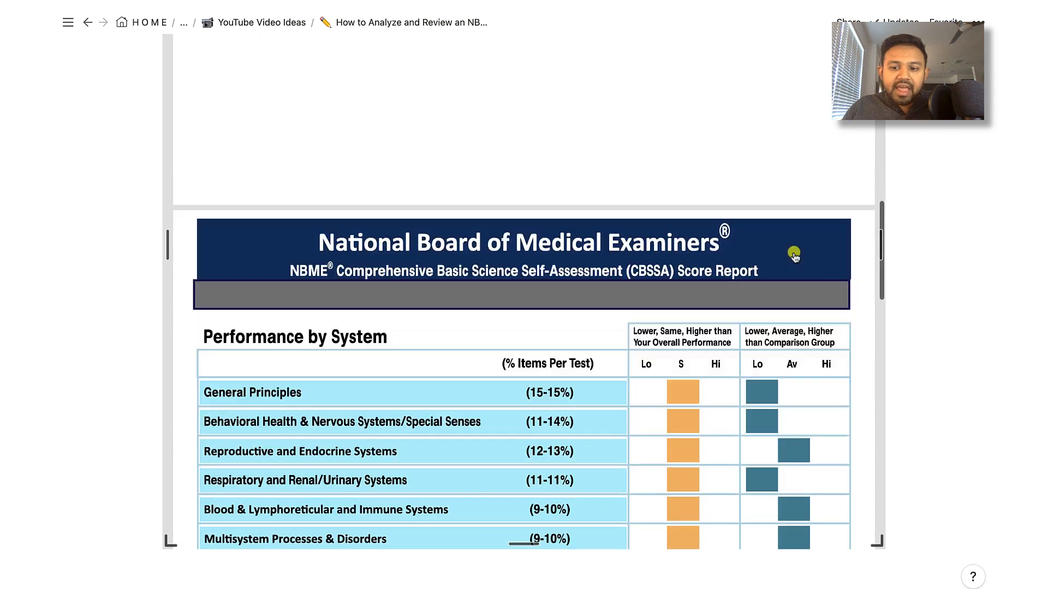
- Scroll past the Performance by System table to the Performance by Discipline table
{"action": "scroll", "scroll_direction": "down", "scroll_amount": 3}
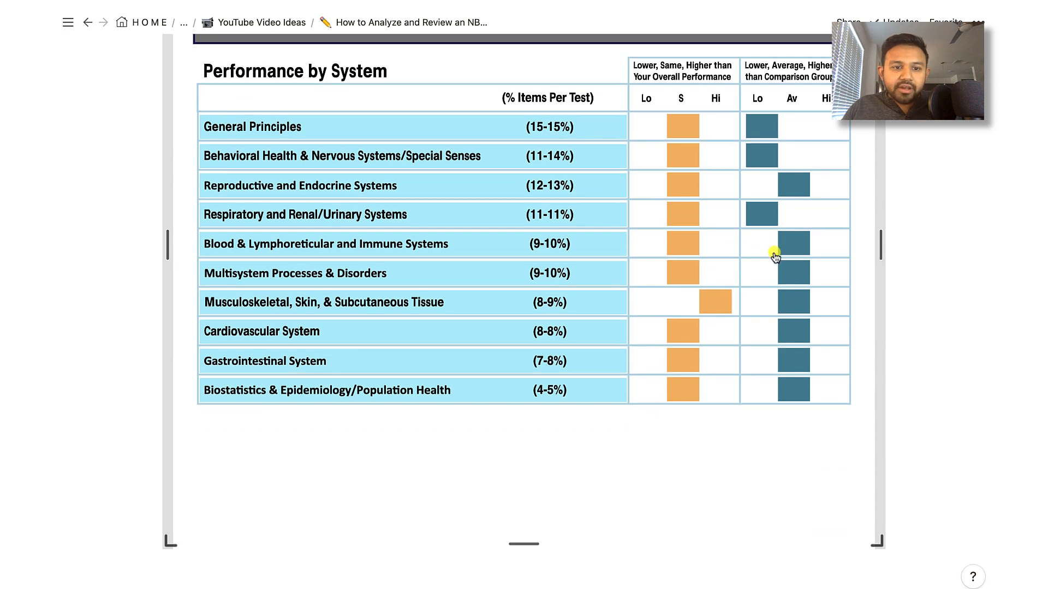
{"action": "mouse_move", "coordinate": [774, 236]}
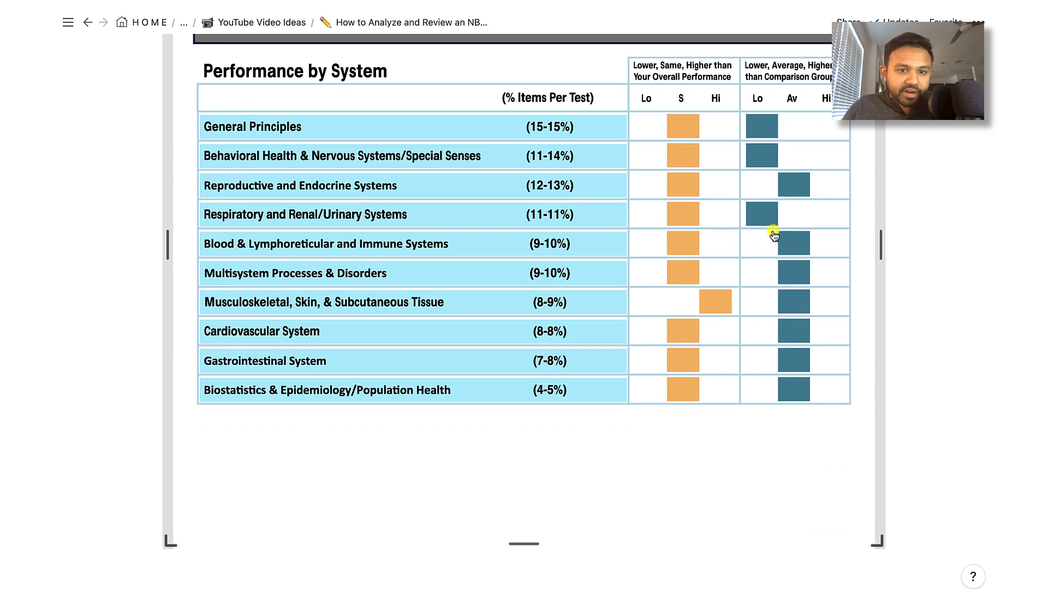
{"action": "mouse_move", "coordinate": [774, 229]}
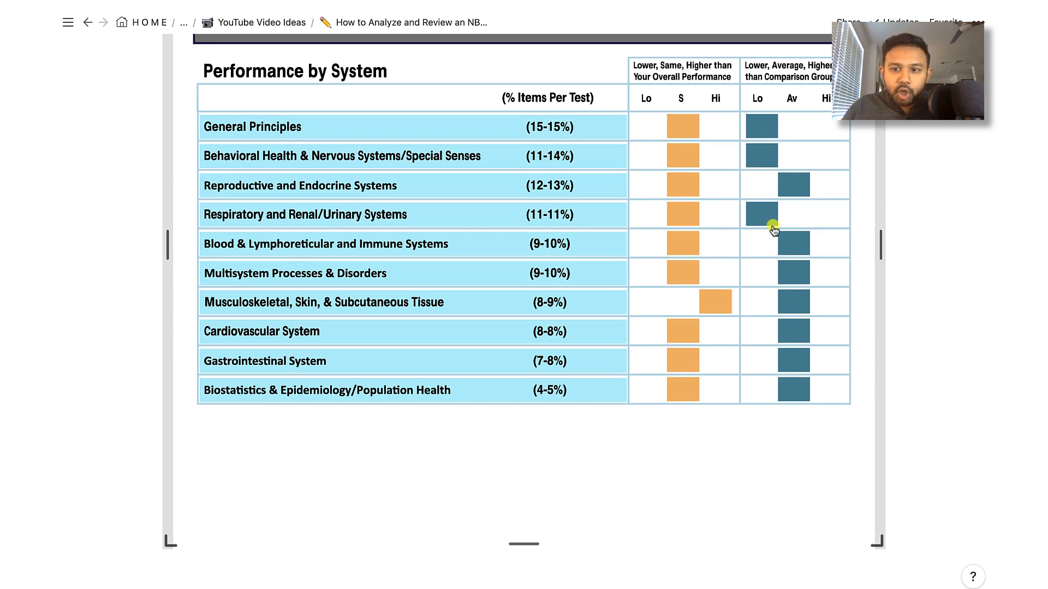
{"action": "scroll", "scroll_direction": "up", "scroll_amount": 3}
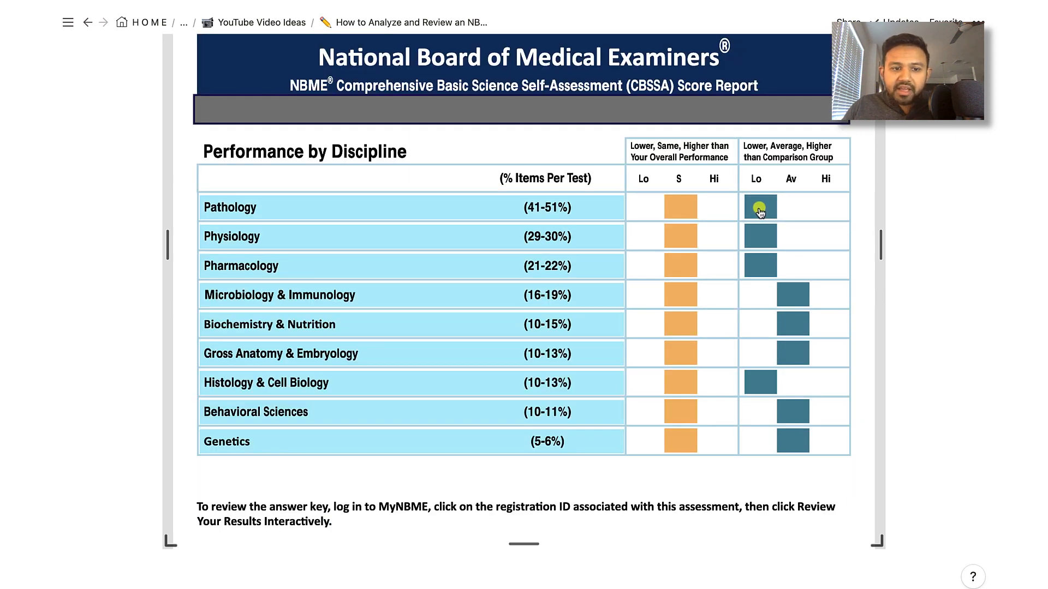
{"action": "mouse_move", "coordinate": [762, 270]}
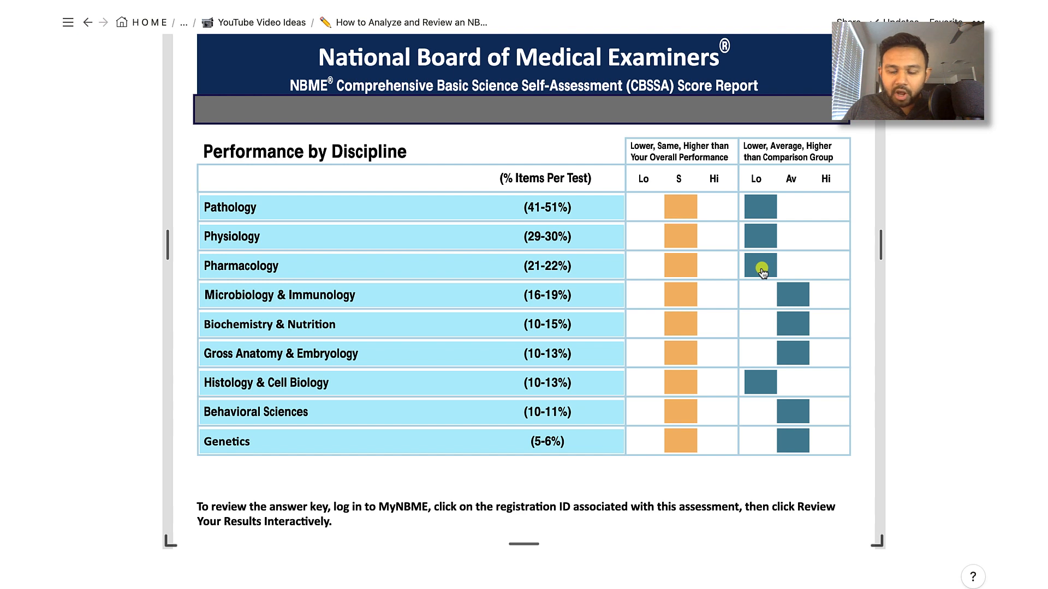
{"action": "mouse_move", "coordinate": [762, 223]}
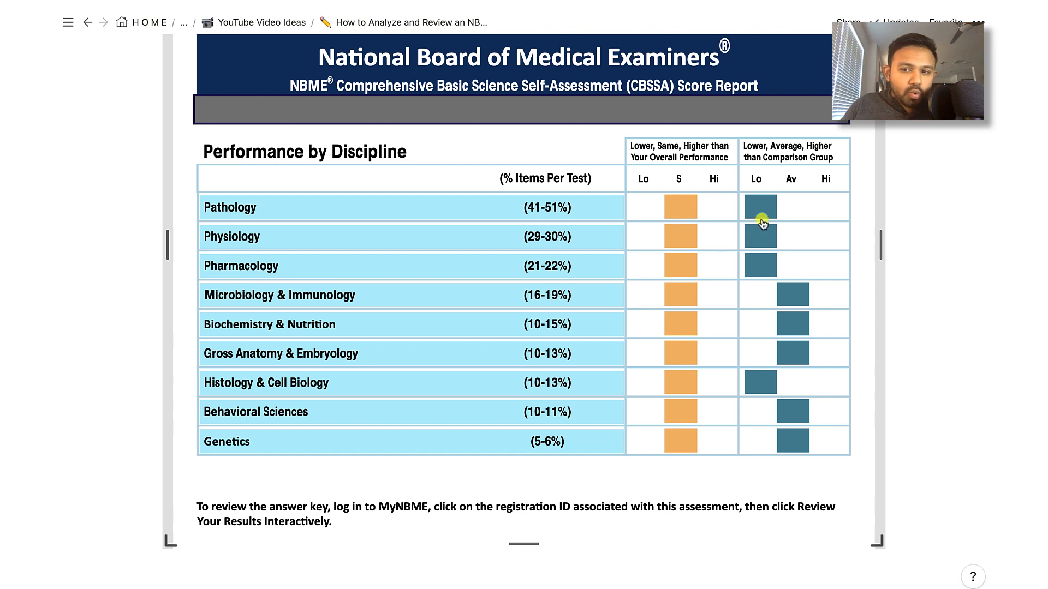
{"action": "mouse_move", "coordinate": [760, 226]}
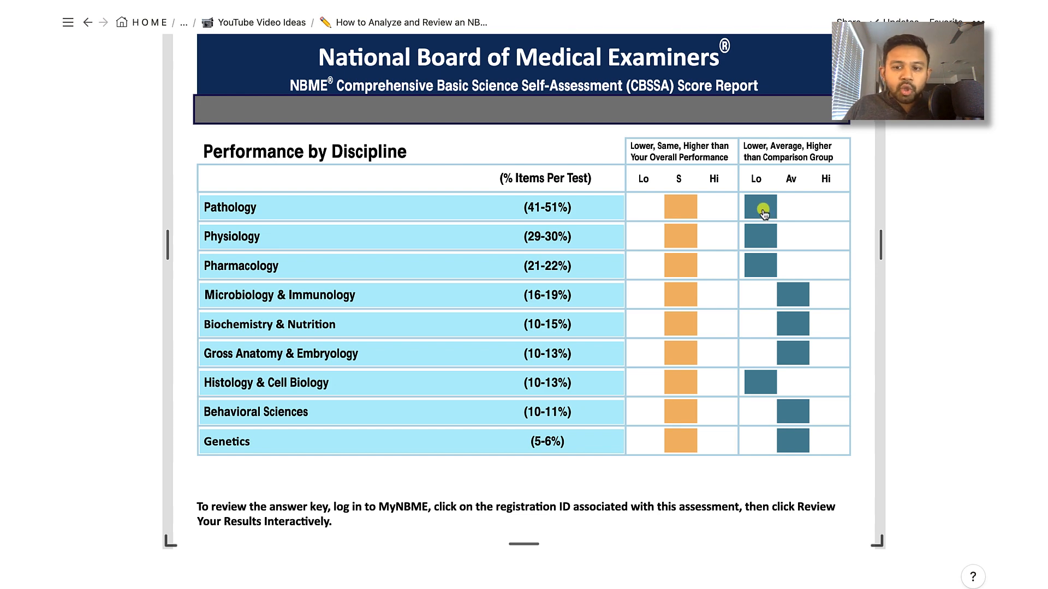
{"action": "mouse_move", "coordinate": [354, 155]}
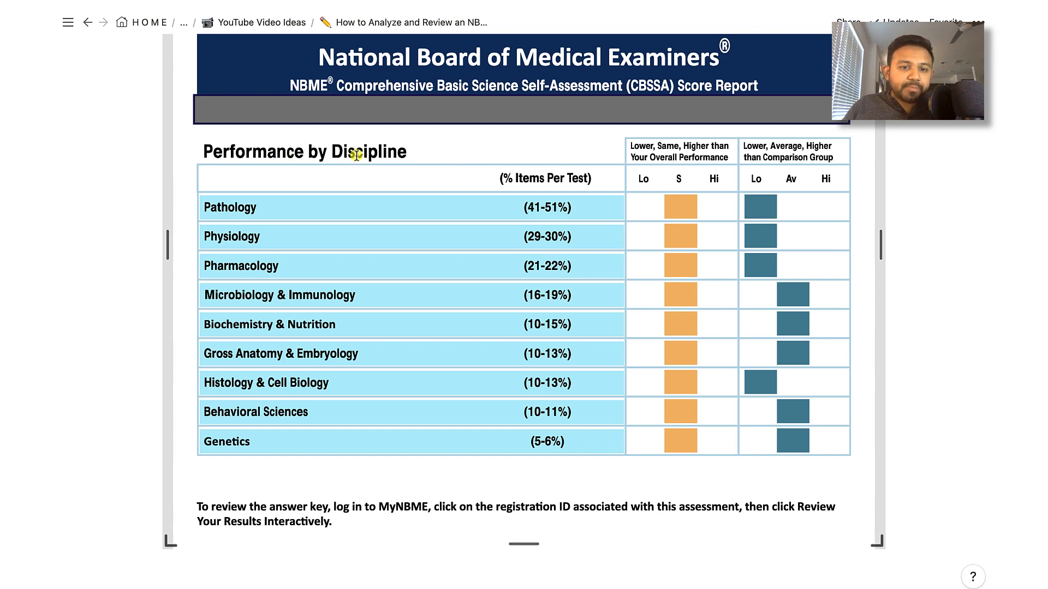
- Scroll through the Performance by Discipline table down to Gross Anatomy, Histology, Behavioral Sciences and Genetics
{"action": "scroll", "scroll_direction": "down", "scroll_amount": 3}
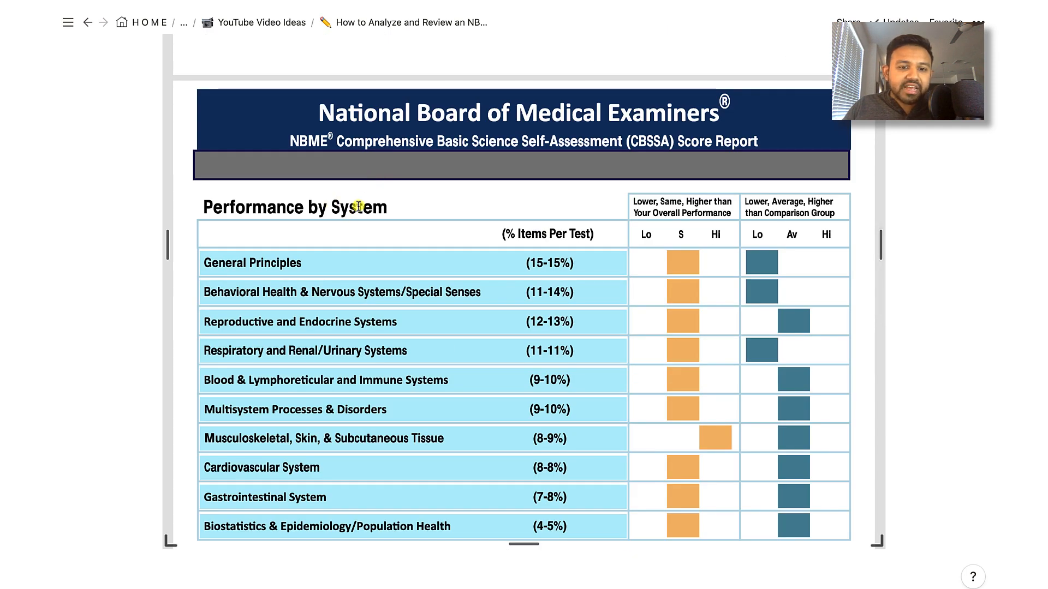
{"action": "scroll", "scroll_direction": "down", "scroll_amount": 3}
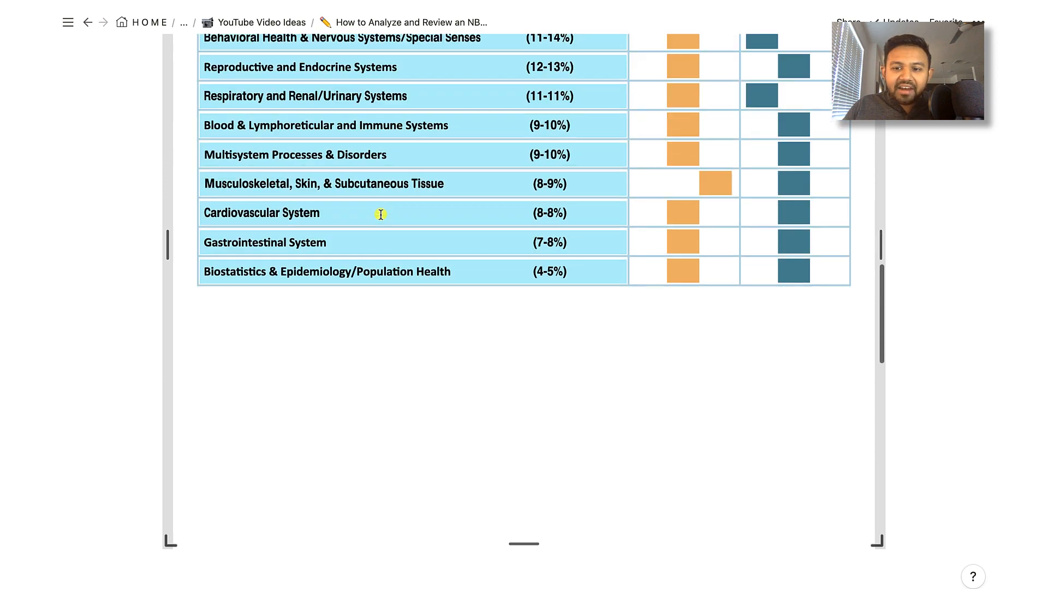
{"action": "scroll", "scroll_direction": "up", "scroll_amount": 3}
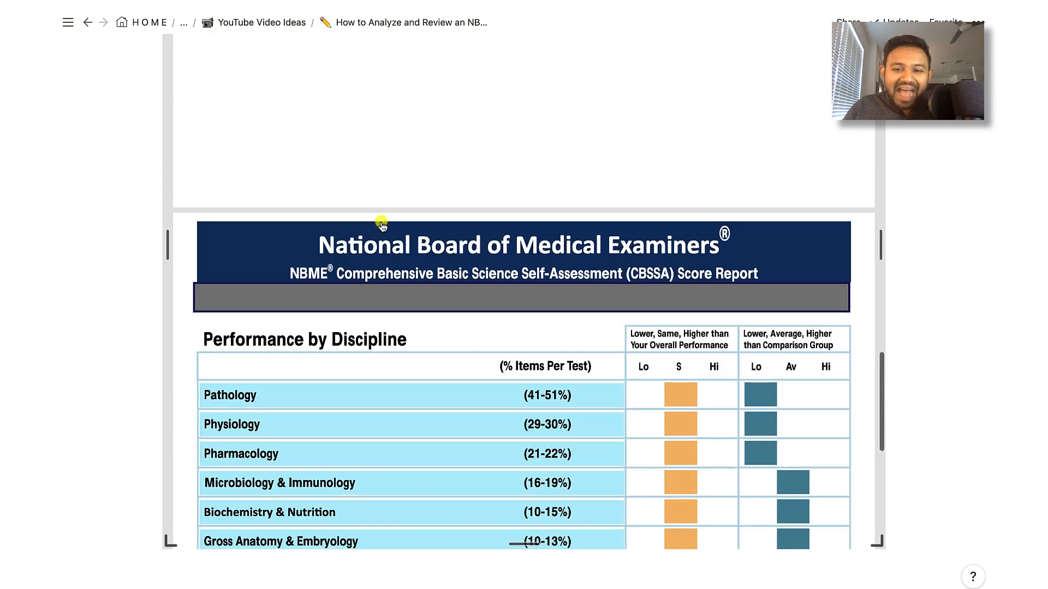
{"action": "scroll", "scroll_direction": "up", "scroll_amount": 3}
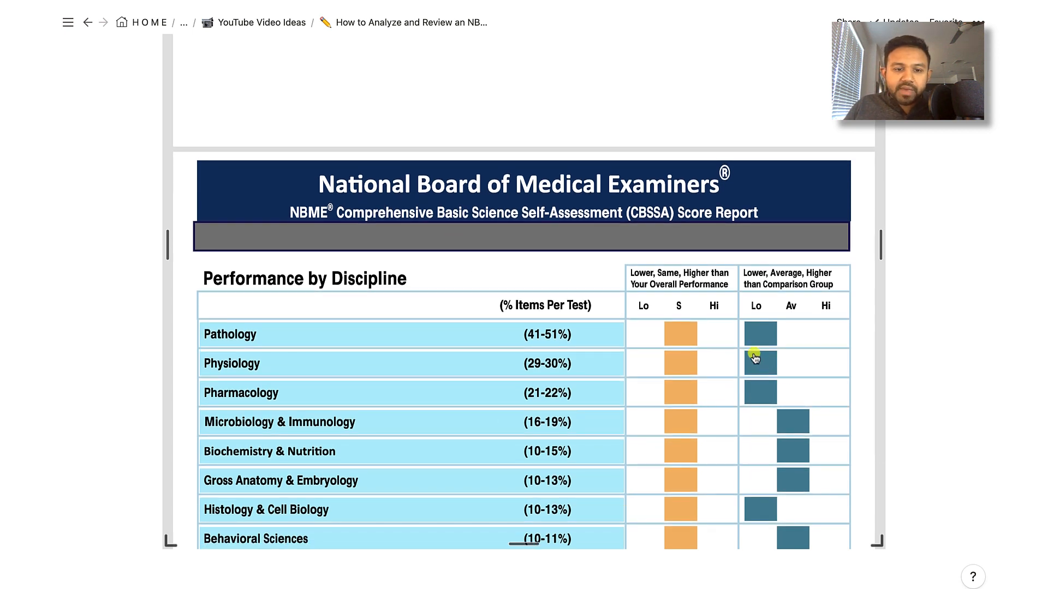
{"action": "scroll", "scroll_direction": "down", "scroll_amount": 3}
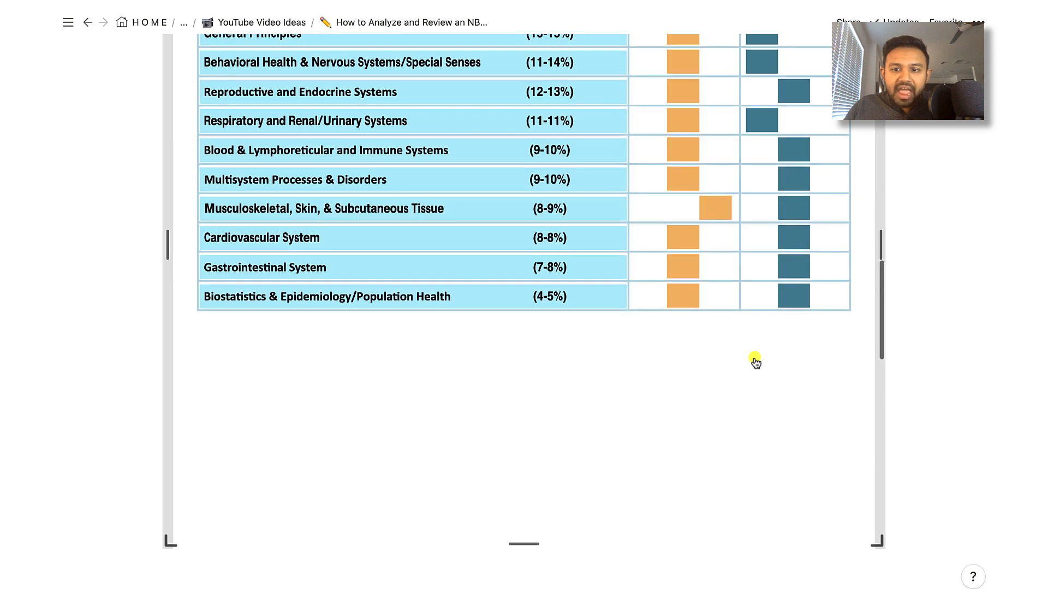
{"action": "scroll", "scroll_direction": "up", "scroll_amount": 3}
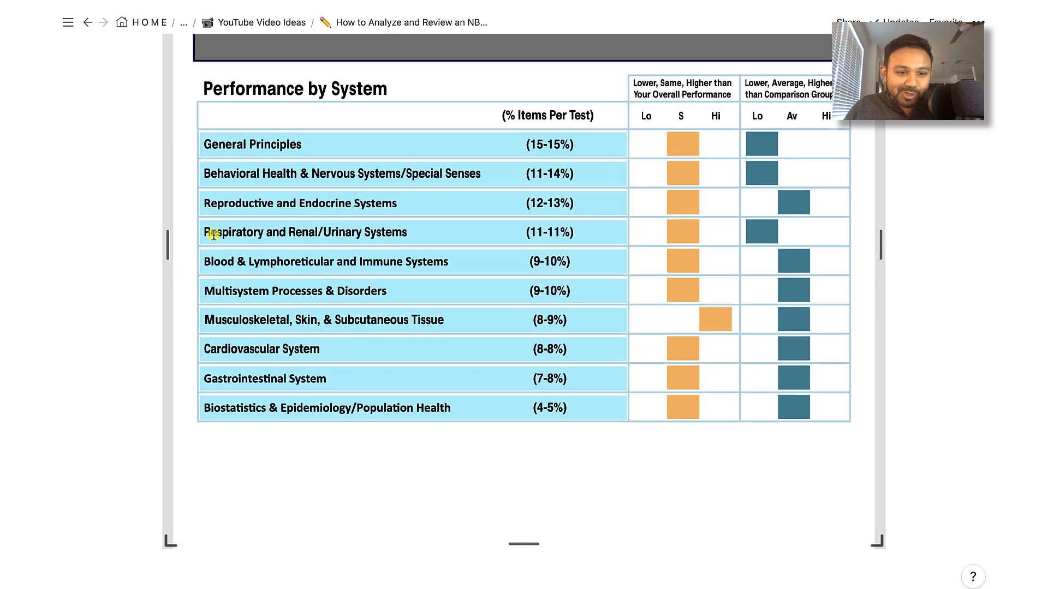
{"action": "mouse_move", "coordinate": [308, 232]}
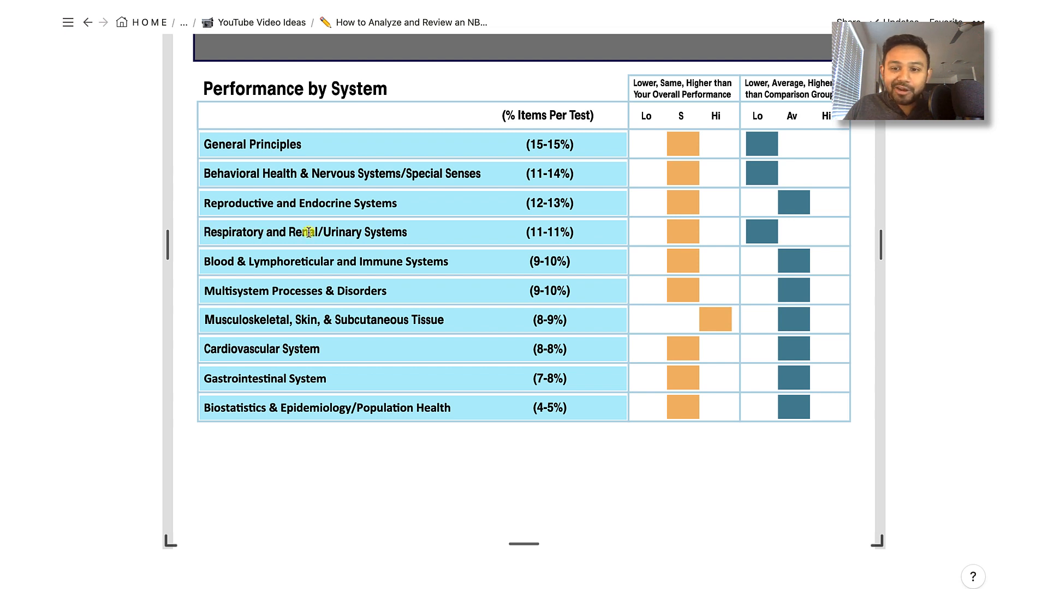
{"action": "mouse_move", "coordinate": [772, 239]}
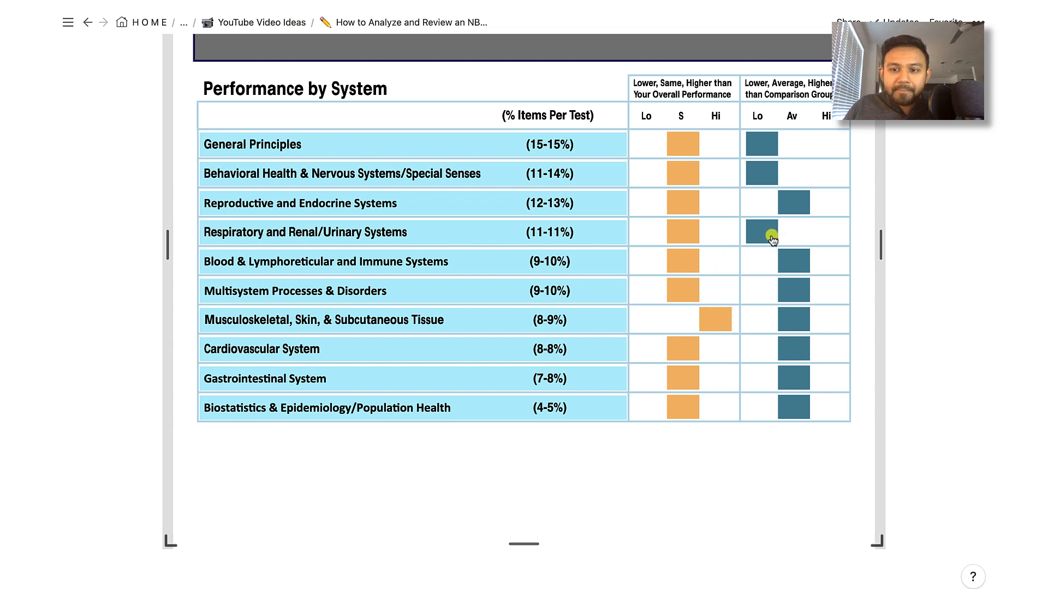
{"action": "mouse_move", "coordinate": [305, 227]}
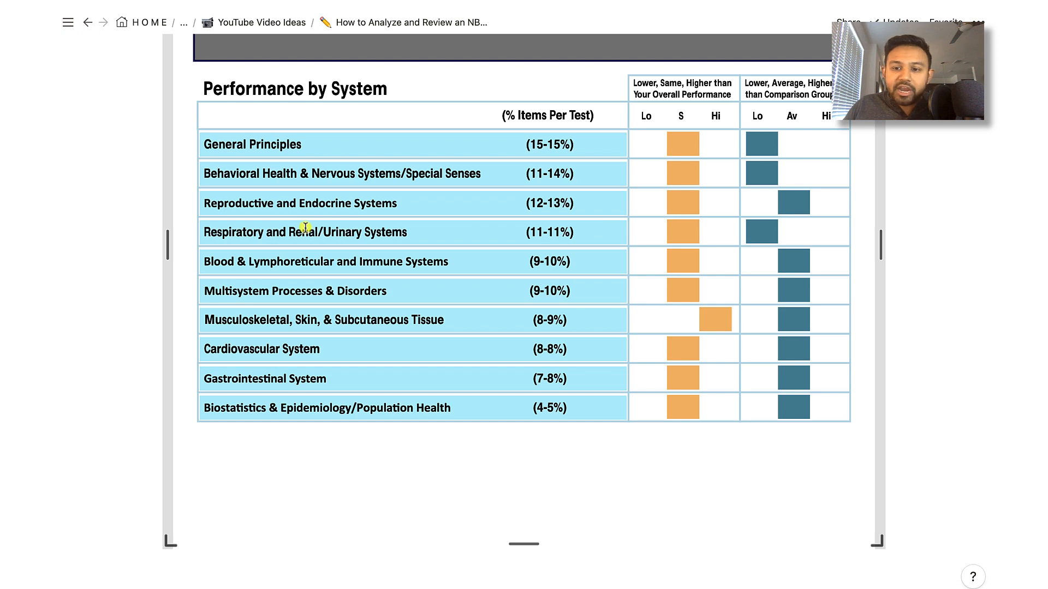
{"action": "scroll", "scroll_direction": "up", "scroll_amount": 3}
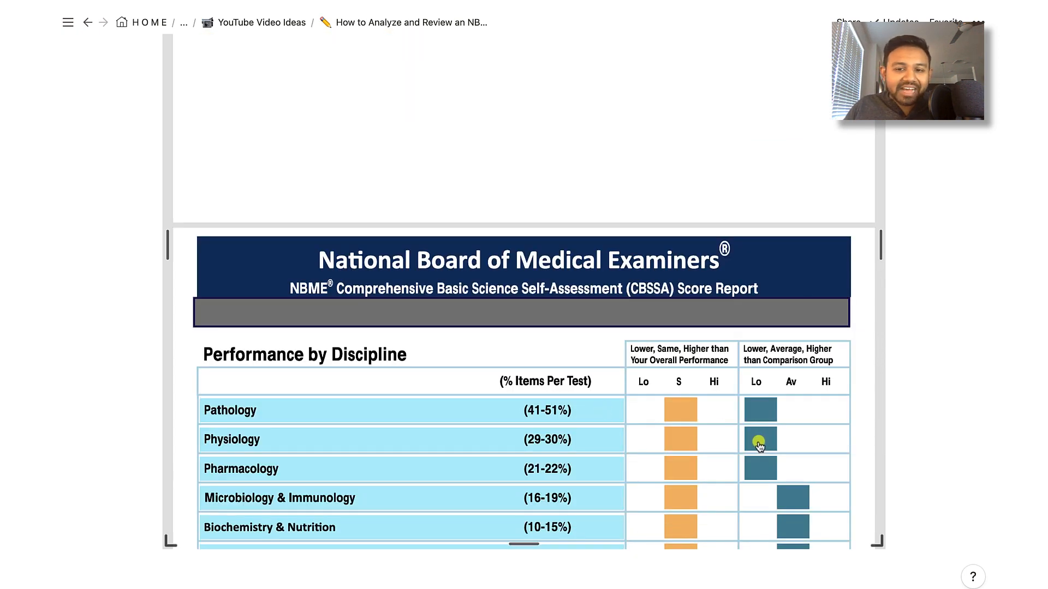
{"action": "mouse_move", "coordinate": [789, 455]}
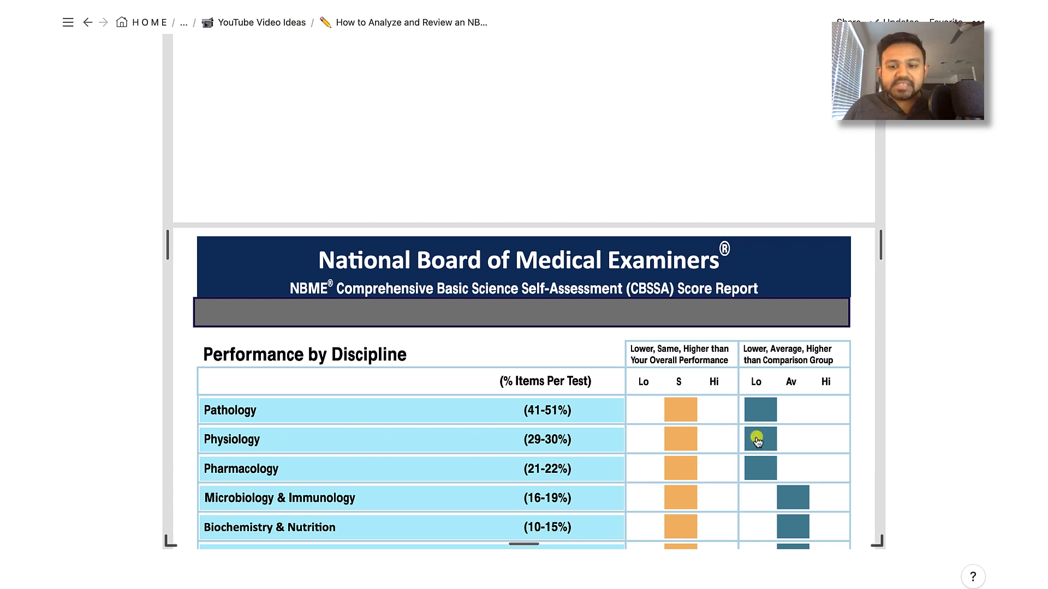
{"action": "scroll", "scroll_direction": "down", "scroll_amount": 3}
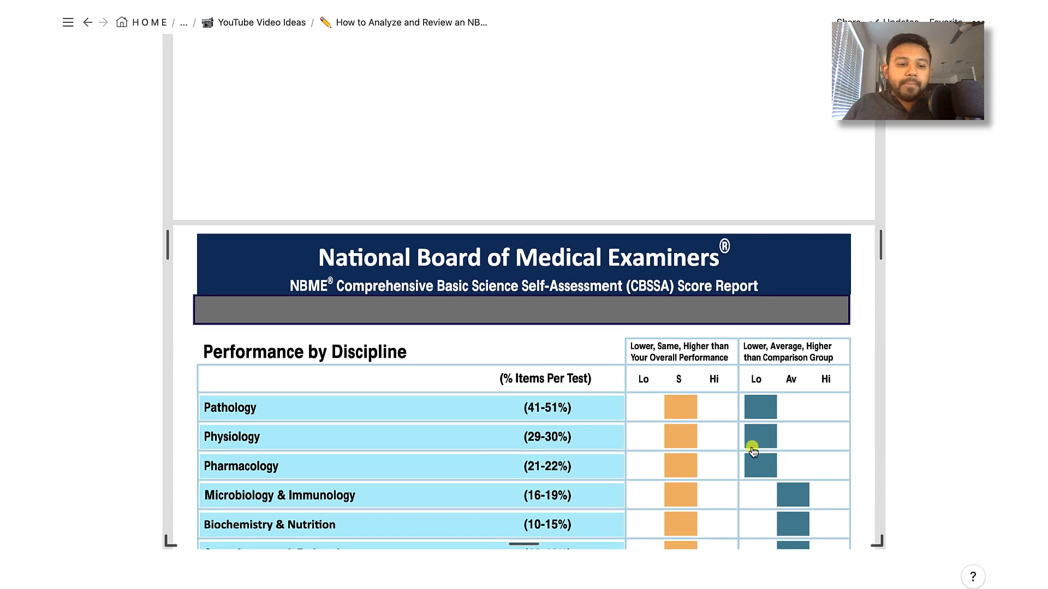
{"action": "scroll", "scroll_direction": "down", "scroll_amount": 3}
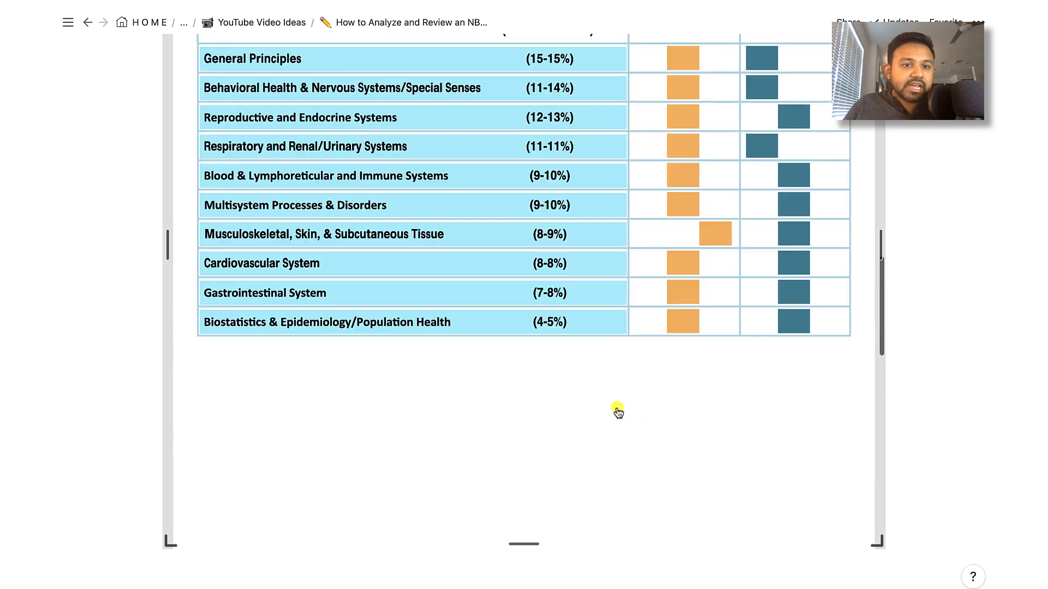
{"action": "scroll", "scroll_direction": "up", "scroll_amount": 3}
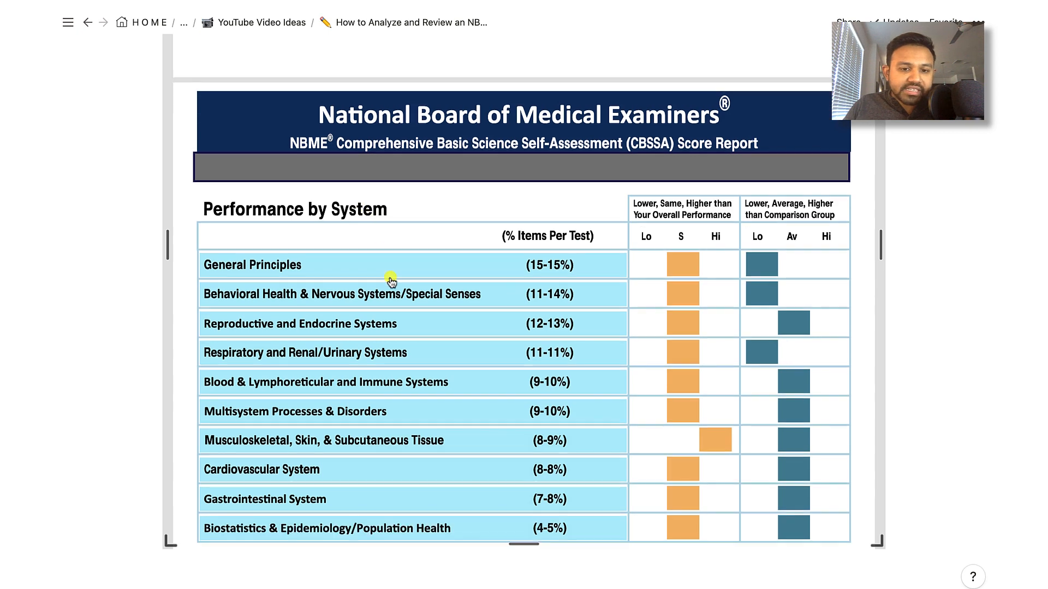
{"action": "scroll", "scroll_direction": "down", "scroll_amount": 3}
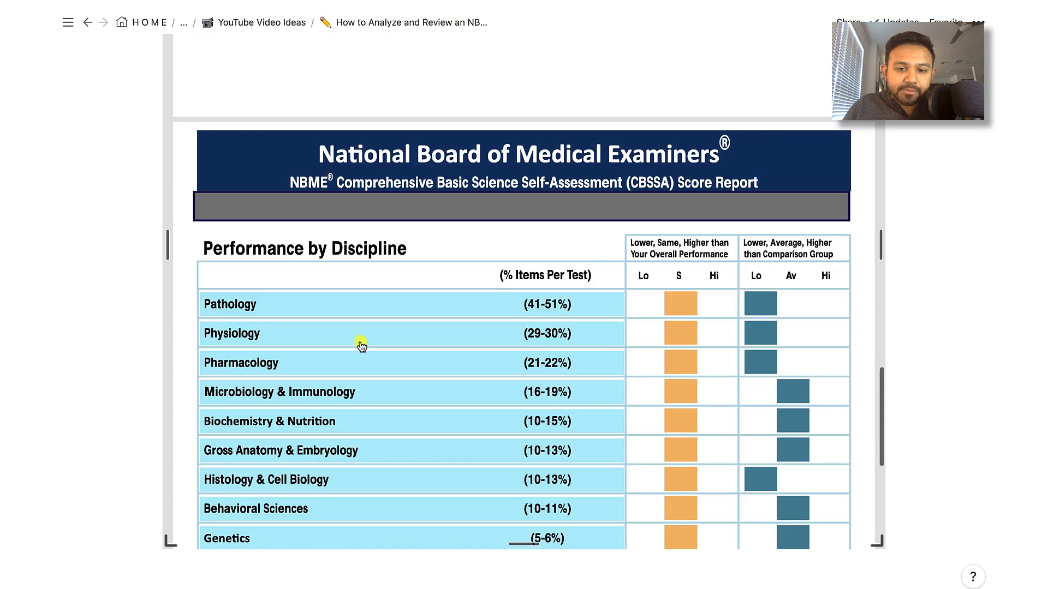
- Scroll to 'How do you interpret your NBME Score?' and deselect the '3-4 points higher on USMLE' text
{"action": "scroll", "scroll_direction": "down", "scroll_amount": 3}
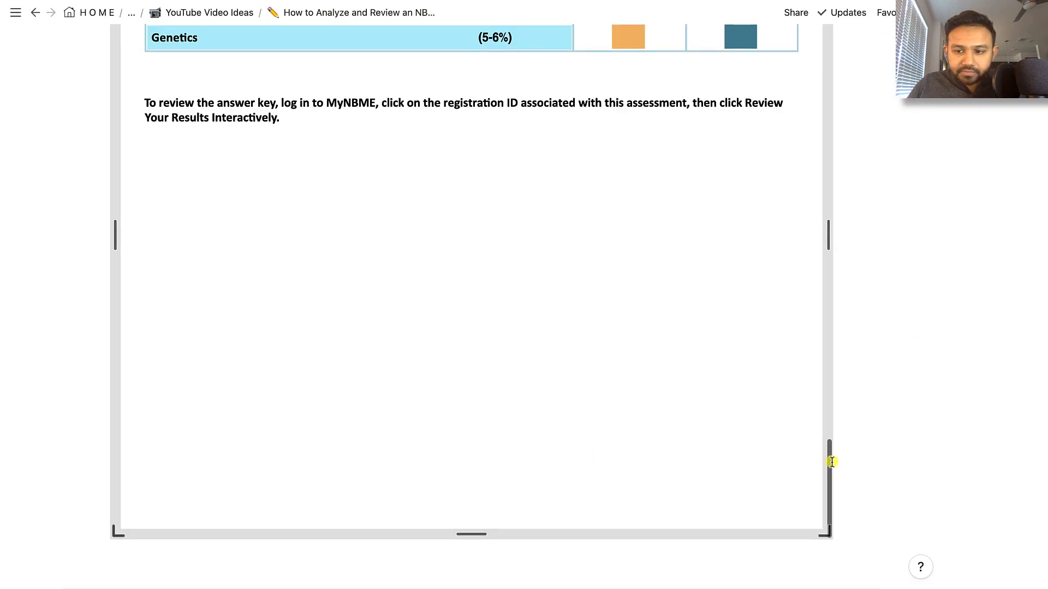
{"action": "scroll", "scroll_direction": "down", "scroll_amount": 3}
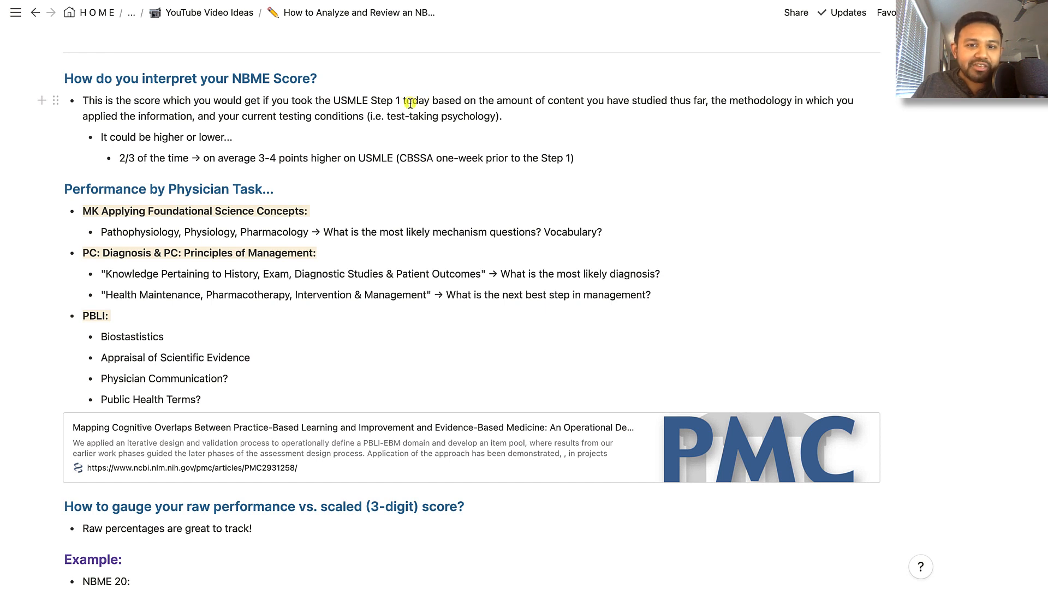
{"action": "mouse_move", "coordinate": [589, 101]}
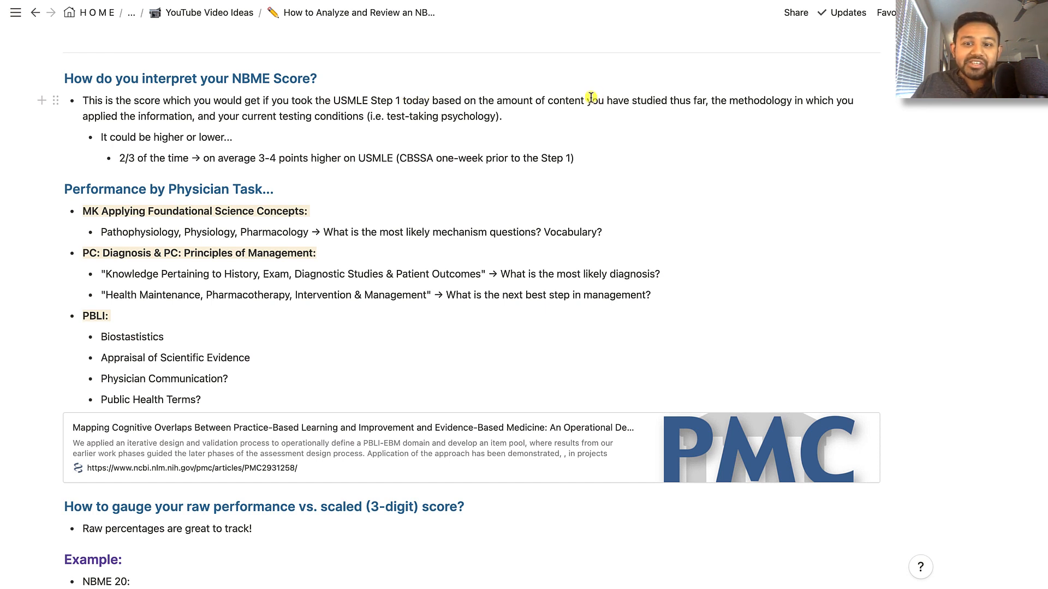
{"action": "mouse_move", "coordinate": [699, 101]}
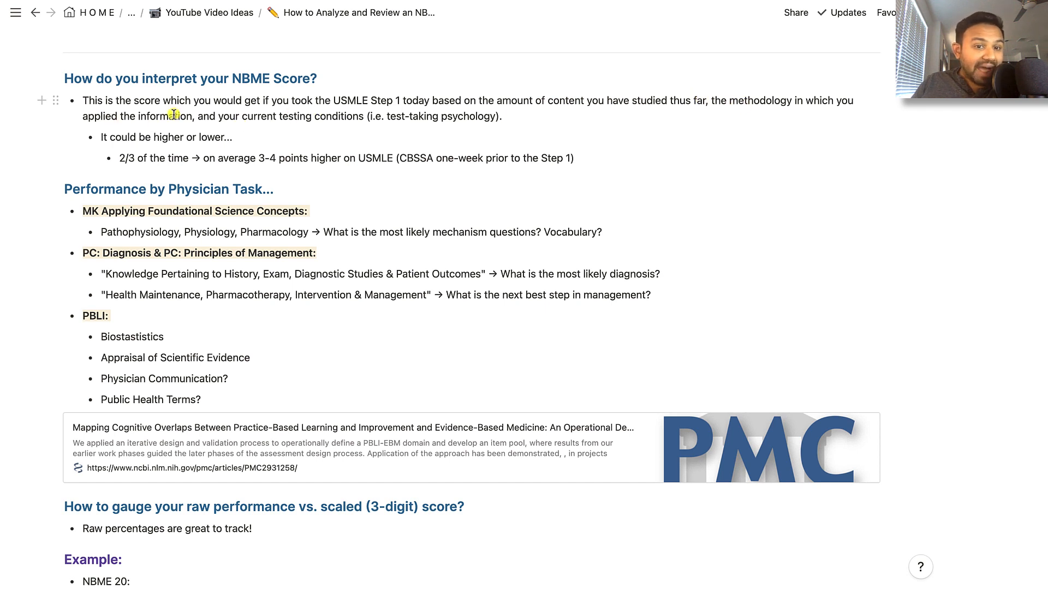
{"action": "mouse_move", "coordinate": [295, 128]}
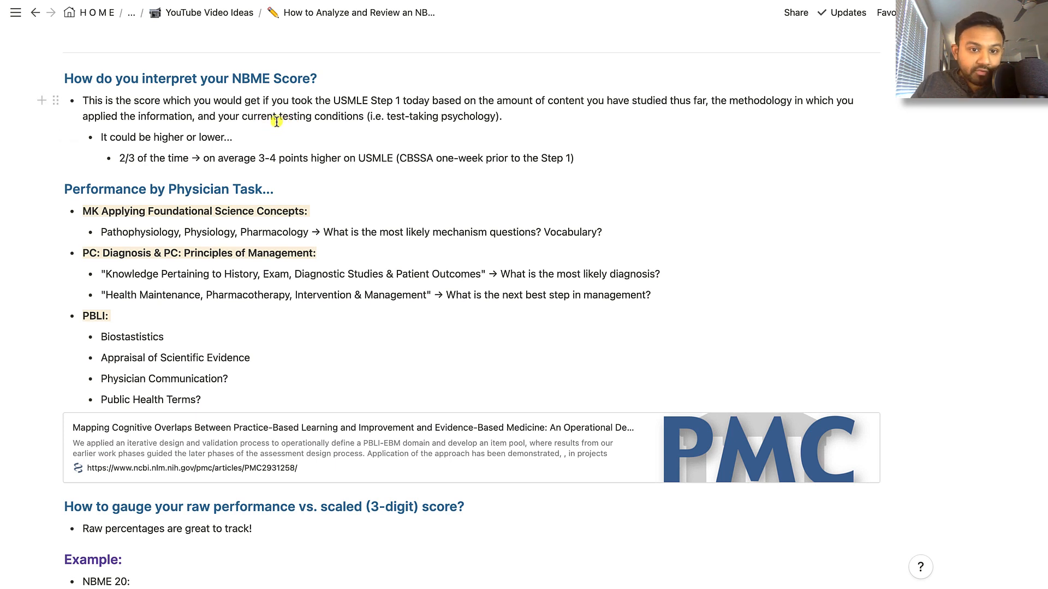
{"action": "mouse_move", "coordinate": [352, 107]}
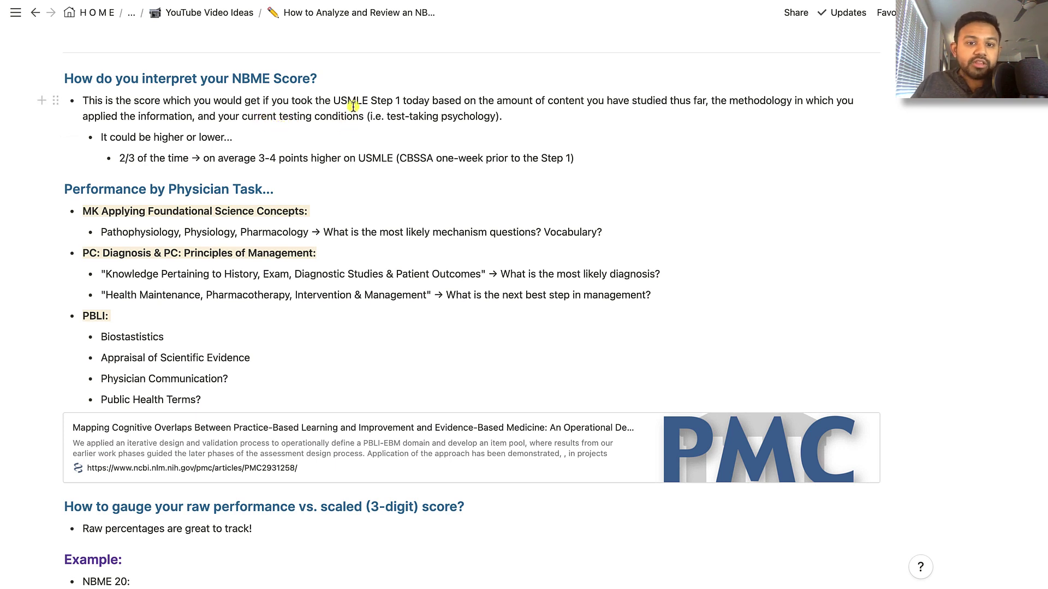
{"action": "mouse_move", "coordinate": [280, 115]}
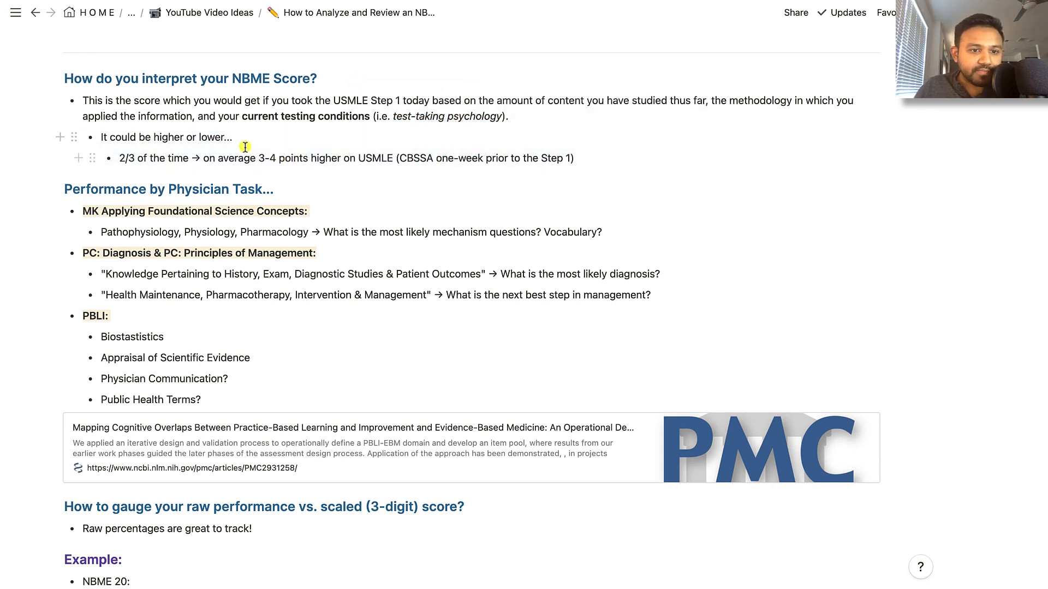
{"action": "mouse_move", "coordinate": [204, 149]}
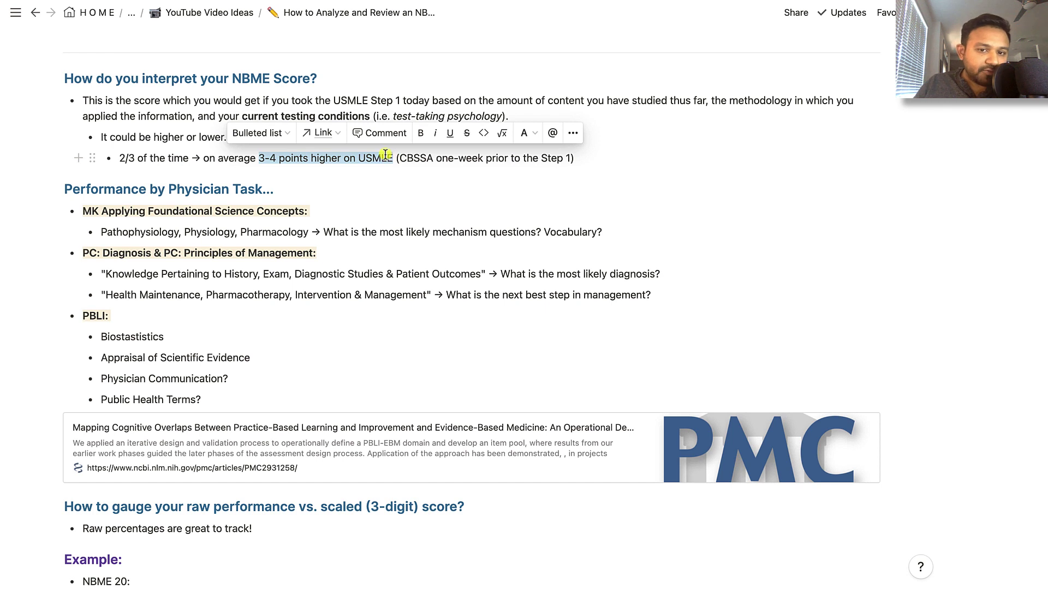
{"action": "mouse_move", "coordinate": [380, 158]}
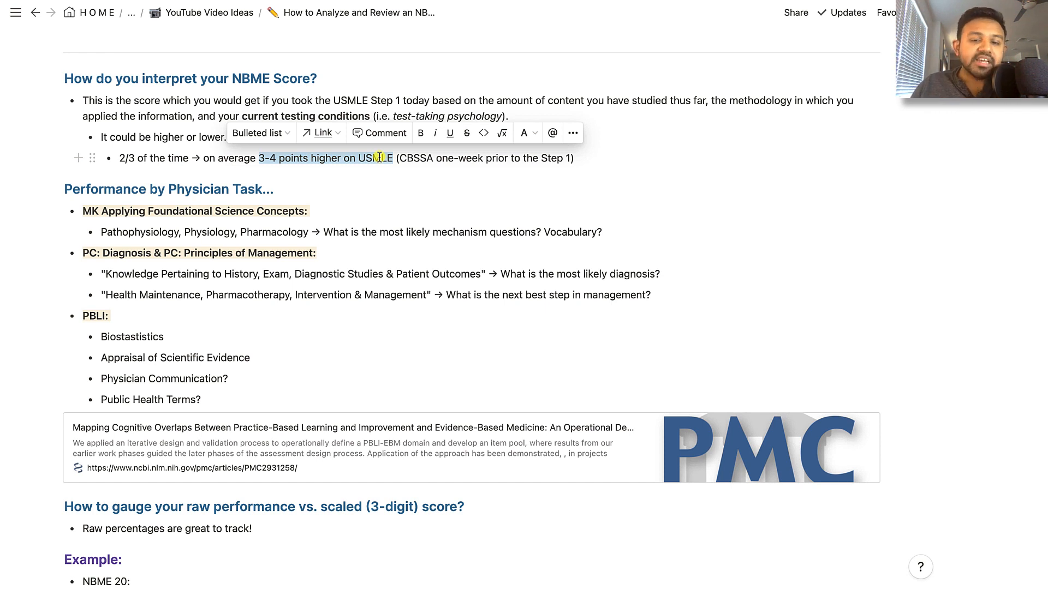
{"action": "left_click", "coordinate": [380, 274]}
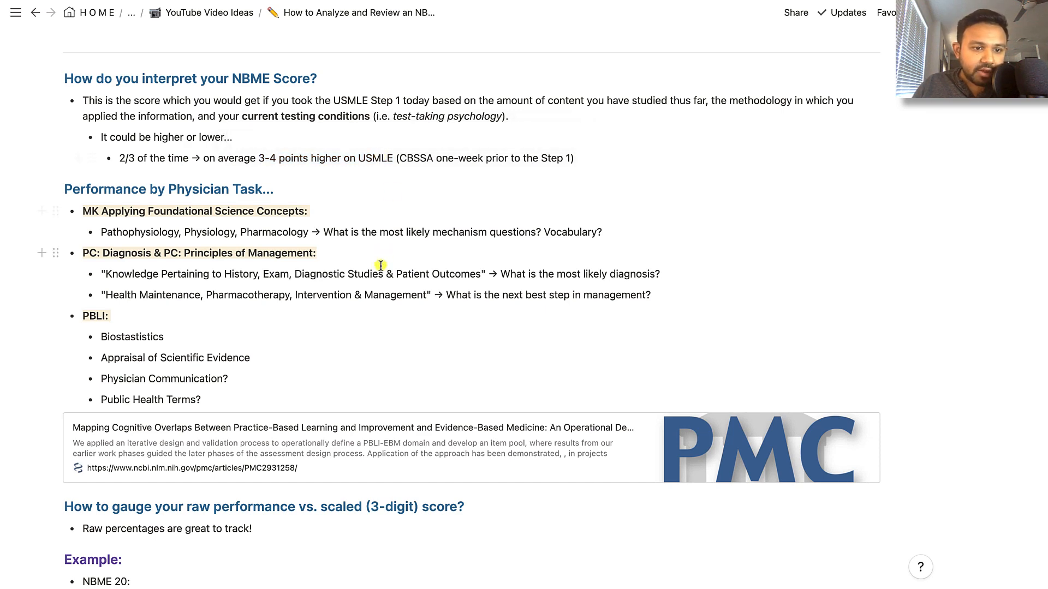
- Scroll down and back up to the Performance by Physician Task table's explanation
{"action": "scroll", "scroll_direction": "down", "scroll_amount": 3}
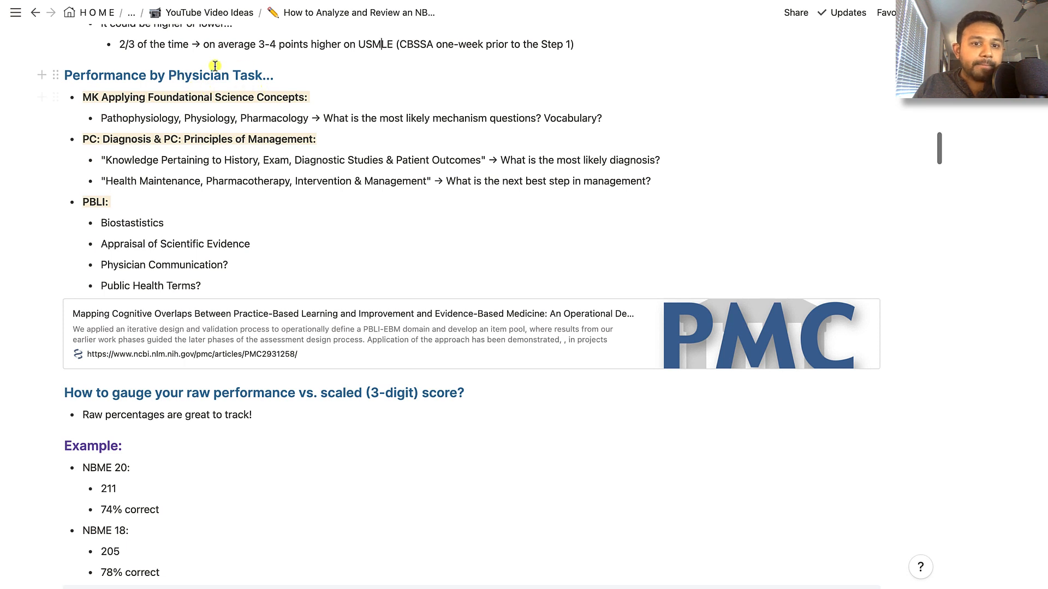
{"action": "mouse_move", "coordinate": [218, 83]}
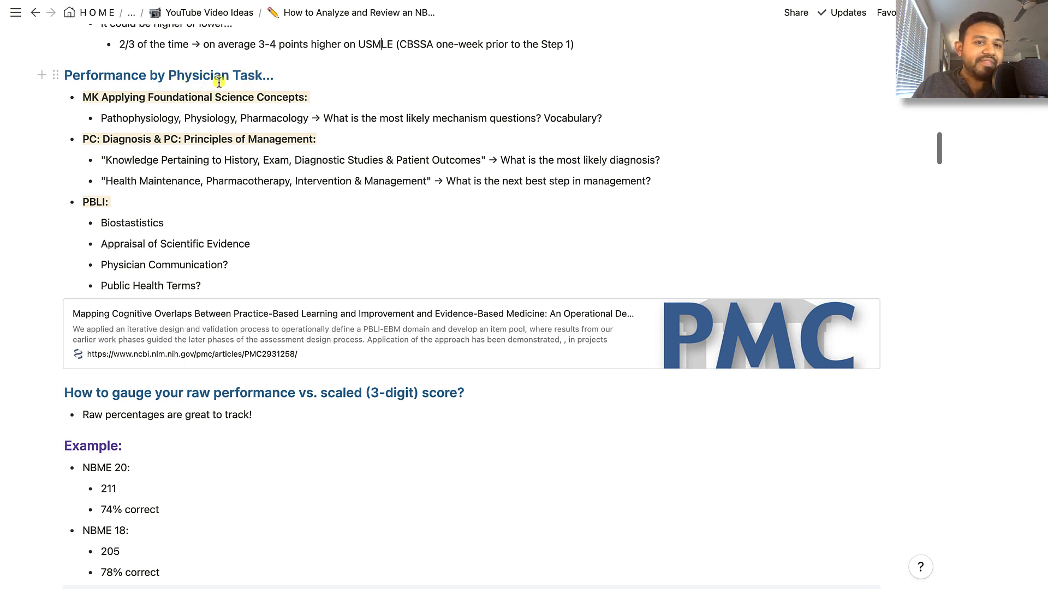
{"action": "mouse_move", "coordinate": [232, 97]}
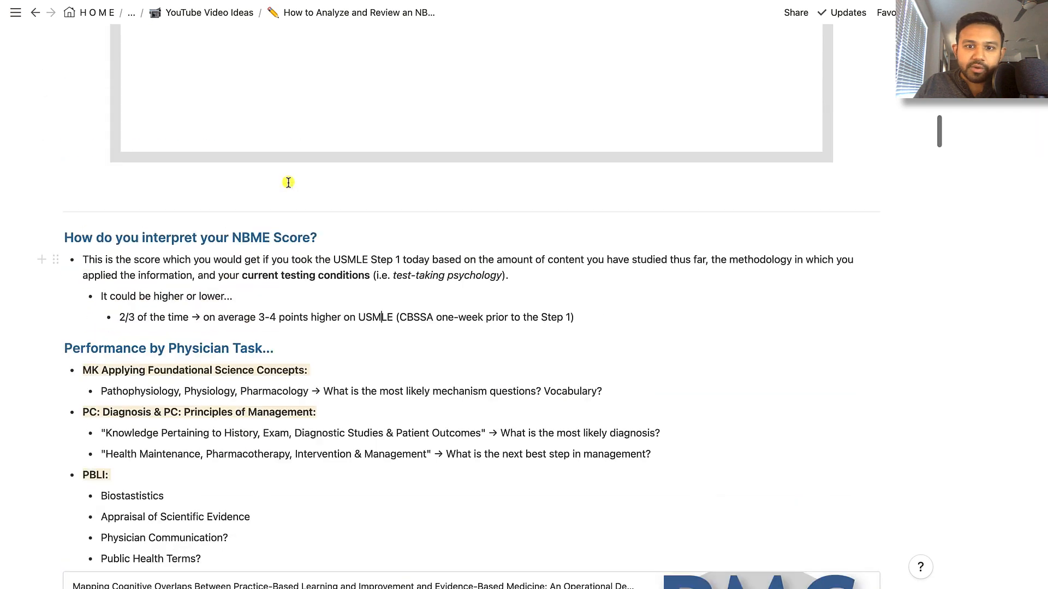
{"action": "scroll", "scroll_direction": "up", "scroll_amount": 3}
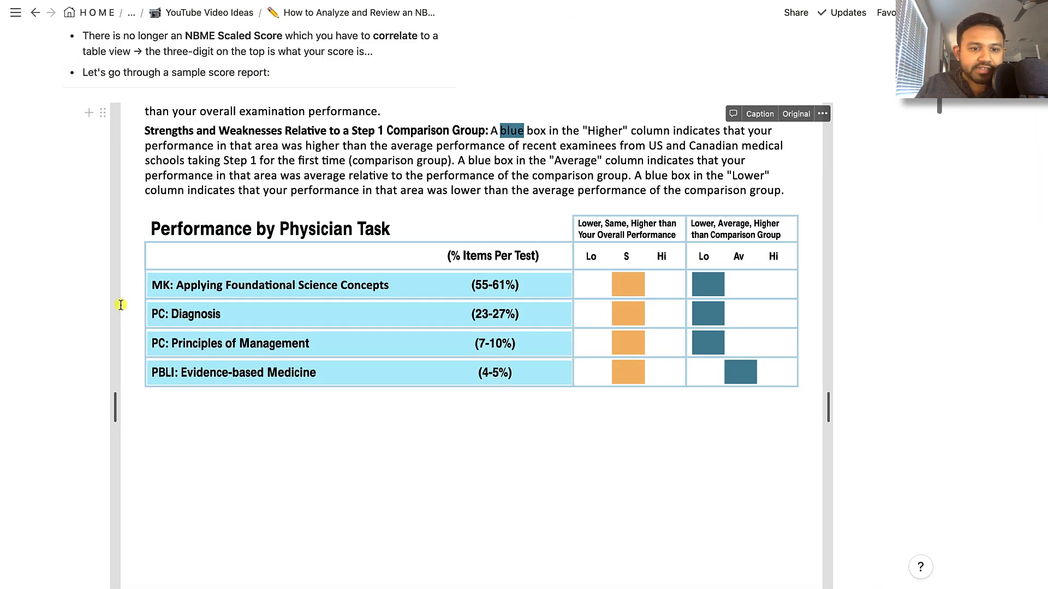
{"action": "mouse_move", "coordinate": [257, 295]}
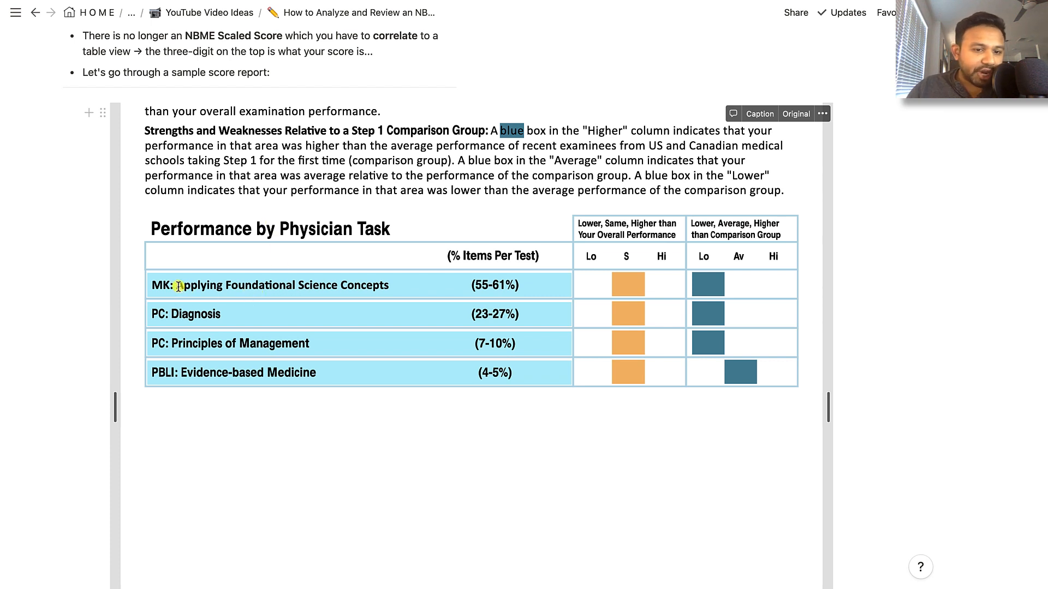
{"action": "mouse_move", "coordinate": [310, 291]}
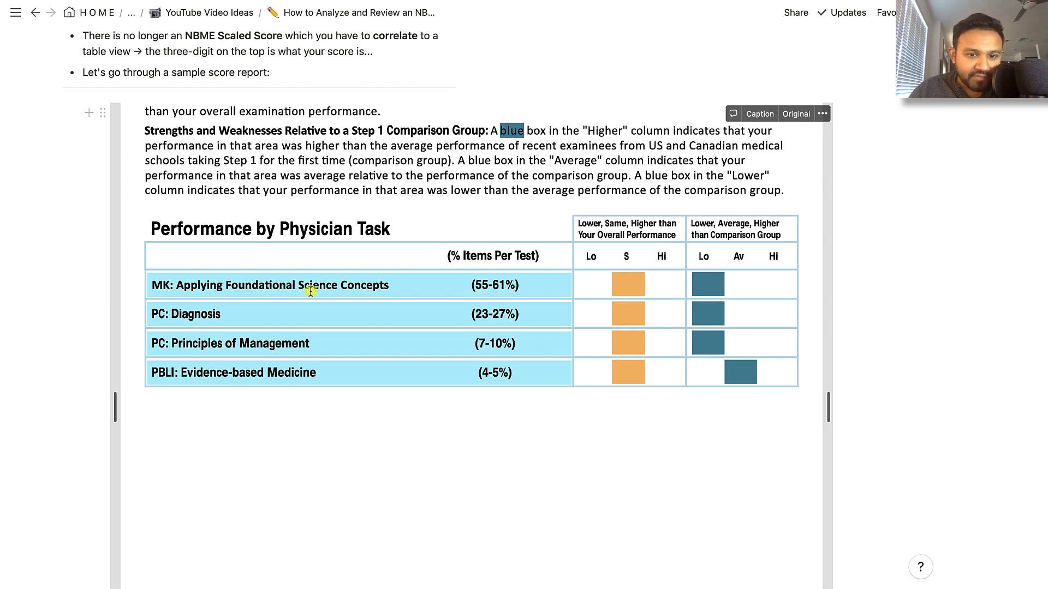
{"action": "mouse_move", "coordinate": [197, 344]}
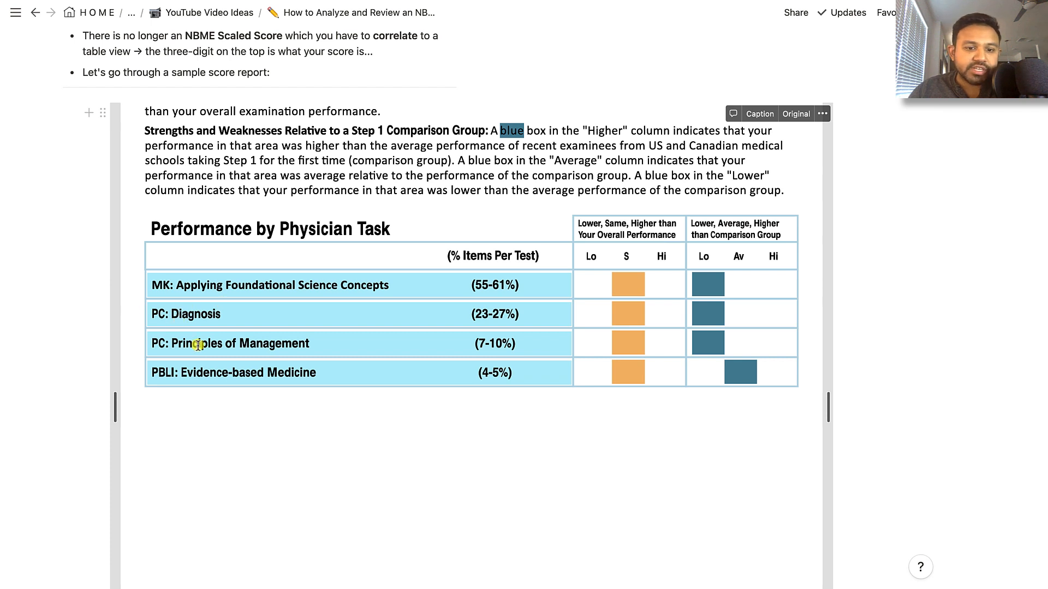
{"action": "mouse_move", "coordinate": [299, 379]}
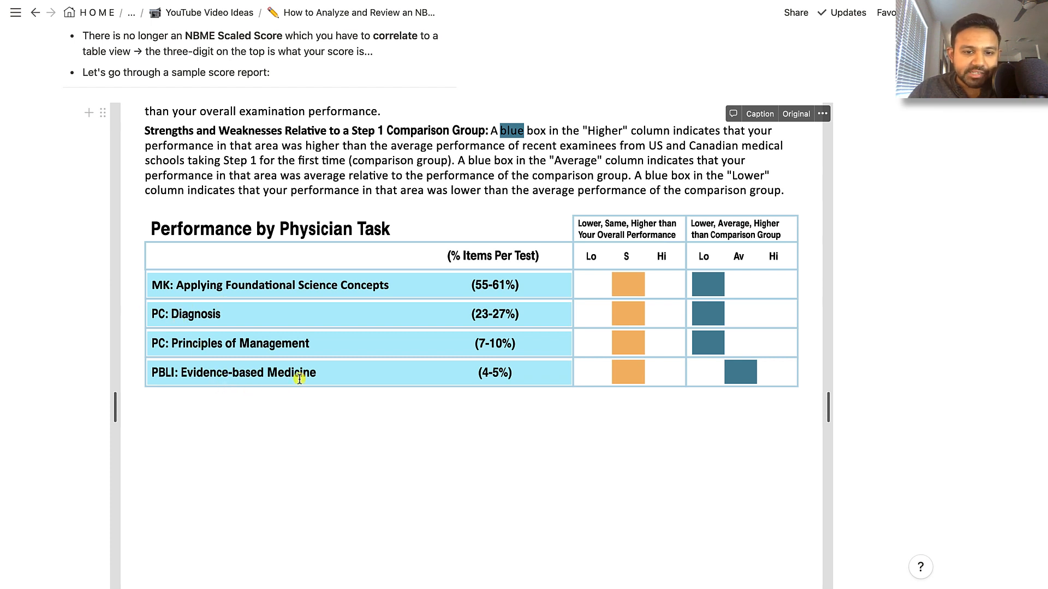
{"action": "mouse_move", "coordinate": [230, 355]}
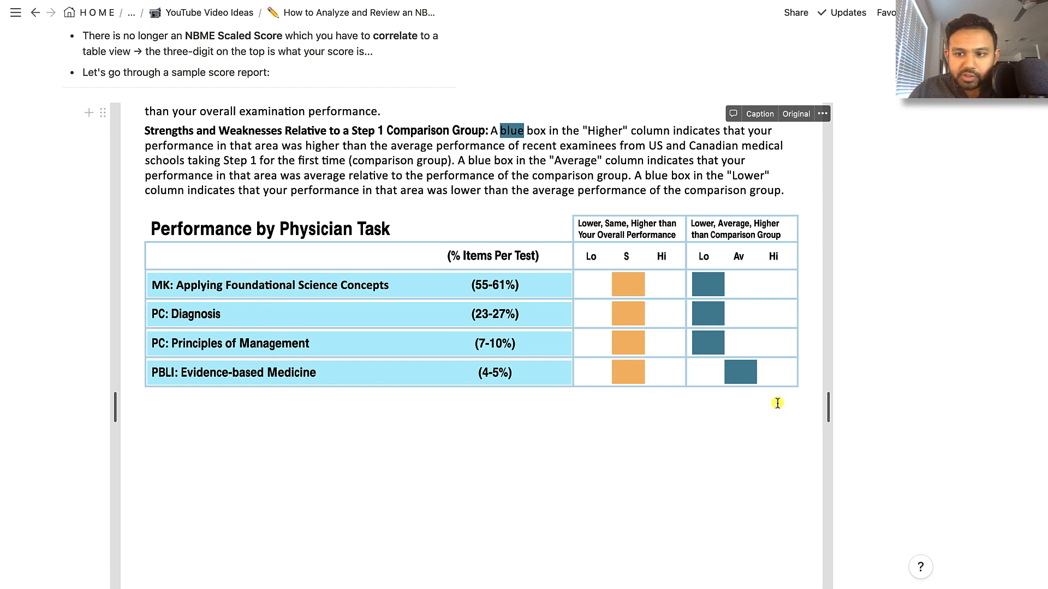
{"action": "mouse_move", "coordinate": [707, 319]}
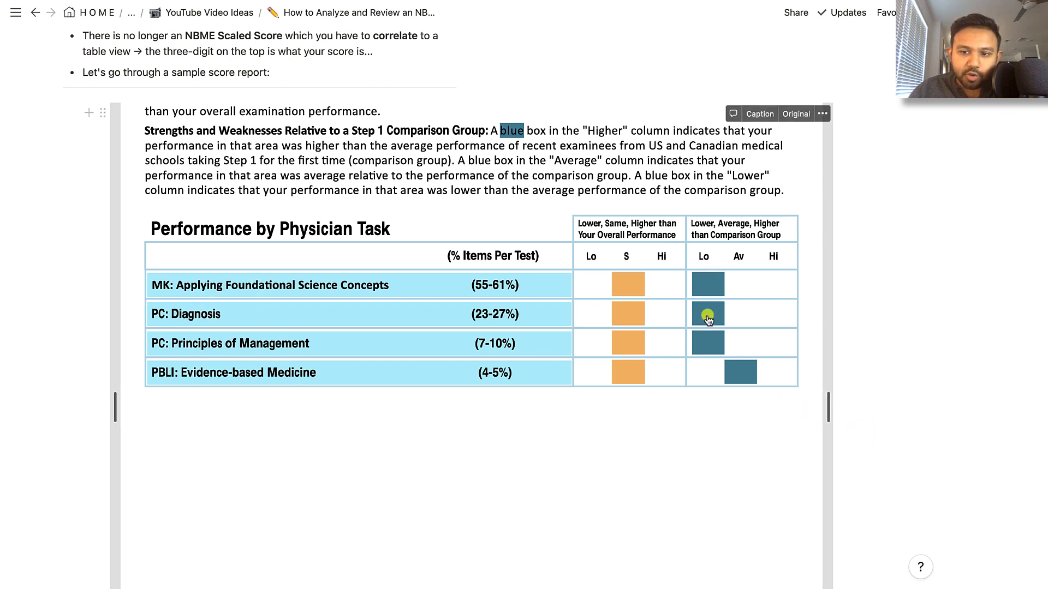
{"action": "mouse_move", "coordinate": [711, 353]}
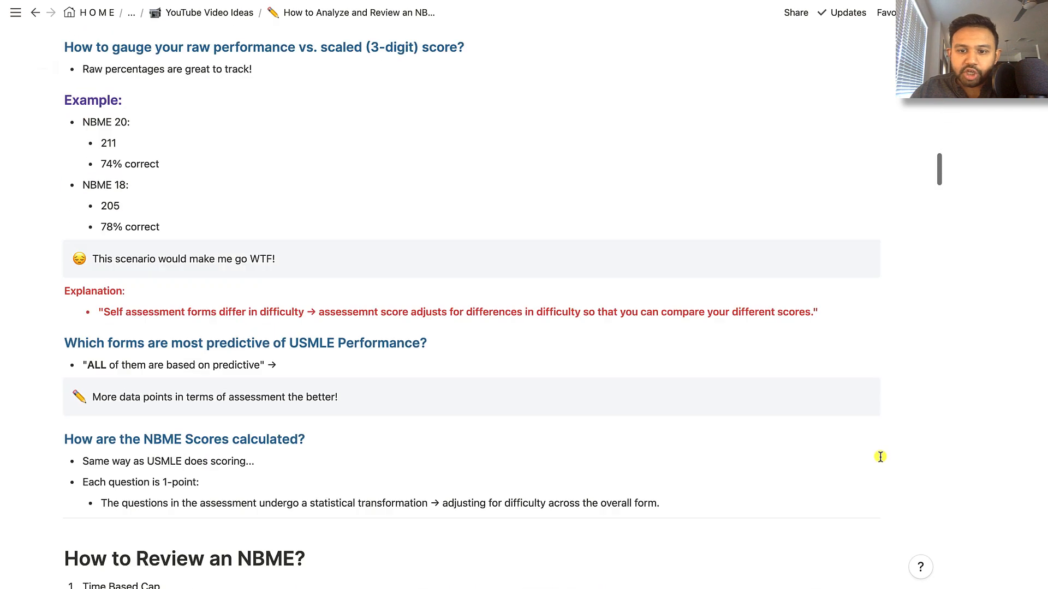
{"action": "scroll", "scroll_direction": "up", "scroll_amount": 3}
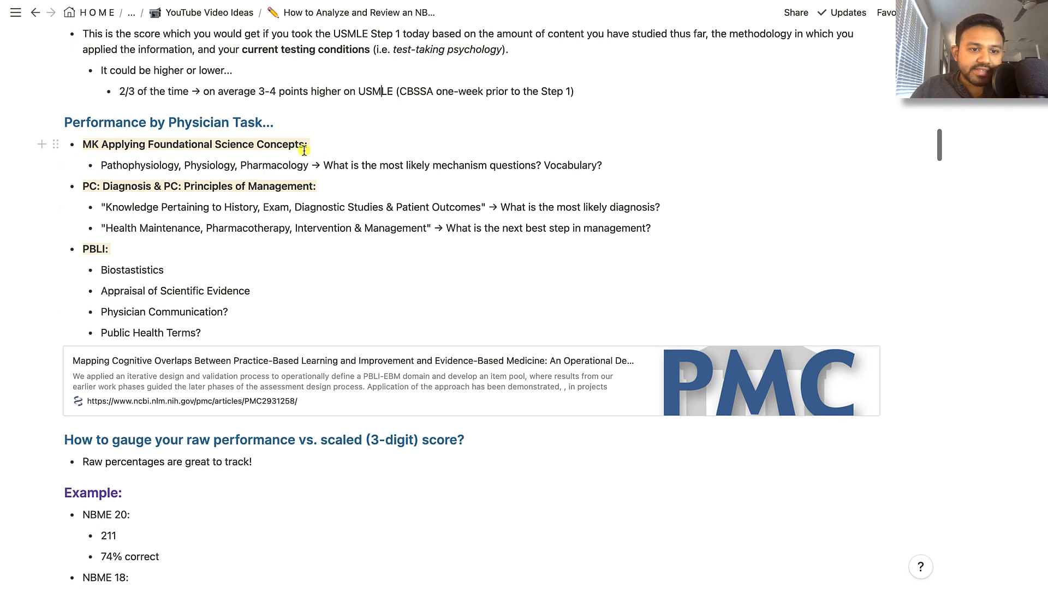
{"action": "mouse_move", "coordinate": [137, 167]}
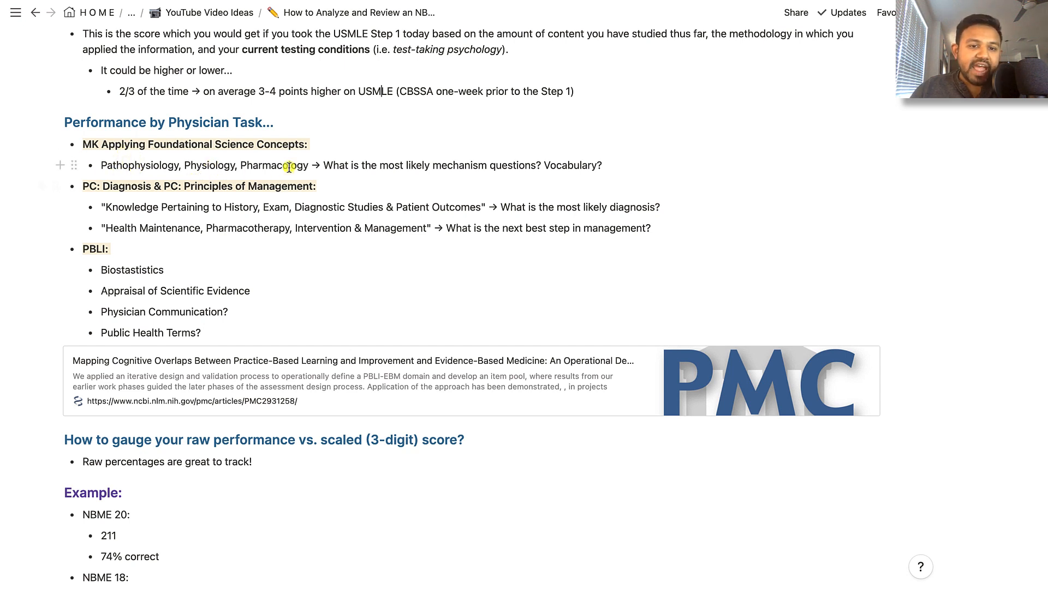
{"action": "mouse_move", "coordinate": [260, 165]}
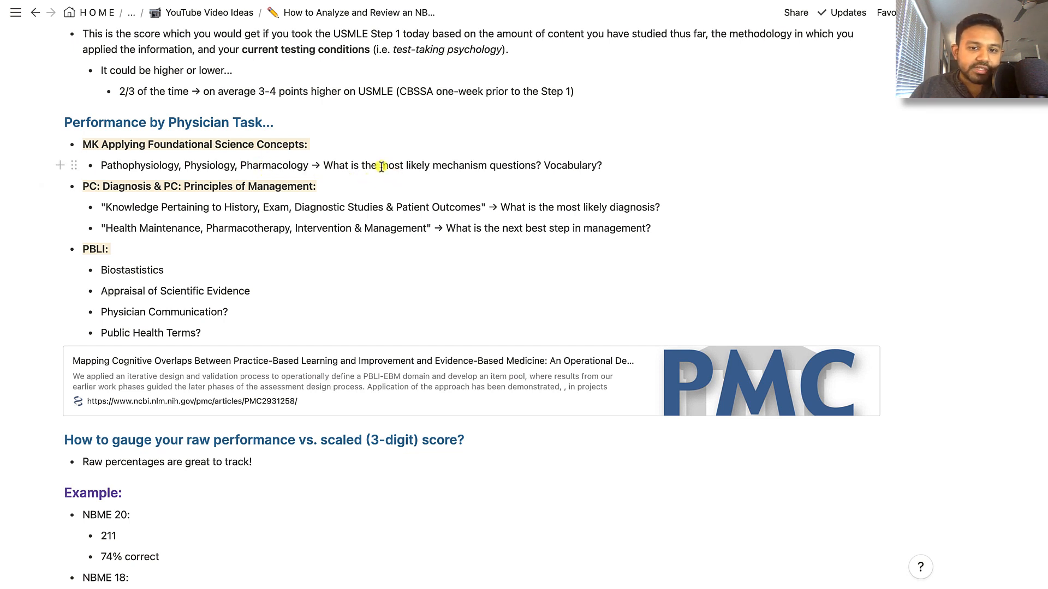
{"action": "mouse_move", "coordinate": [381, 165]}
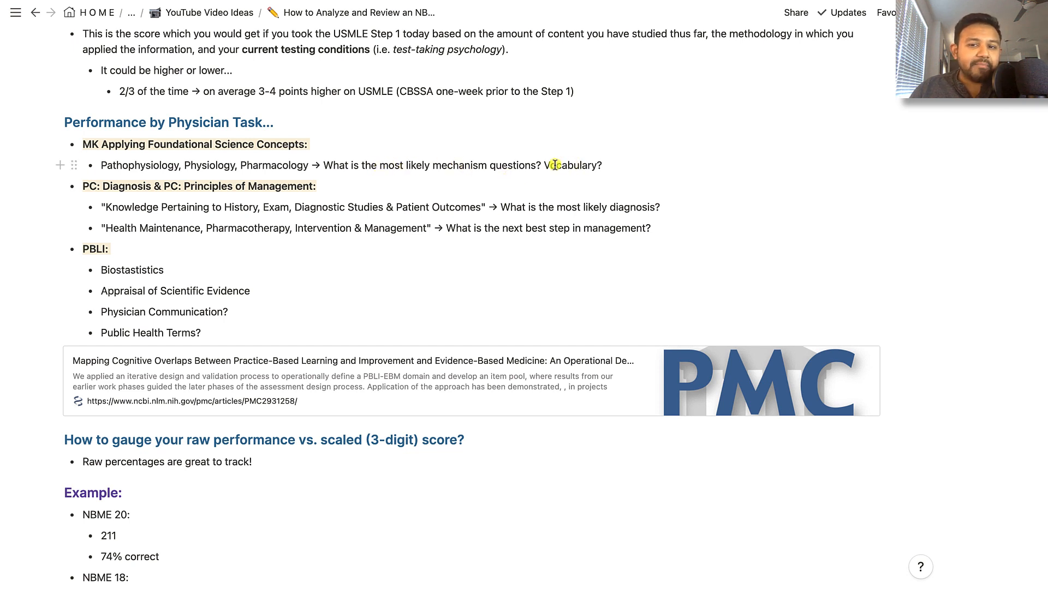
{"action": "mouse_move", "coordinate": [554, 175]}
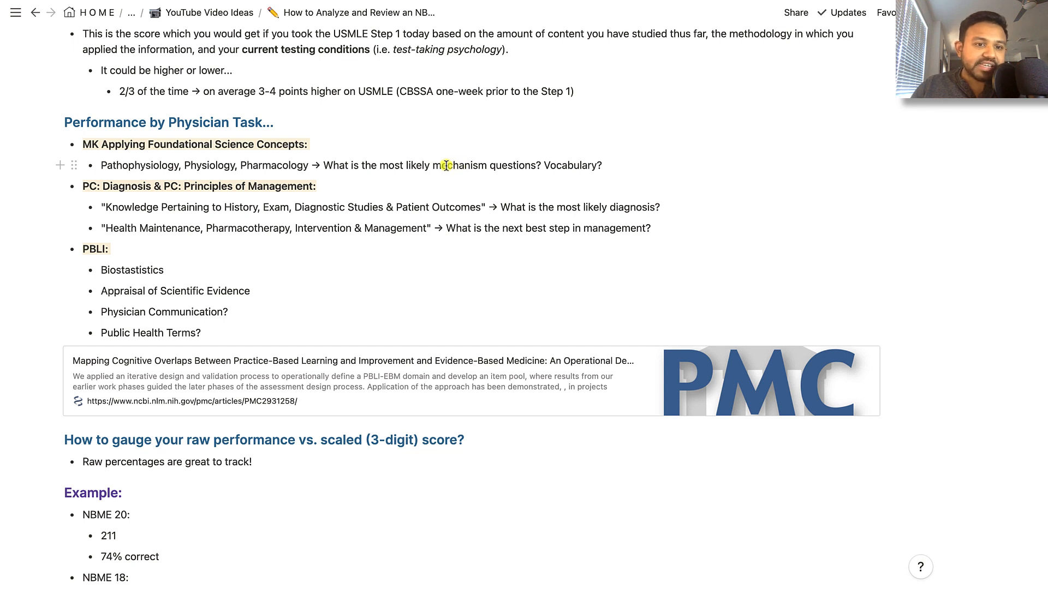
{"action": "mouse_move", "coordinate": [215, 146]}
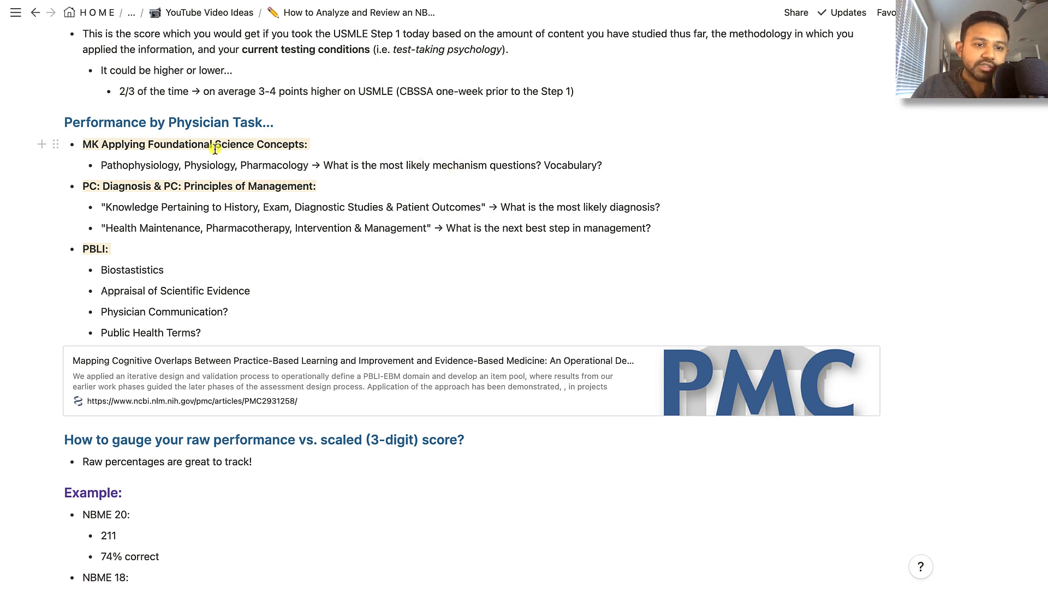
{"action": "mouse_move", "coordinate": [107, 186]}
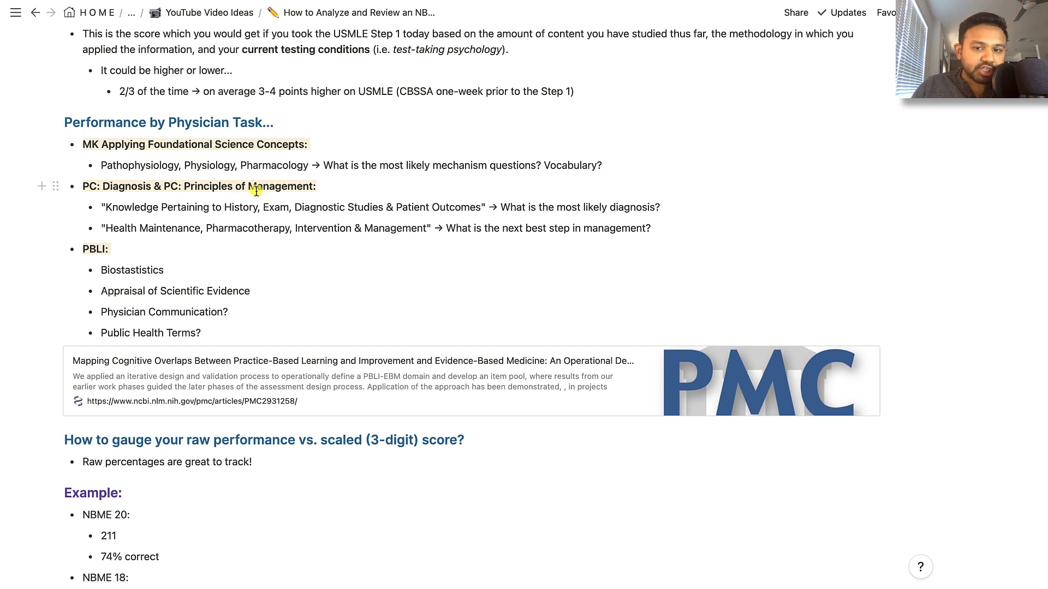
{"action": "mouse_move", "coordinate": [104, 187]}
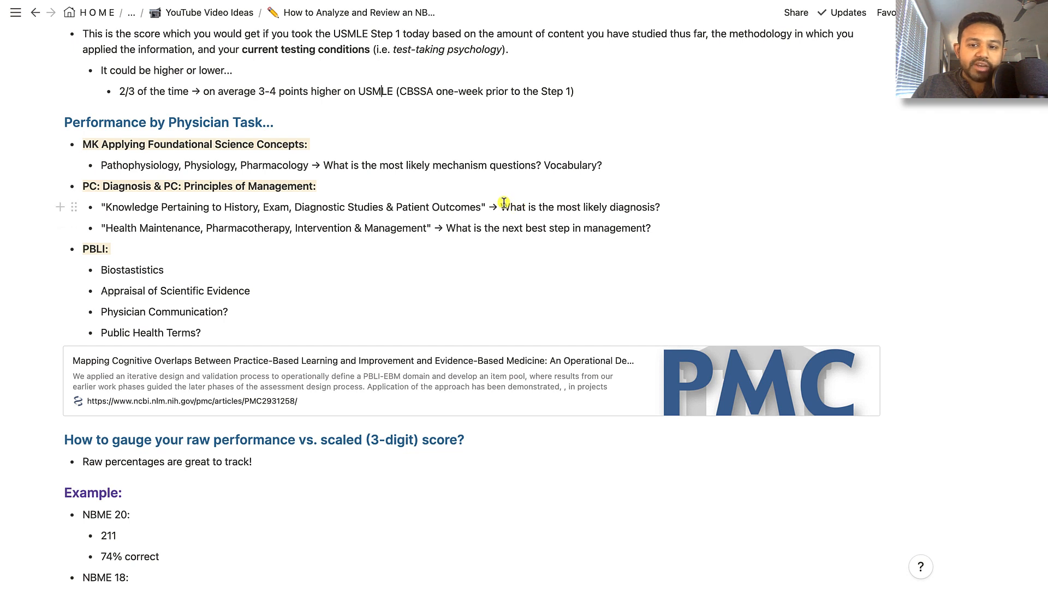
{"action": "mouse_move", "coordinate": [261, 196]}
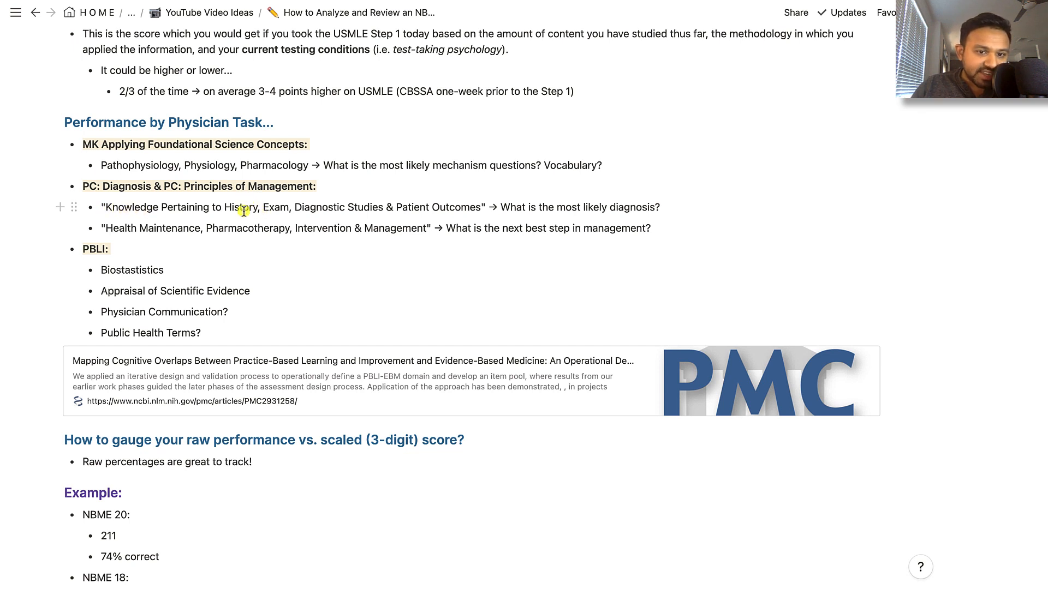
{"action": "mouse_move", "coordinate": [321, 210]}
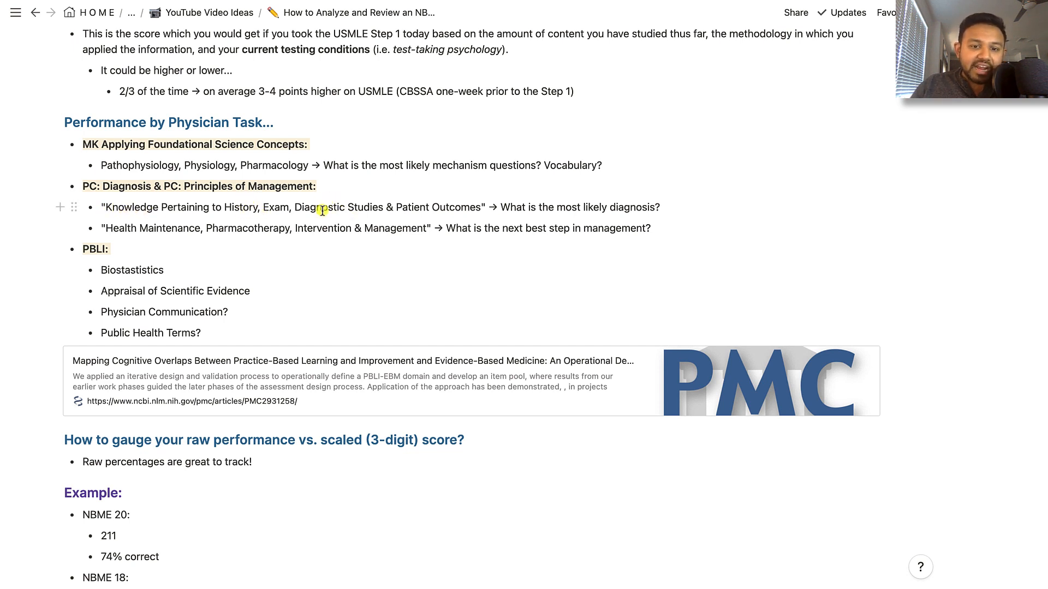
{"action": "mouse_move", "coordinate": [329, 201]}
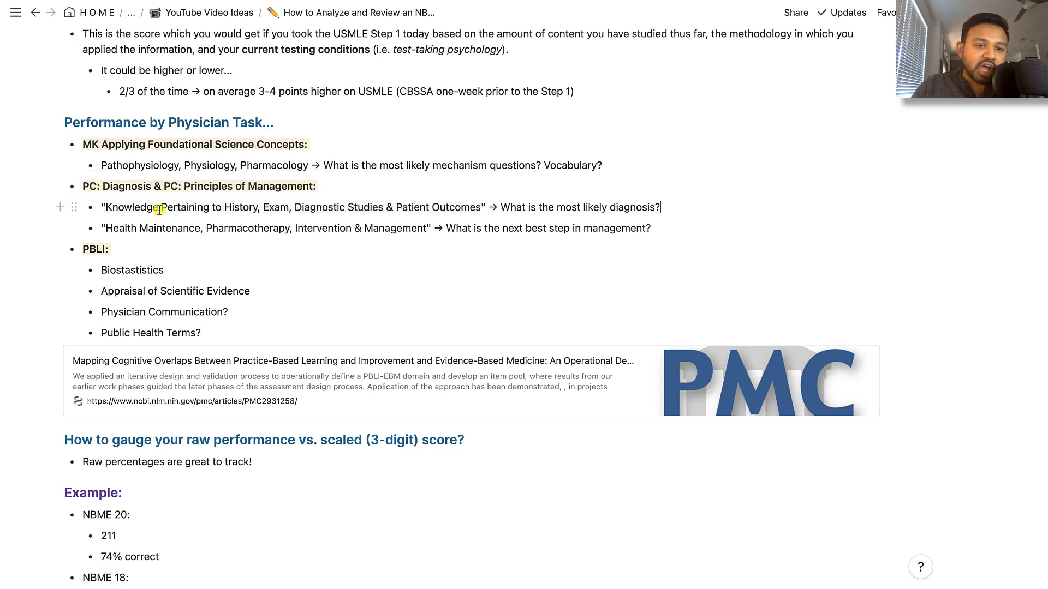
{"action": "mouse_move", "coordinate": [459, 259]}
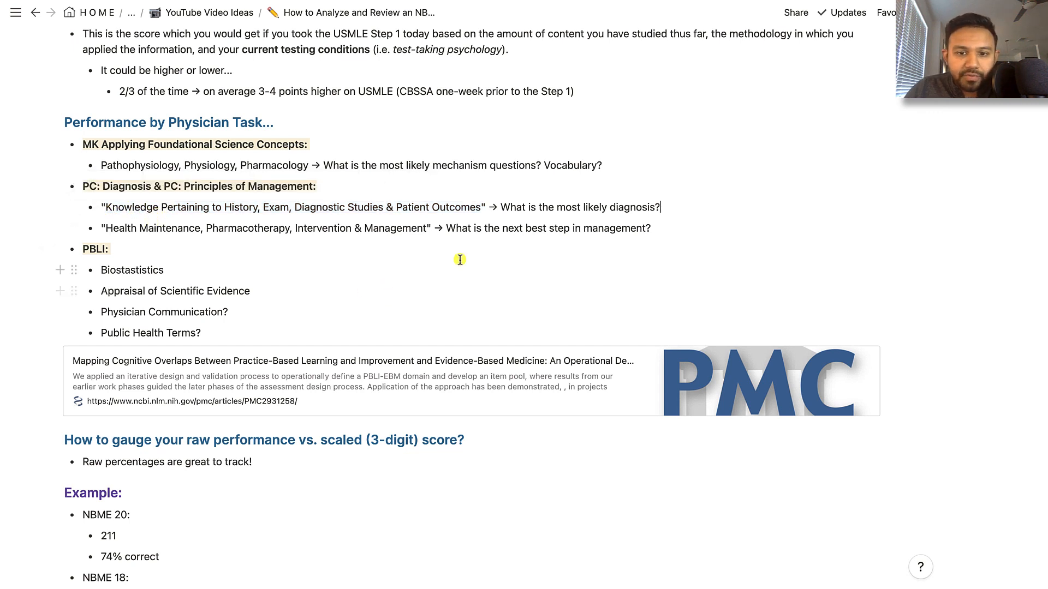
{"action": "mouse_move", "coordinate": [614, 229]}
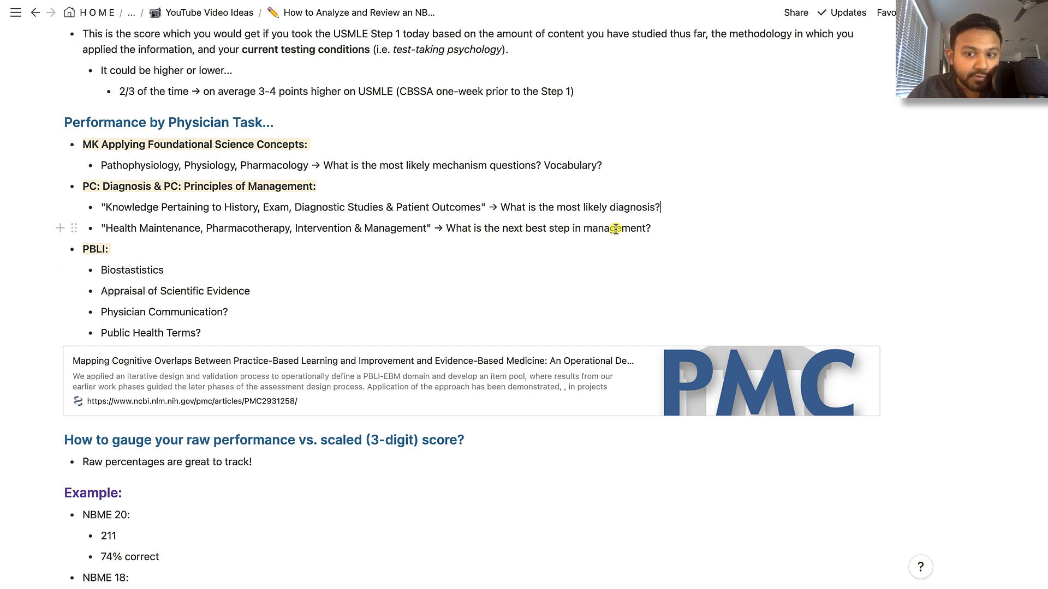
{"action": "mouse_move", "coordinate": [595, 256]}
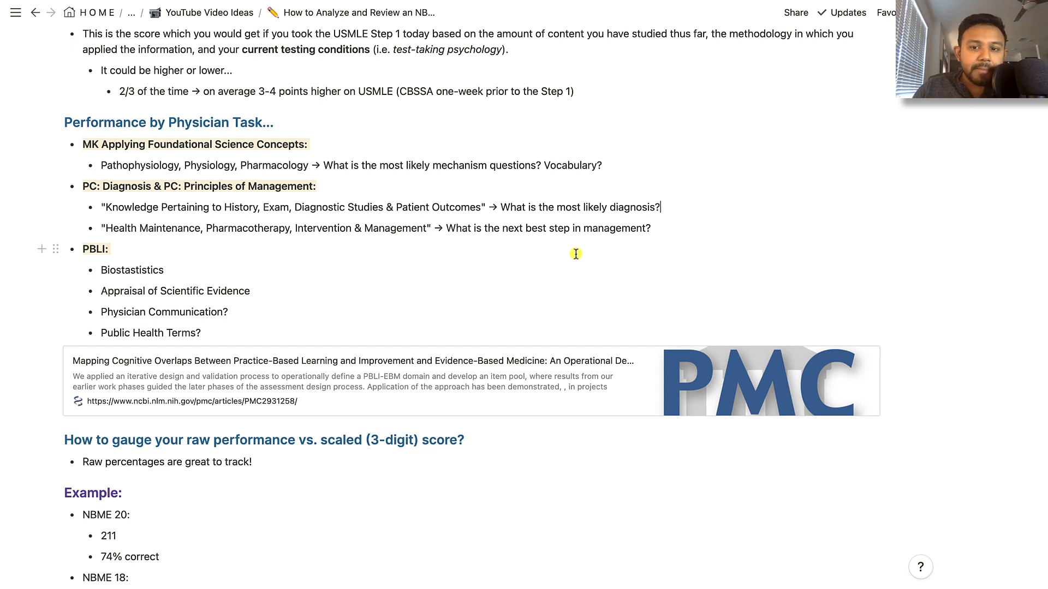
{"action": "mouse_move", "coordinate": [152, 227]}
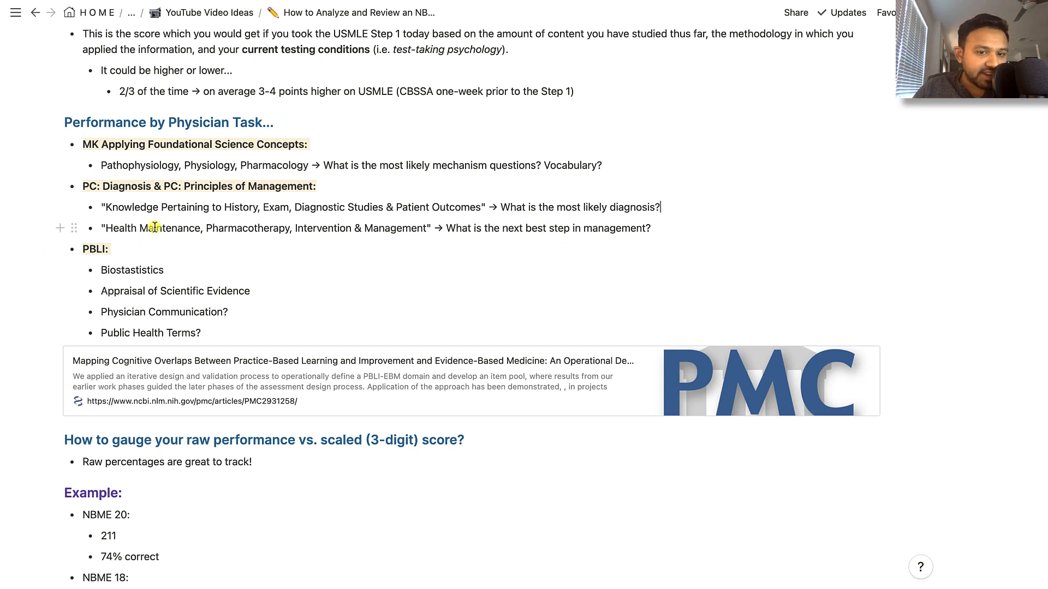
{"action": "mouse_move", "coordinate": [346, 238]}
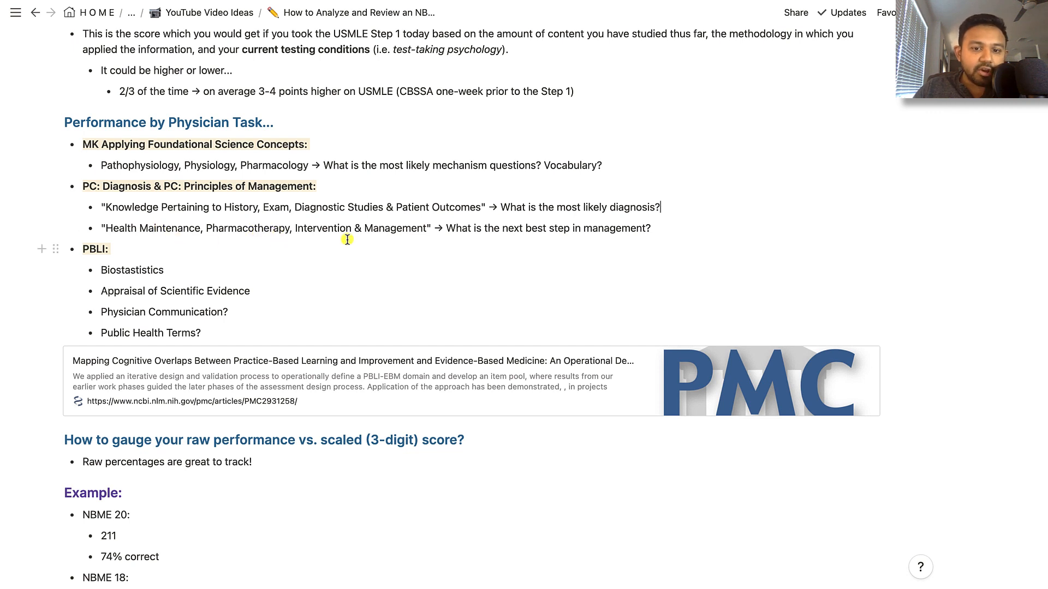
{"action": "mouse_move", "coordinate": [486, 240]}
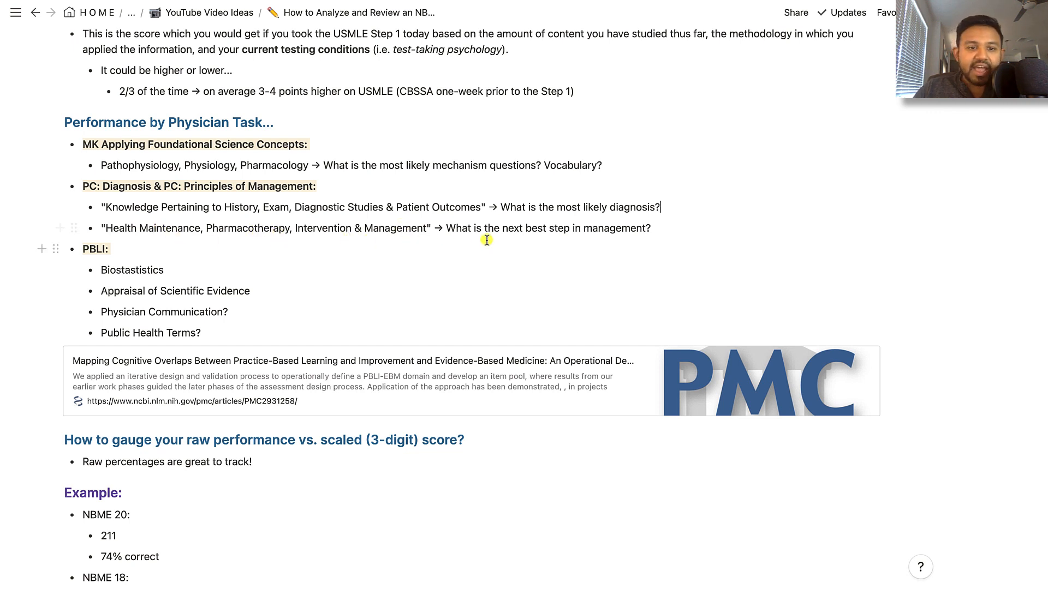
{"action": "mouse_move", "coordinate": [229, 185]}
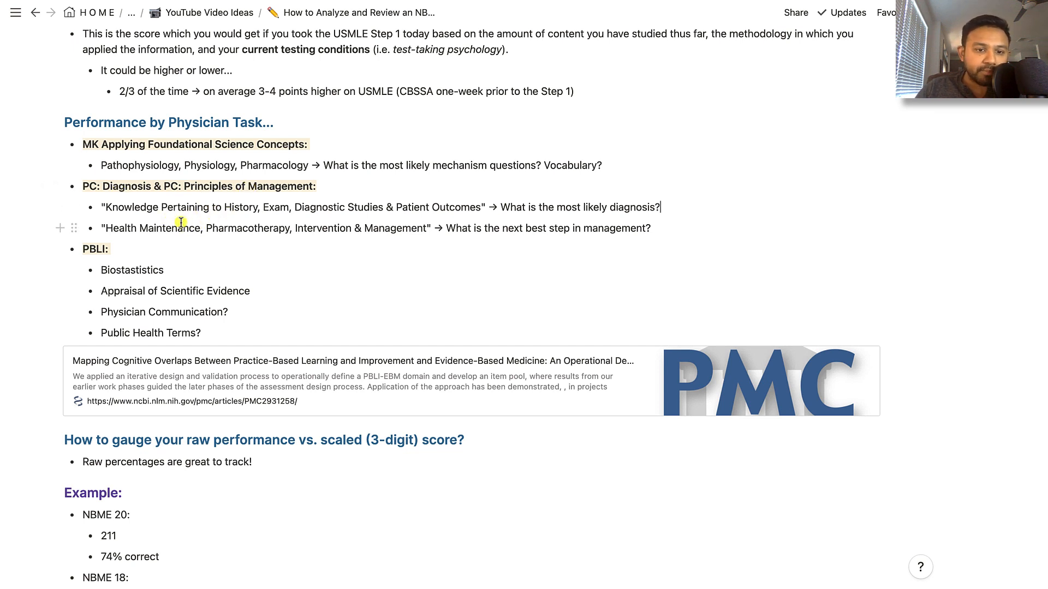
{"action": "scroll", "scroll_direction": "down", "scroll_amount": 3}
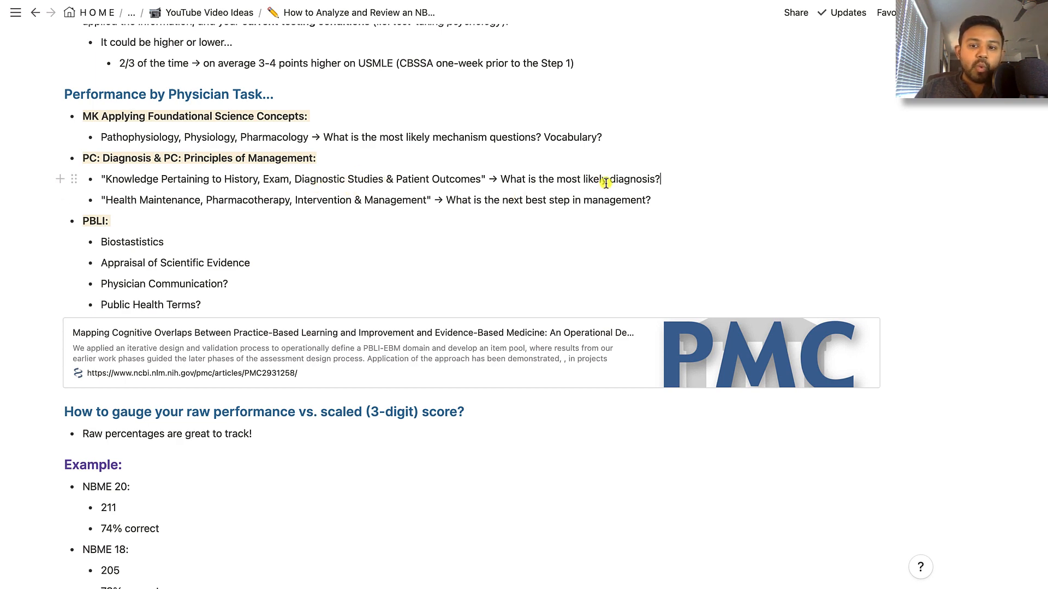
{"action": "scroll", "scroll_direction": "down", "scroll_amount": 3}
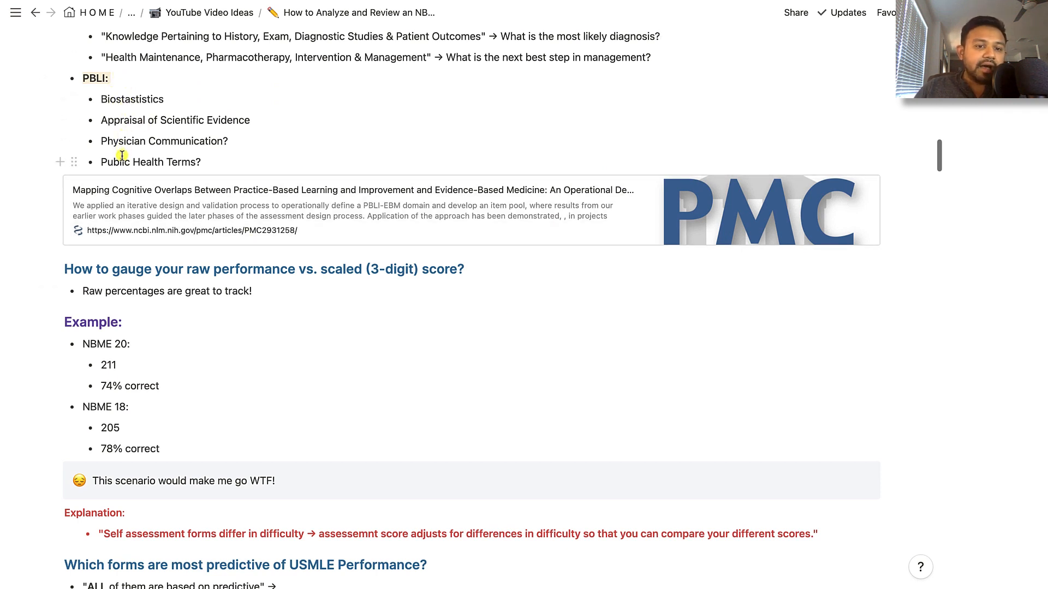
{"action": "mouse_move", "coordinate": [129, 149]}
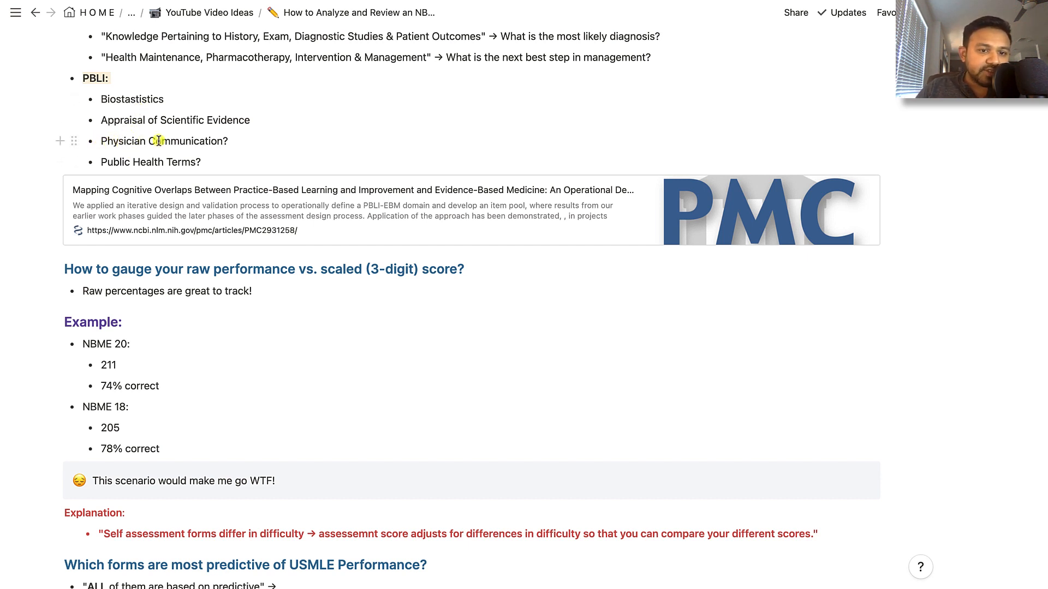
{"action": "mouse_move", "coordinate": [214, 145]}
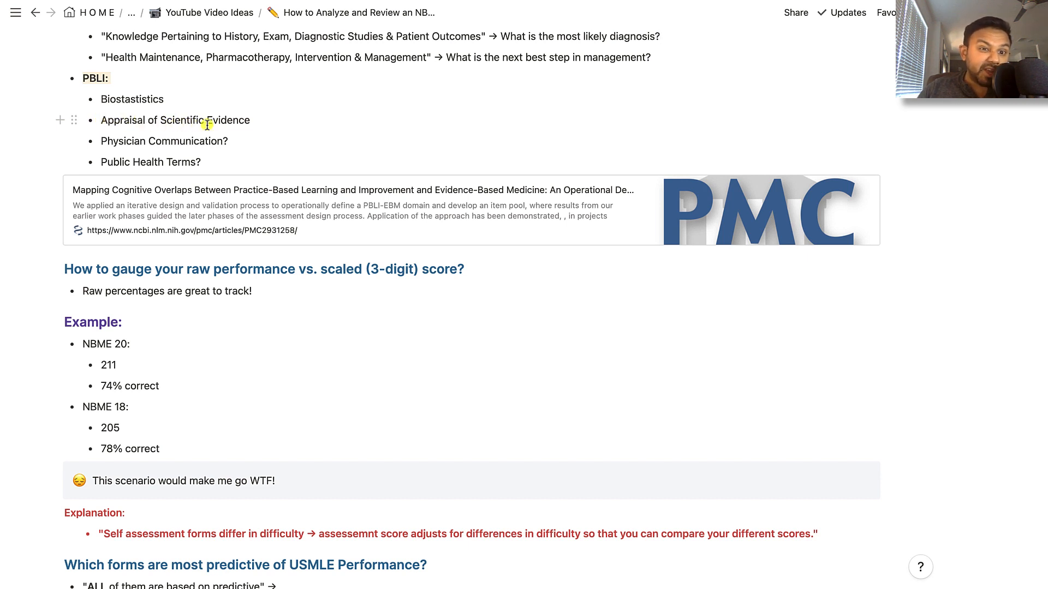
{"action": "mouse_move", "coordinate": [101, 124]}
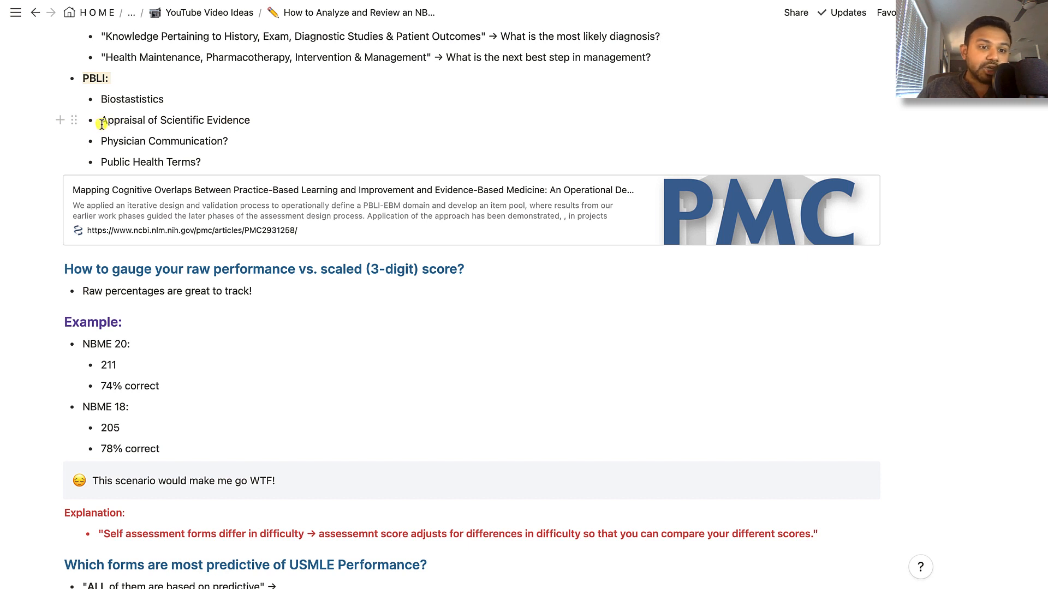
{"action": "mouse_move", "coordinate": [231, 122]}
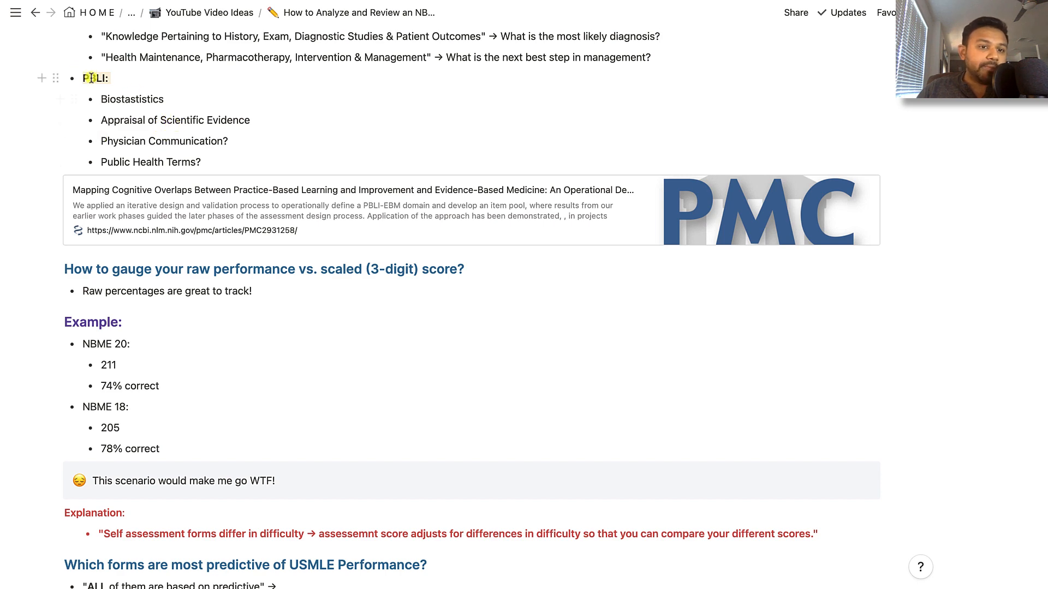
{"action": "scroll", "scroll_direction": "down", "scroll_amount": 3}
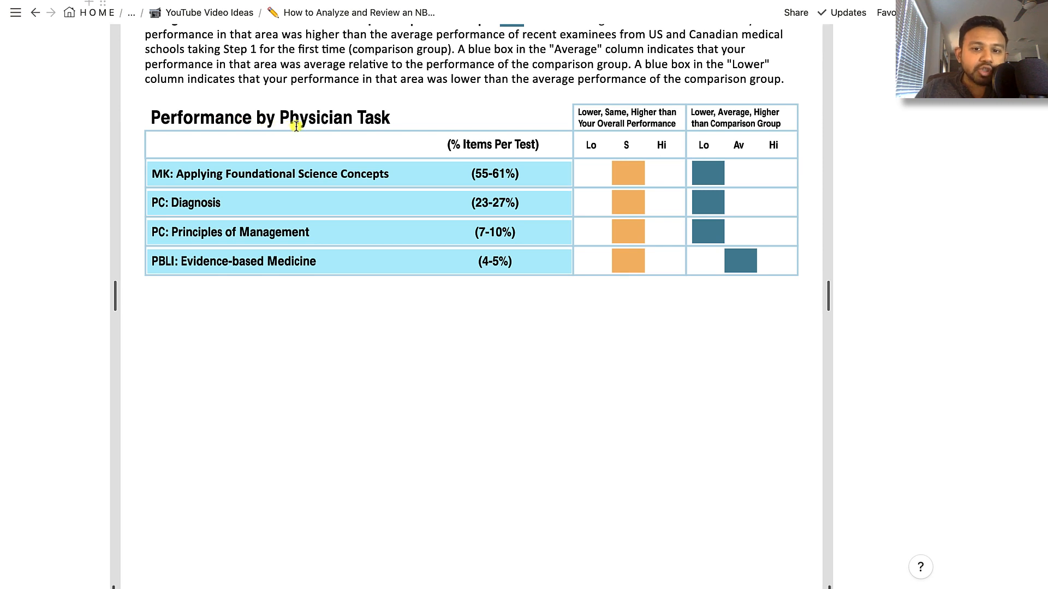
{"action": "mouse_move", "coordinate": [216, 187]}
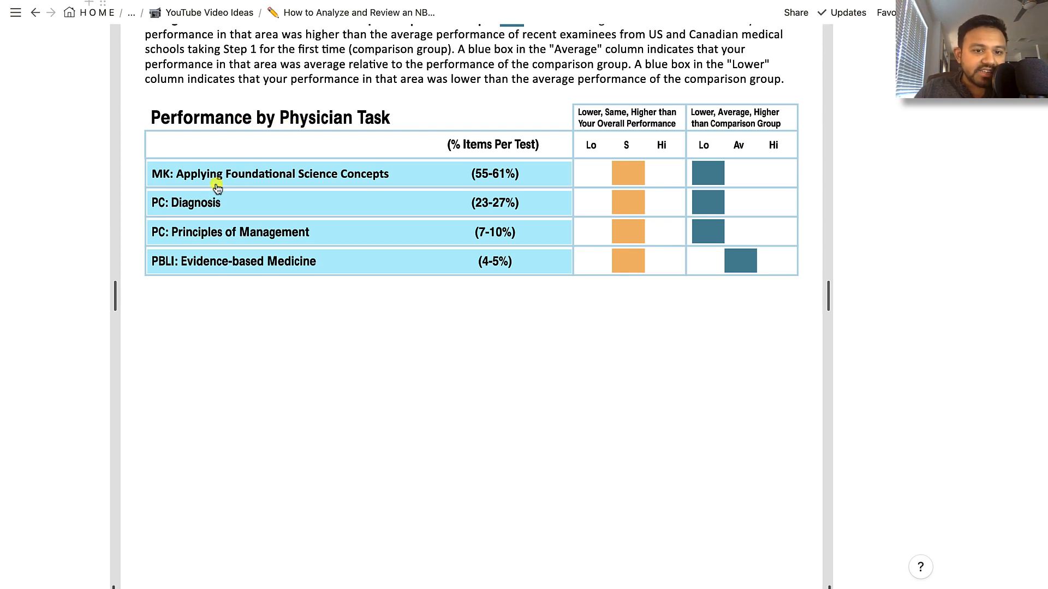
{"action": "mouse_move", "coordinate": [419, 277]}
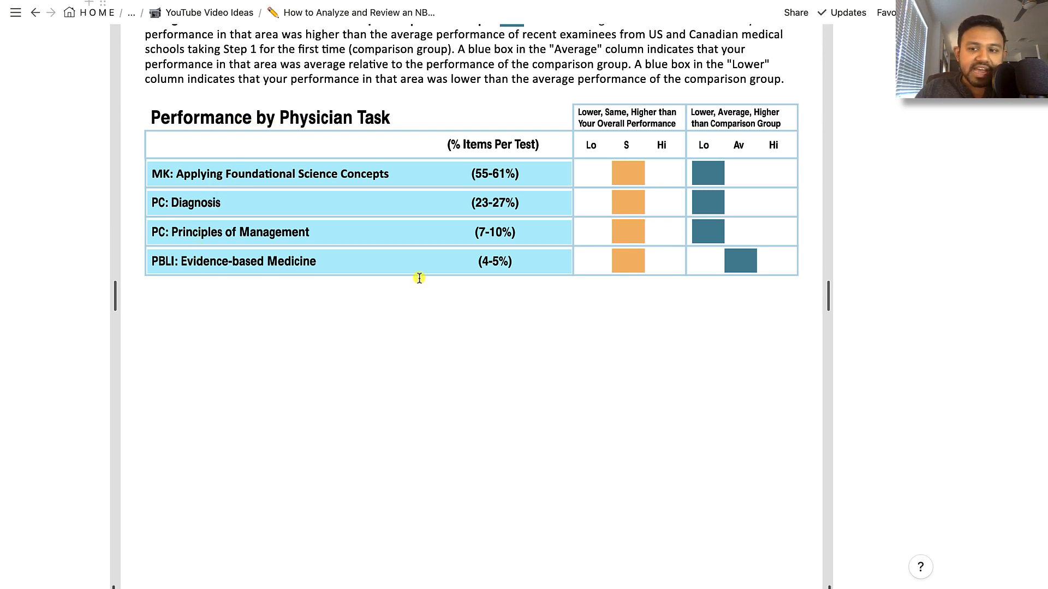
{"action": "scroll", "scroll_direction": "down", "scroll_amount": 3}
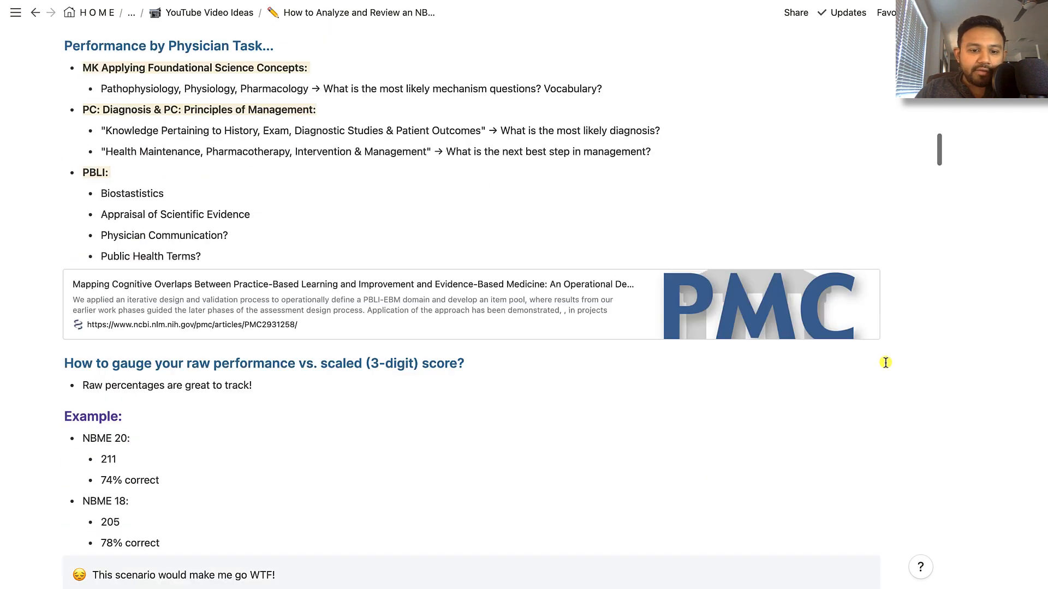
{"action": "scroll", "scroll_direction": "down", "scroll_amount": 3}
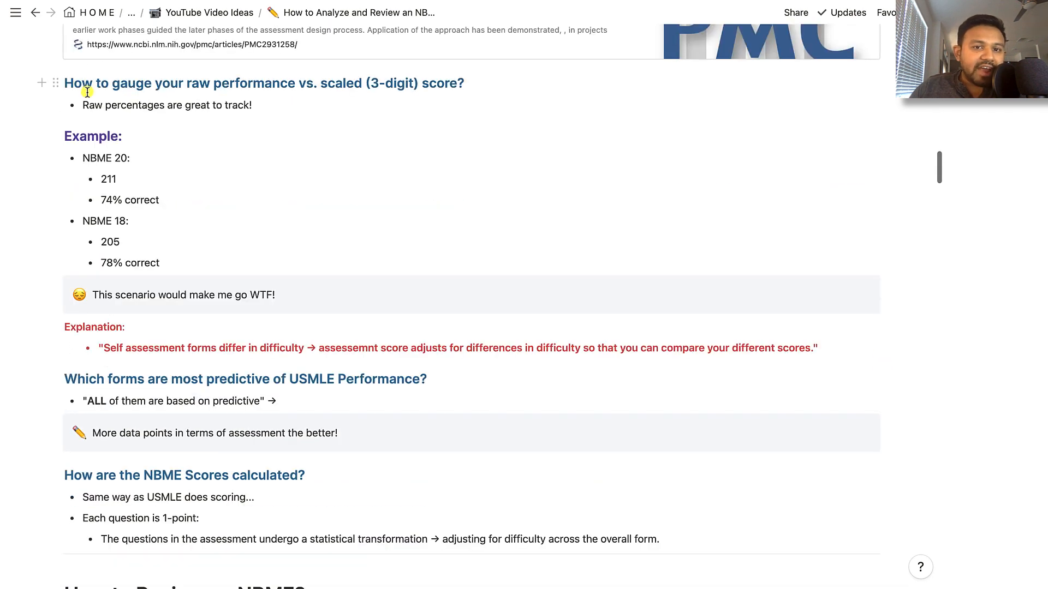
{"action": "mouse_move", "coordinate": [382, 96]}
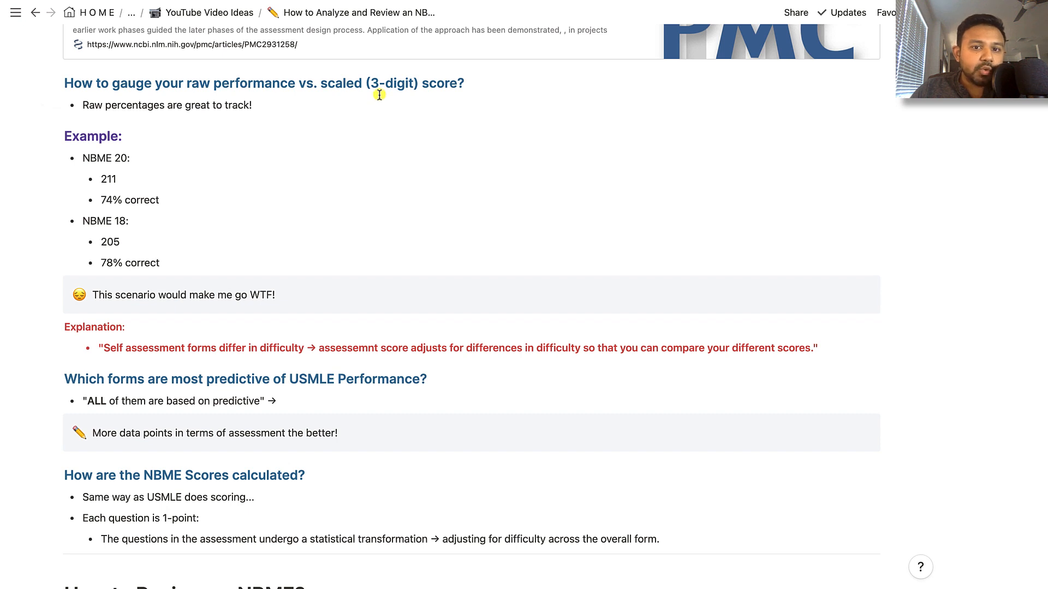
{"action": "mouse_move", "coordinate": [114, 83]}
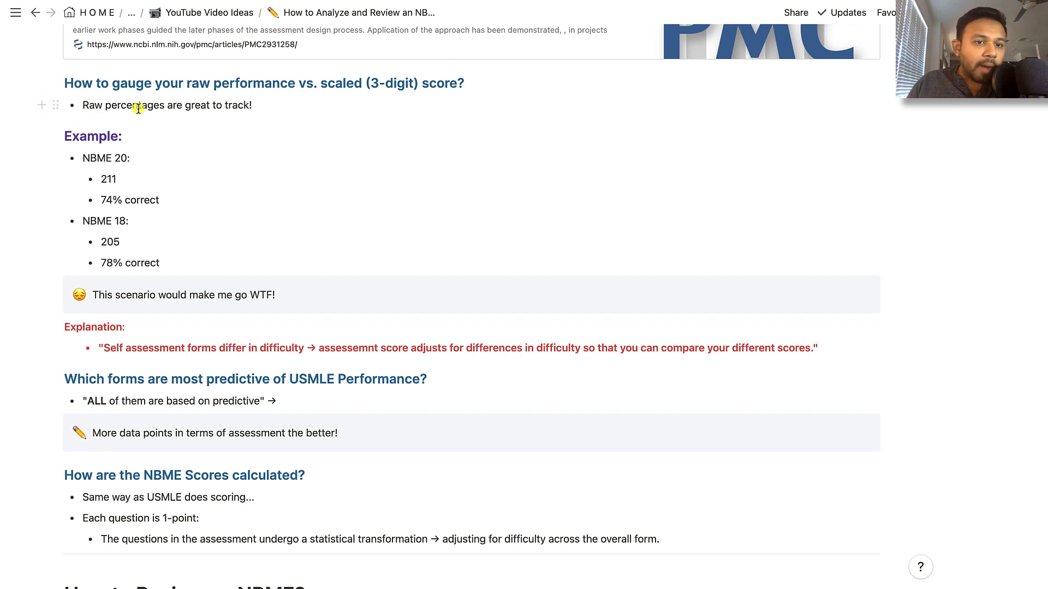
{"action": "mouse_move", "coordinate": [190, 105]}
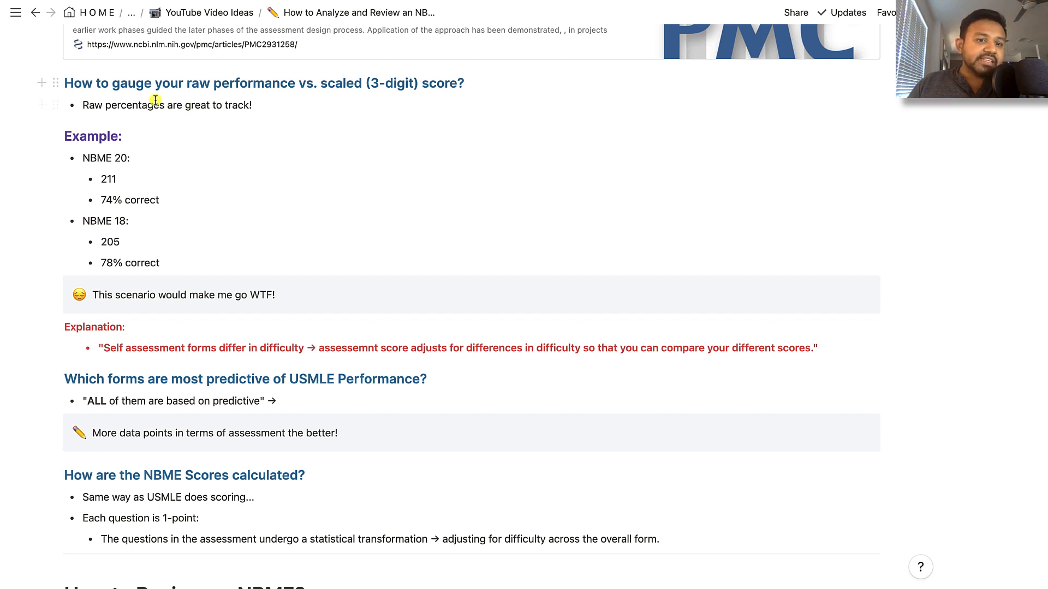
{"action": "mouse_move", "coordinate": [176, 114]}
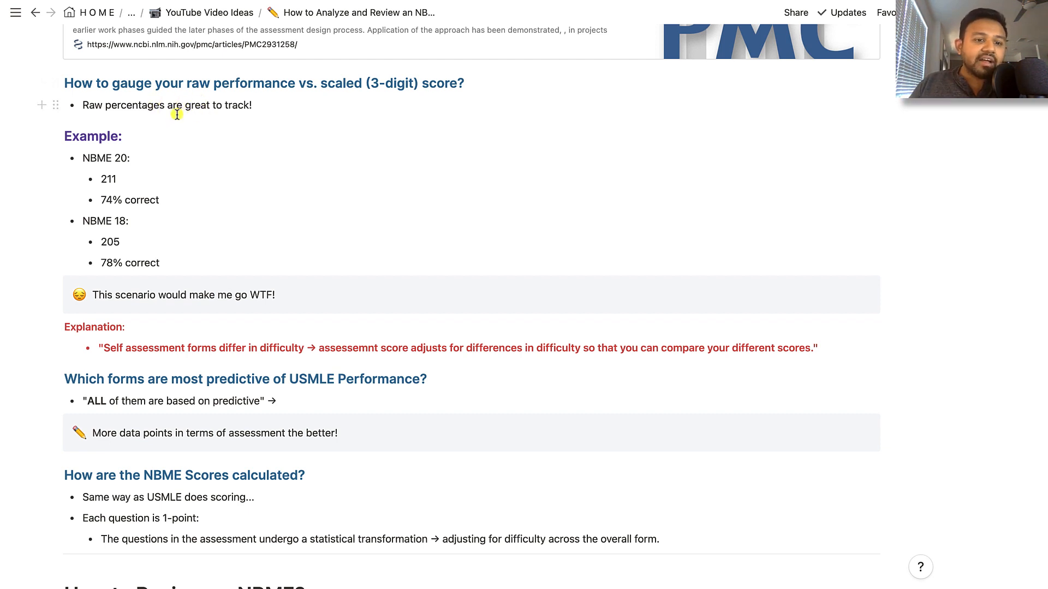
{"action": "scroll", "scroll_direction": "down", "scroll_amount": 3}
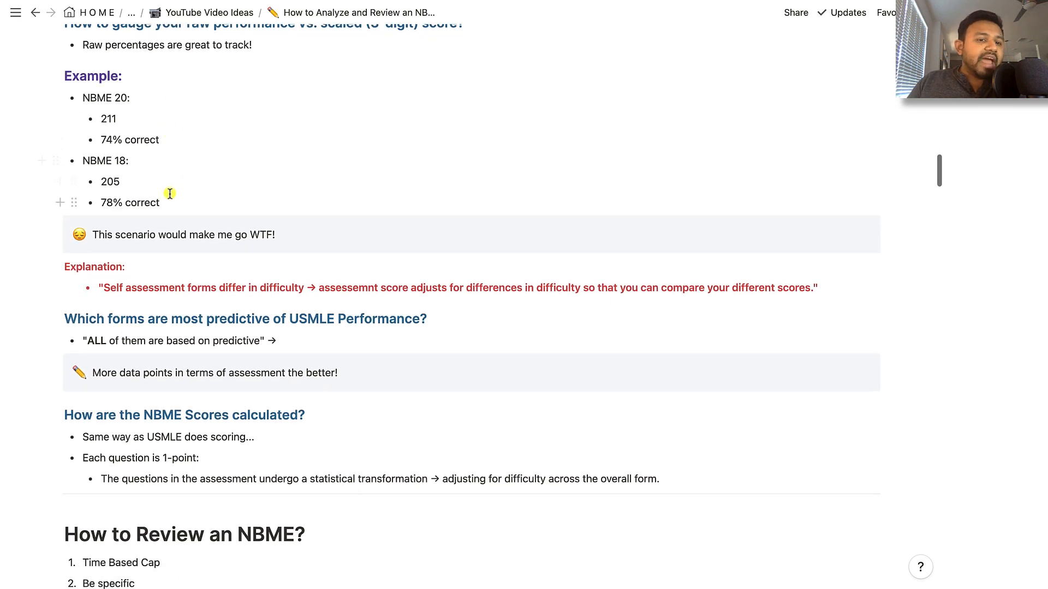
{"action": "scroll", "scroll_direction": "down", "scroll_amount": 3}
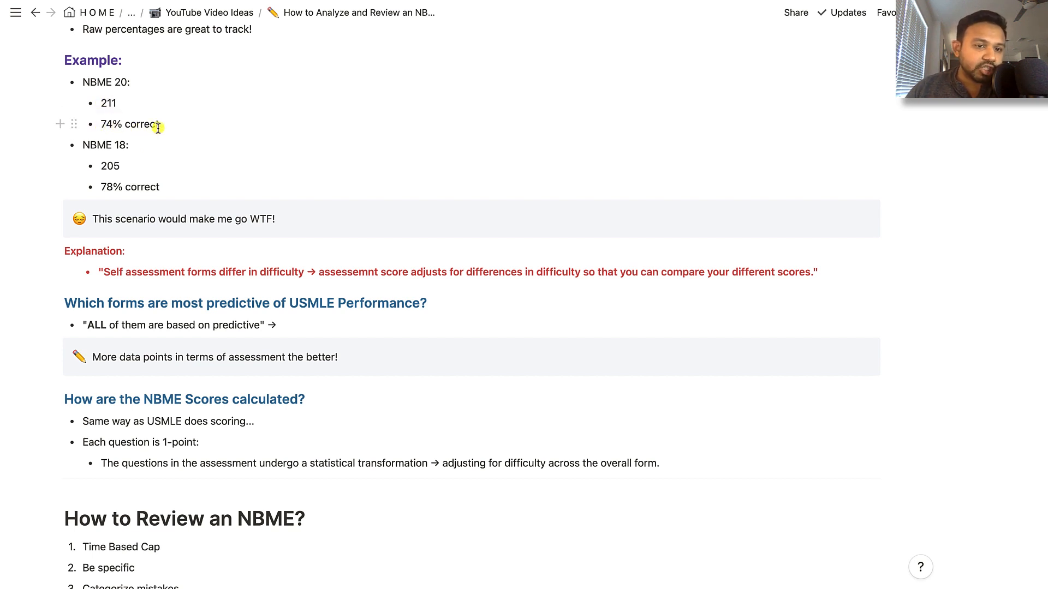
{"action": "mouse_move", "coordinate": [108, 158]}
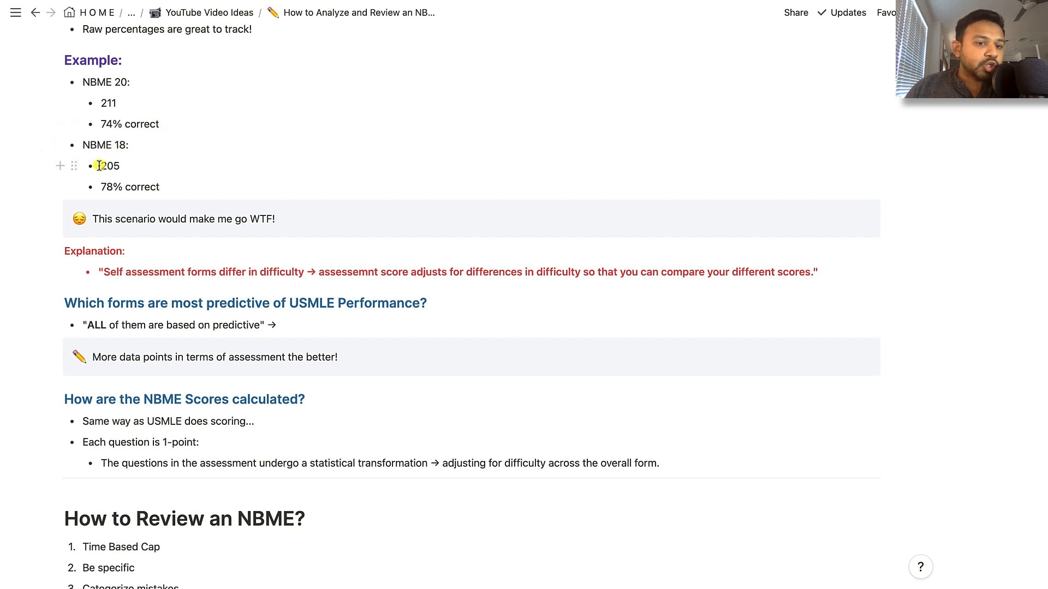
{"action": "mouse_move", "coordinate": [102, 187]}
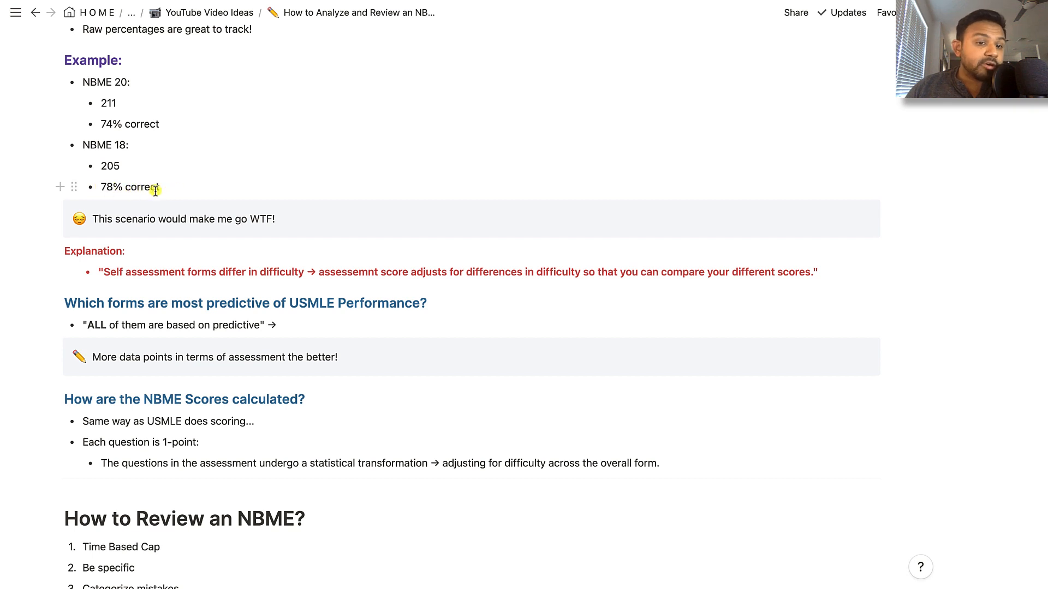
{"action": "mouse_move", "coordinate": [166, 218]}
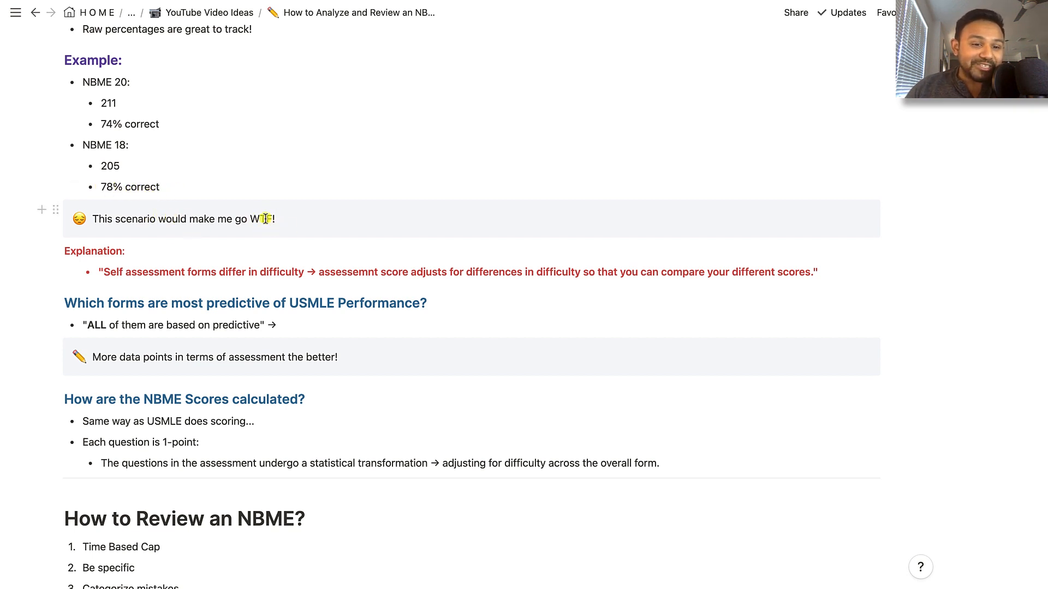
{"action": "scroll", "scroll_direction": "down", "scroll_amount": 3}
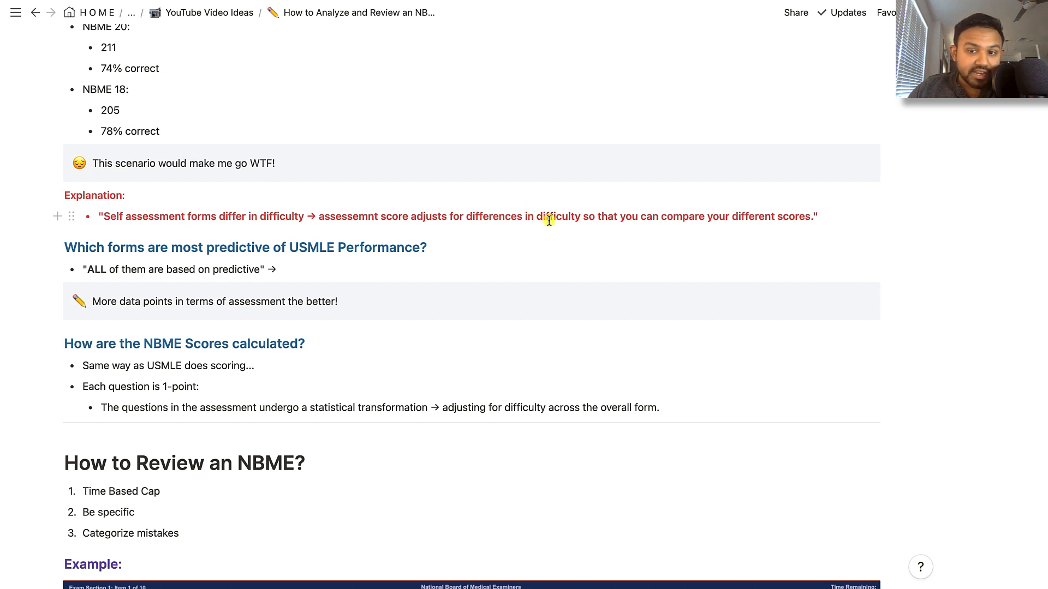
{"action": "mouse_move", "coordinate": [703, 215]}
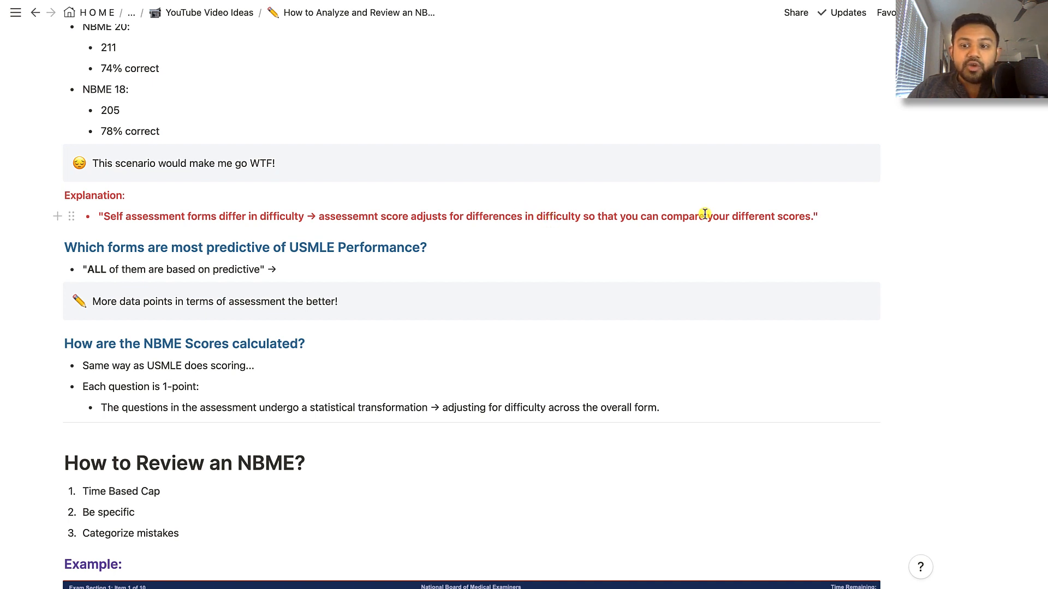
{"action": "scroll", "scroll_direction": "up", "scroll_amount": 3}
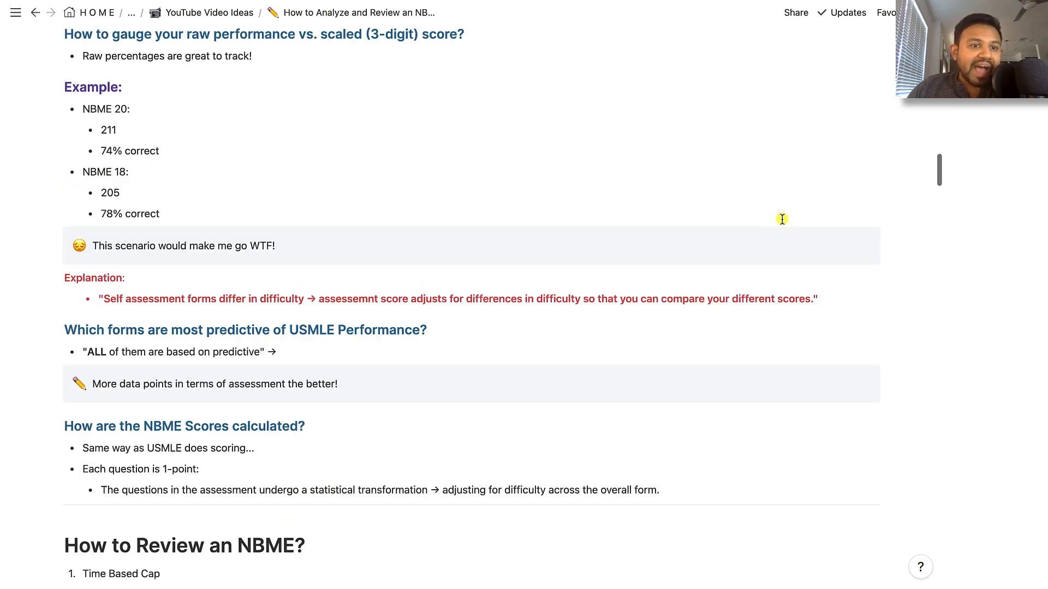
{"action": "mouse_move", "coordinate": [102, 177]}
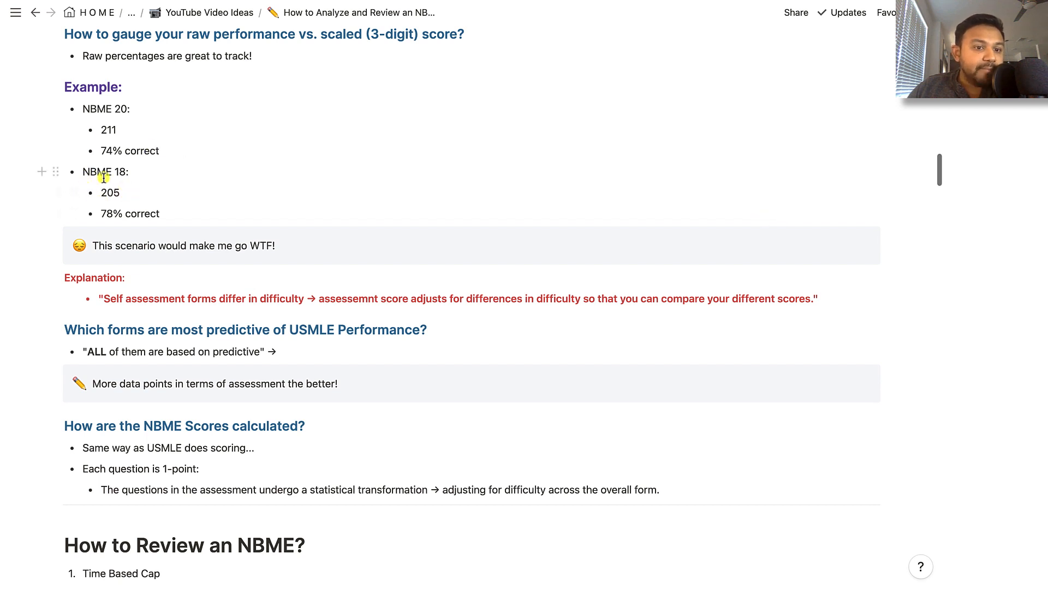
{"action": "mouse_move", "coordinate": [107, 213]}
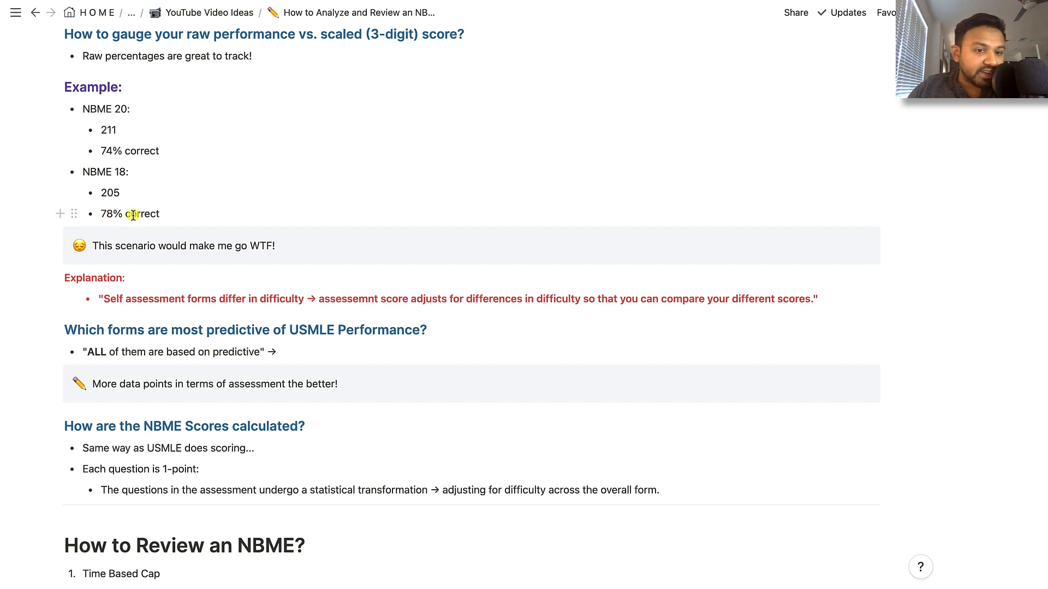
{"action": "mouse_move", "coordinate": [138, 217]}
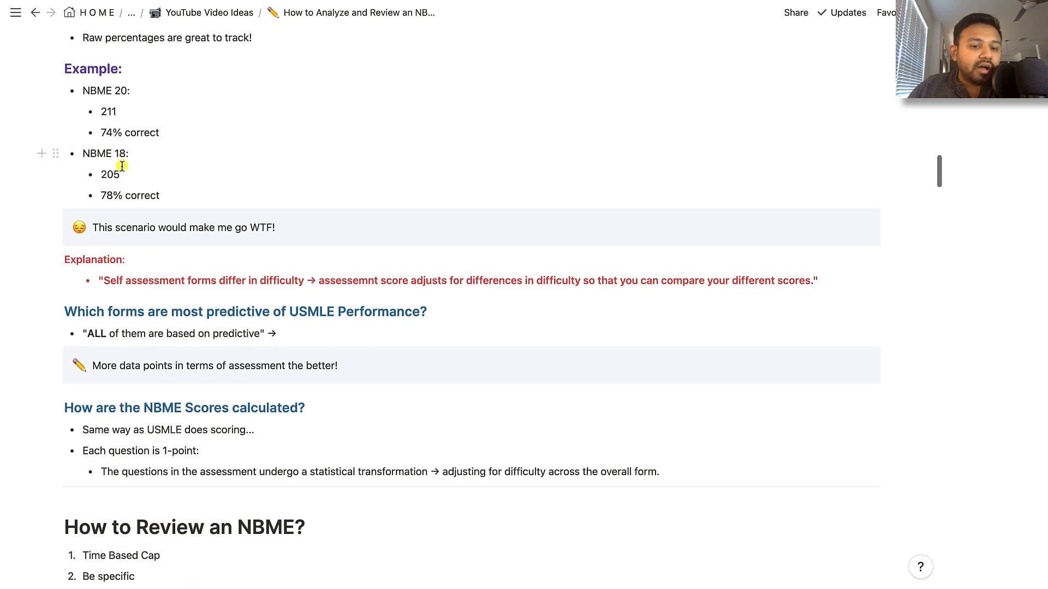
{"action": "scroll", "scroll_direction": "down", "scroll_amount": 3}
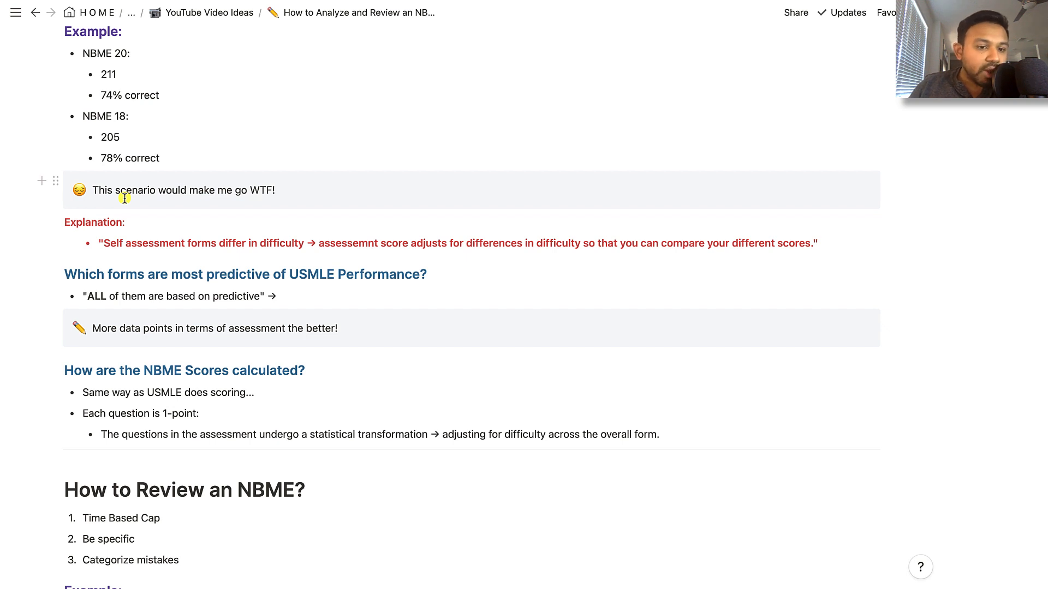
{"action": "mouse_move", "coordinate": [375, 262]}
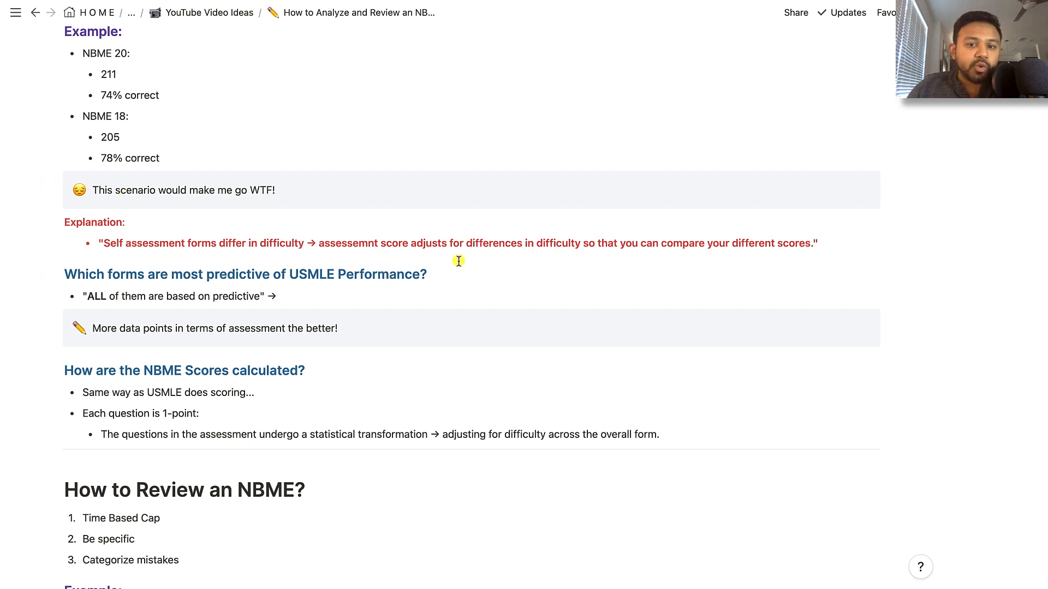
{"action": "scroll", "scroll_direction": "down", "scroll_amount": 3}
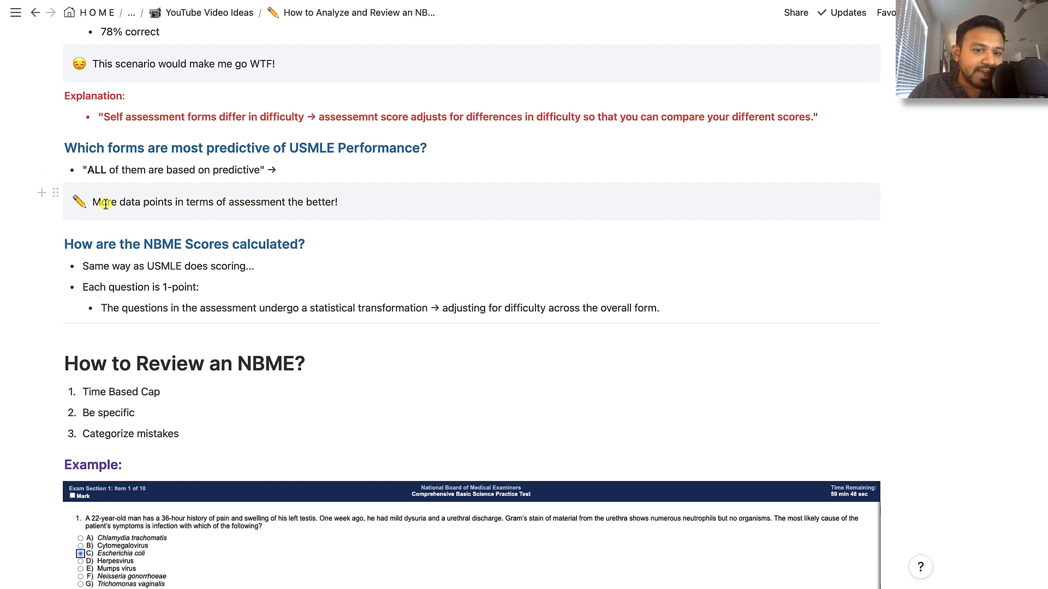
{"action": "mouse_move", "coordinate": [292, 208]}
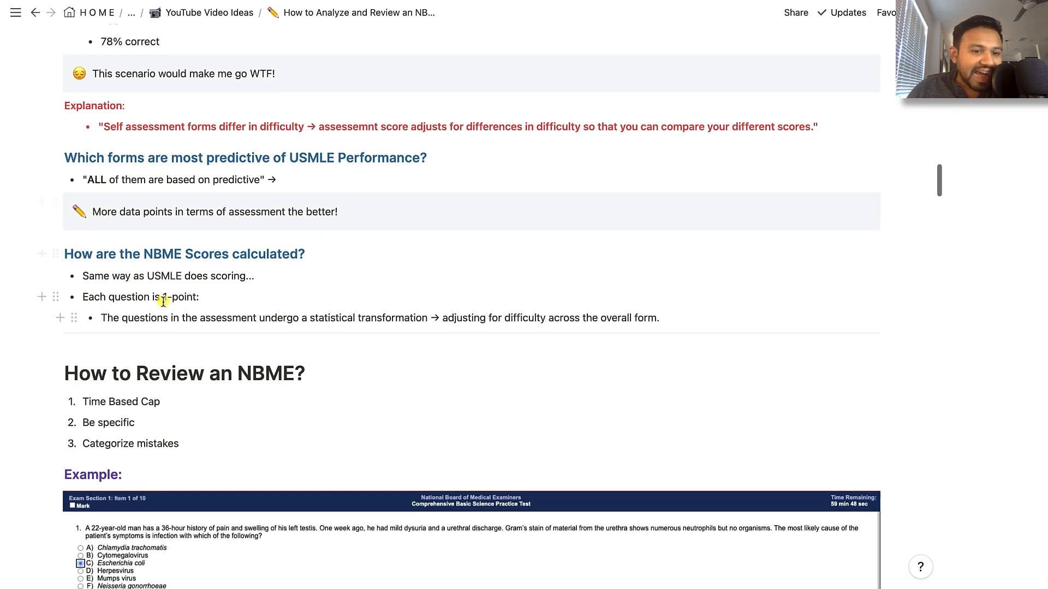
{"action": "mouse_move", "coordinate": [154, 275]}
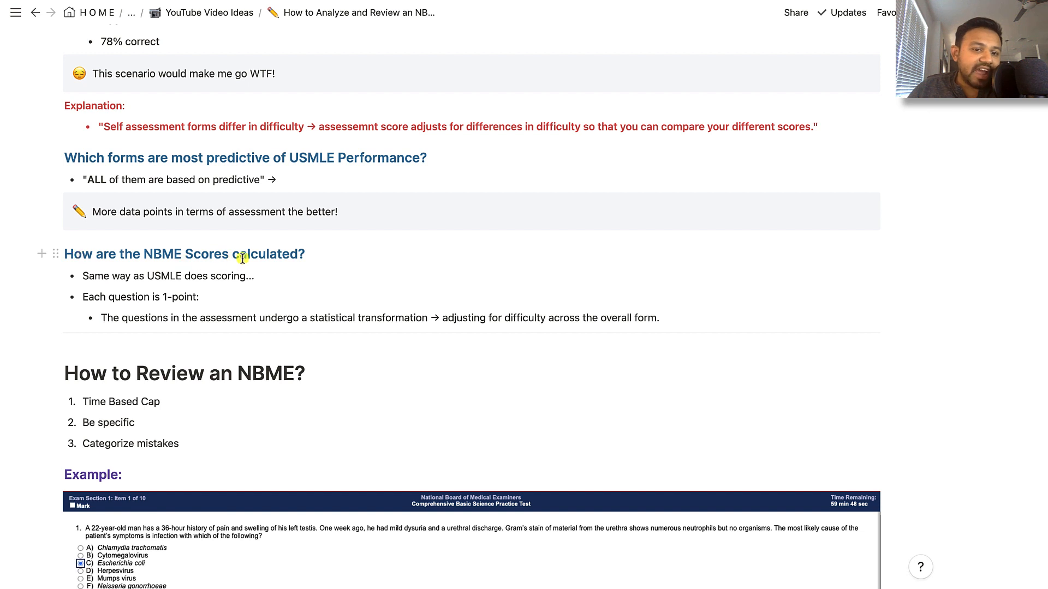
{"action": "mouse_move", "coordinate": [170, 275]}
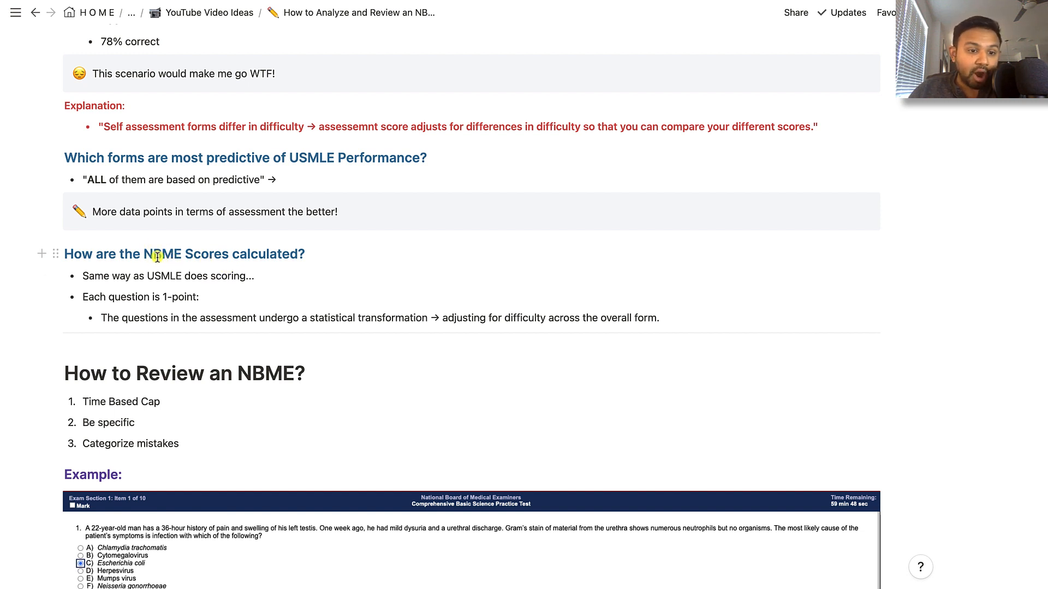
{"action": "mouse_move", "coordinate": [104, 300]}
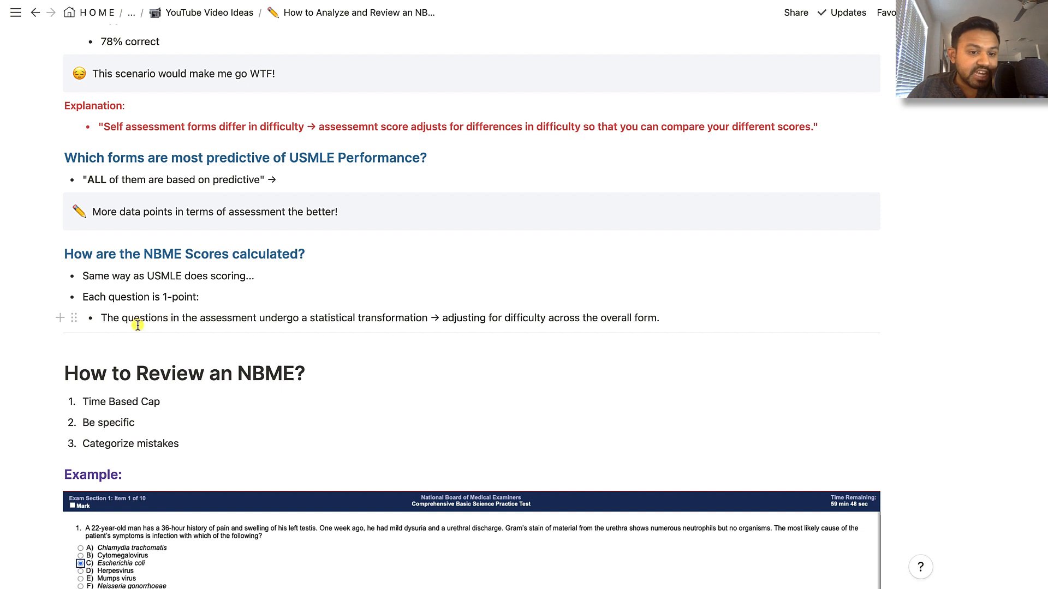
{"action": "mouse_move", "coordinate": [327, 318]}
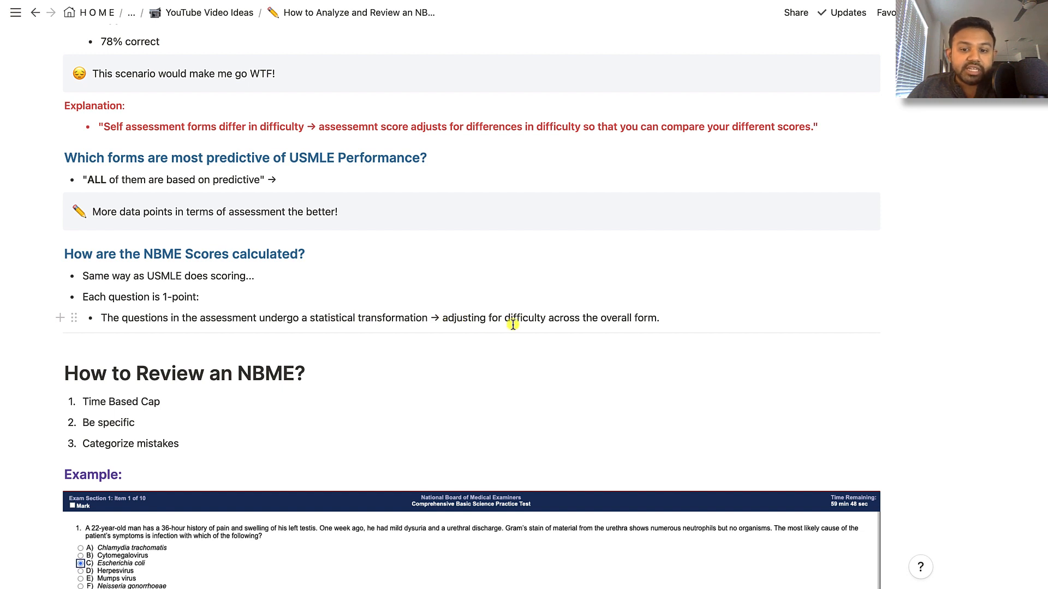
{"action": "mouse_move", "coordinate": [634, 315]}
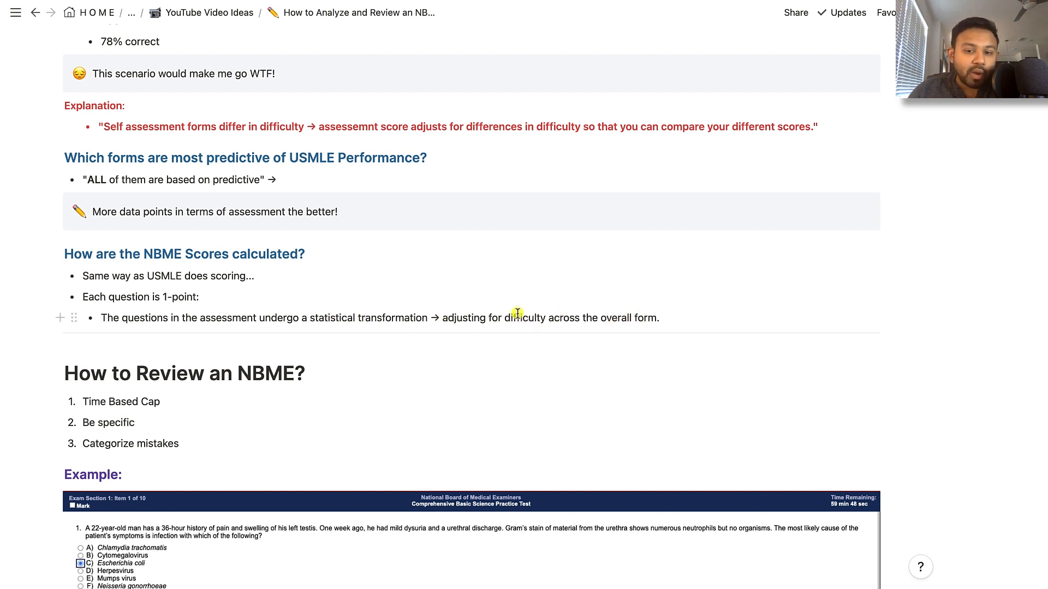
{"action": "mouse_move", "coordinate": [513, 309]}
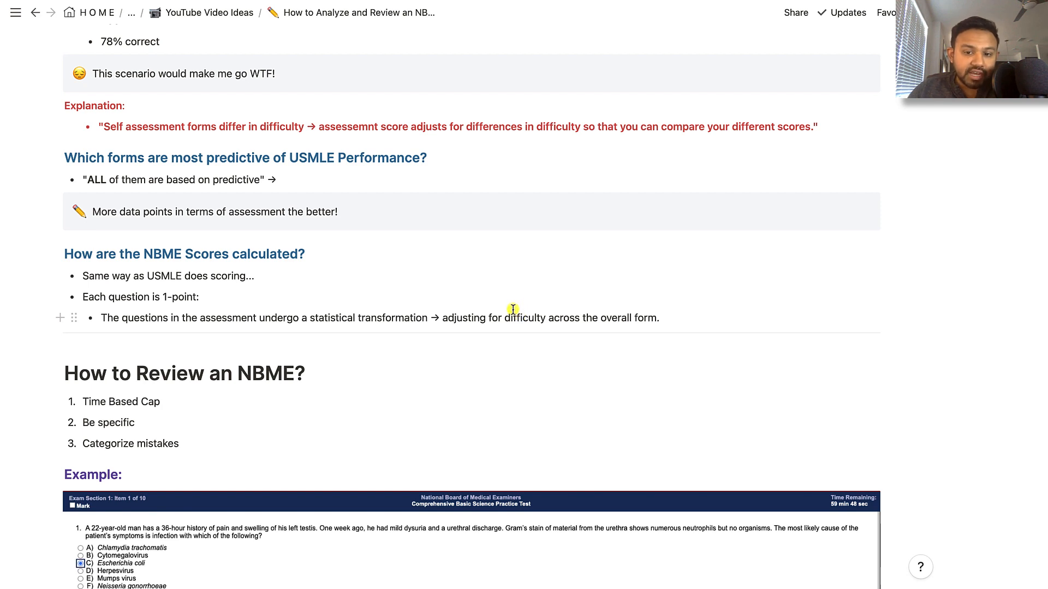
{"action": "mouse_move", "coordinate": [625, 325]}
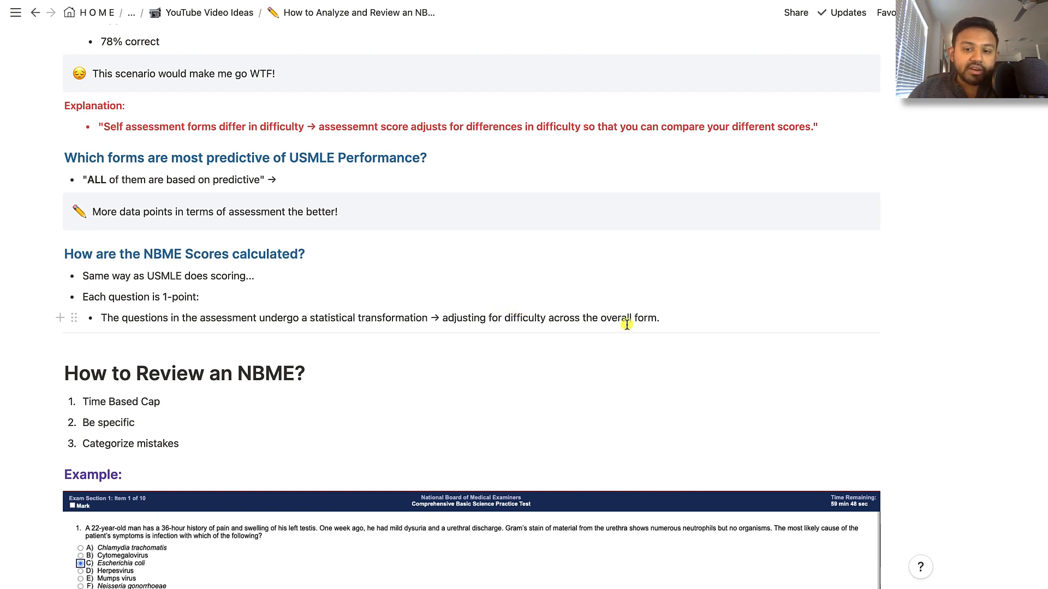
{"action": "scroll", "scroll_direction": "up", "scroll_amount": 3}
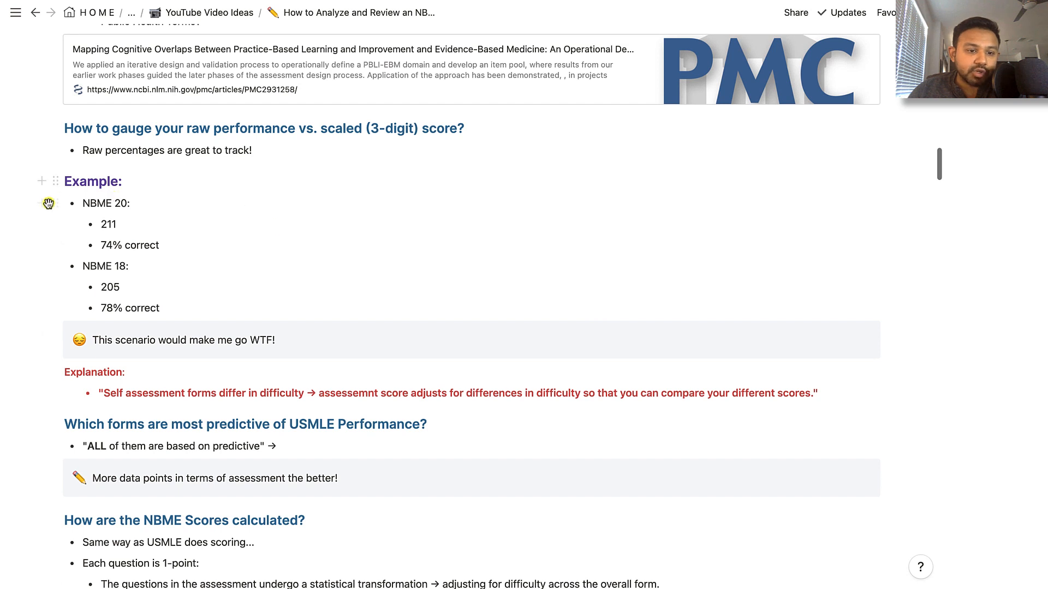
{"action": "mouse_move", "coordinate": [82, 256]}
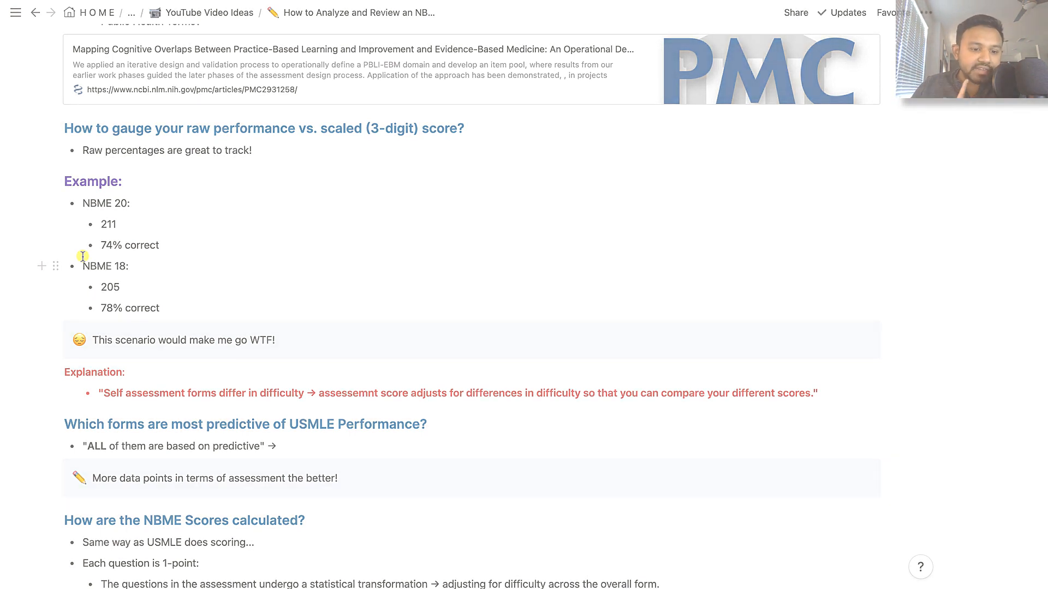
{"action": "scroll", "scroll_direction": "down", "scroll_amount": 3}
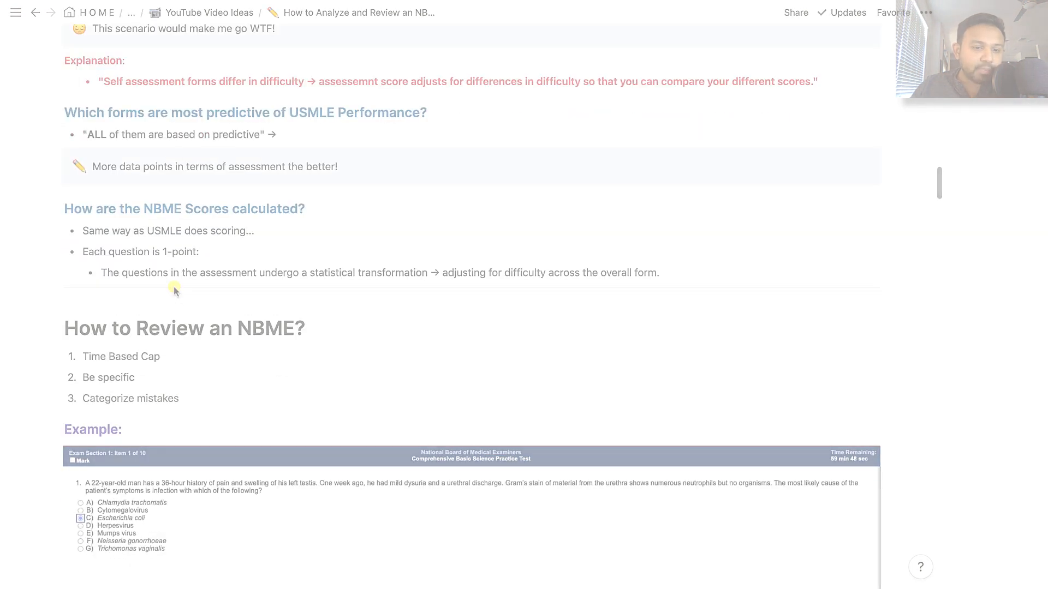